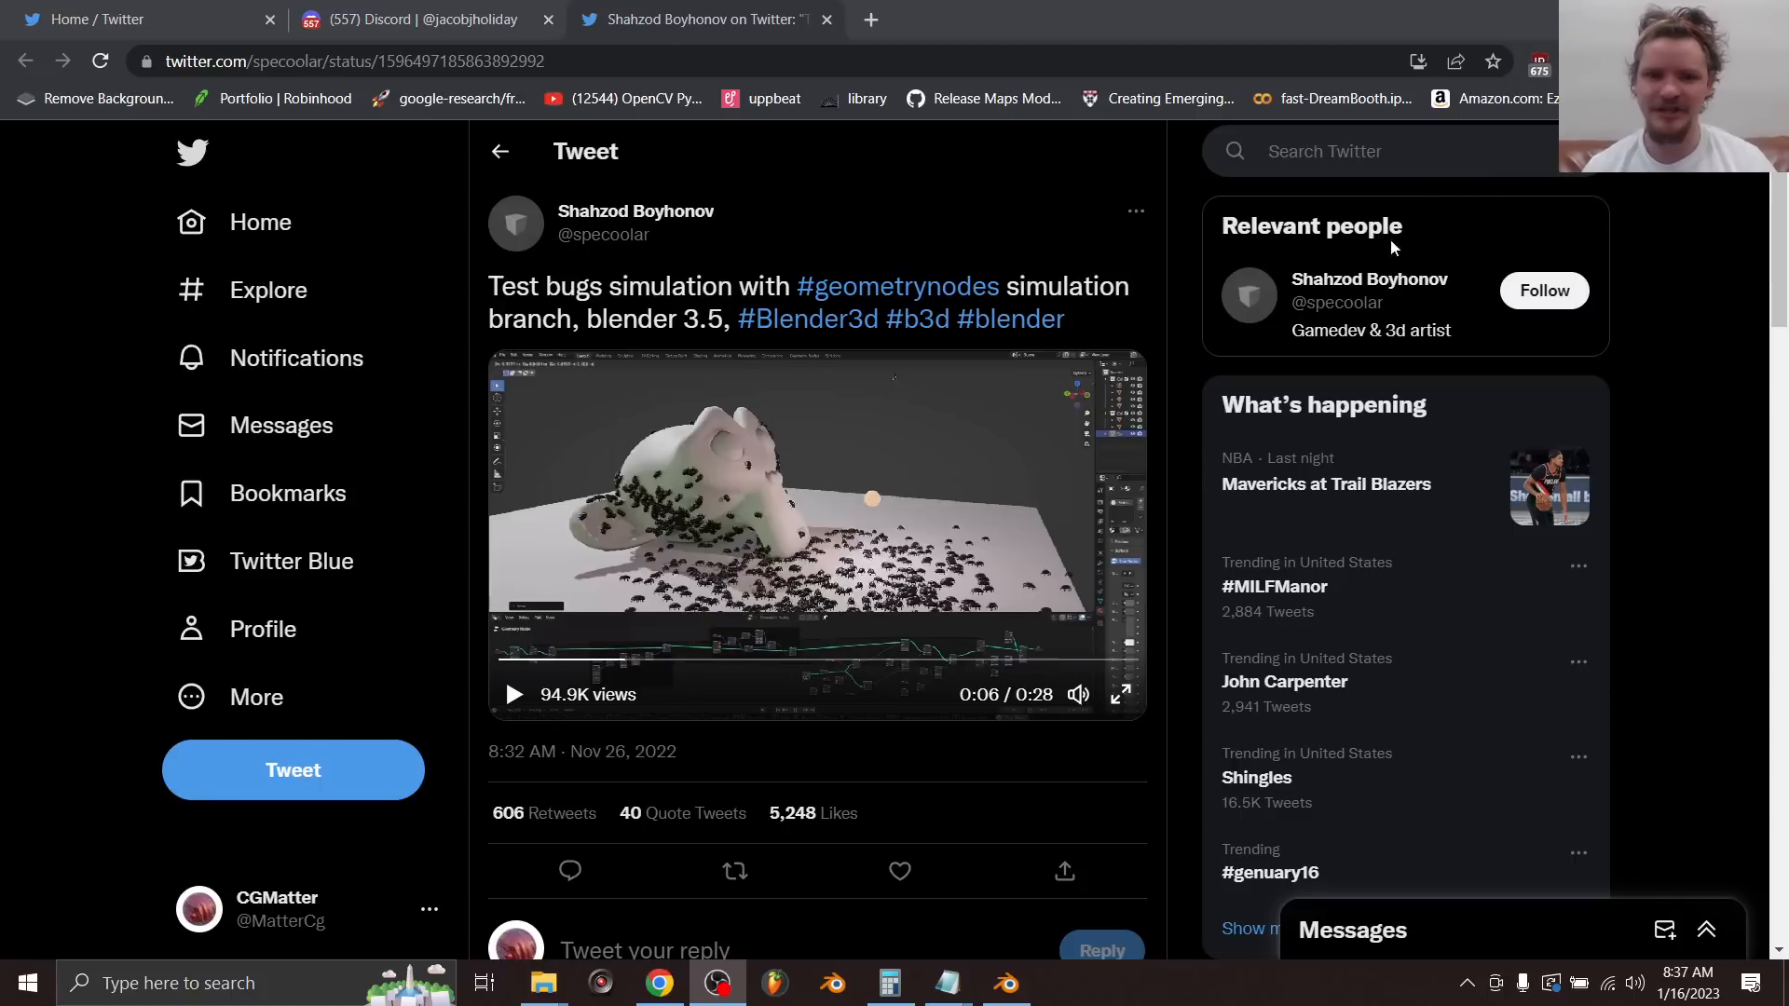
# Step: Play the tweet's bug simulation video enlarged
pyautogui.click(422, 20)
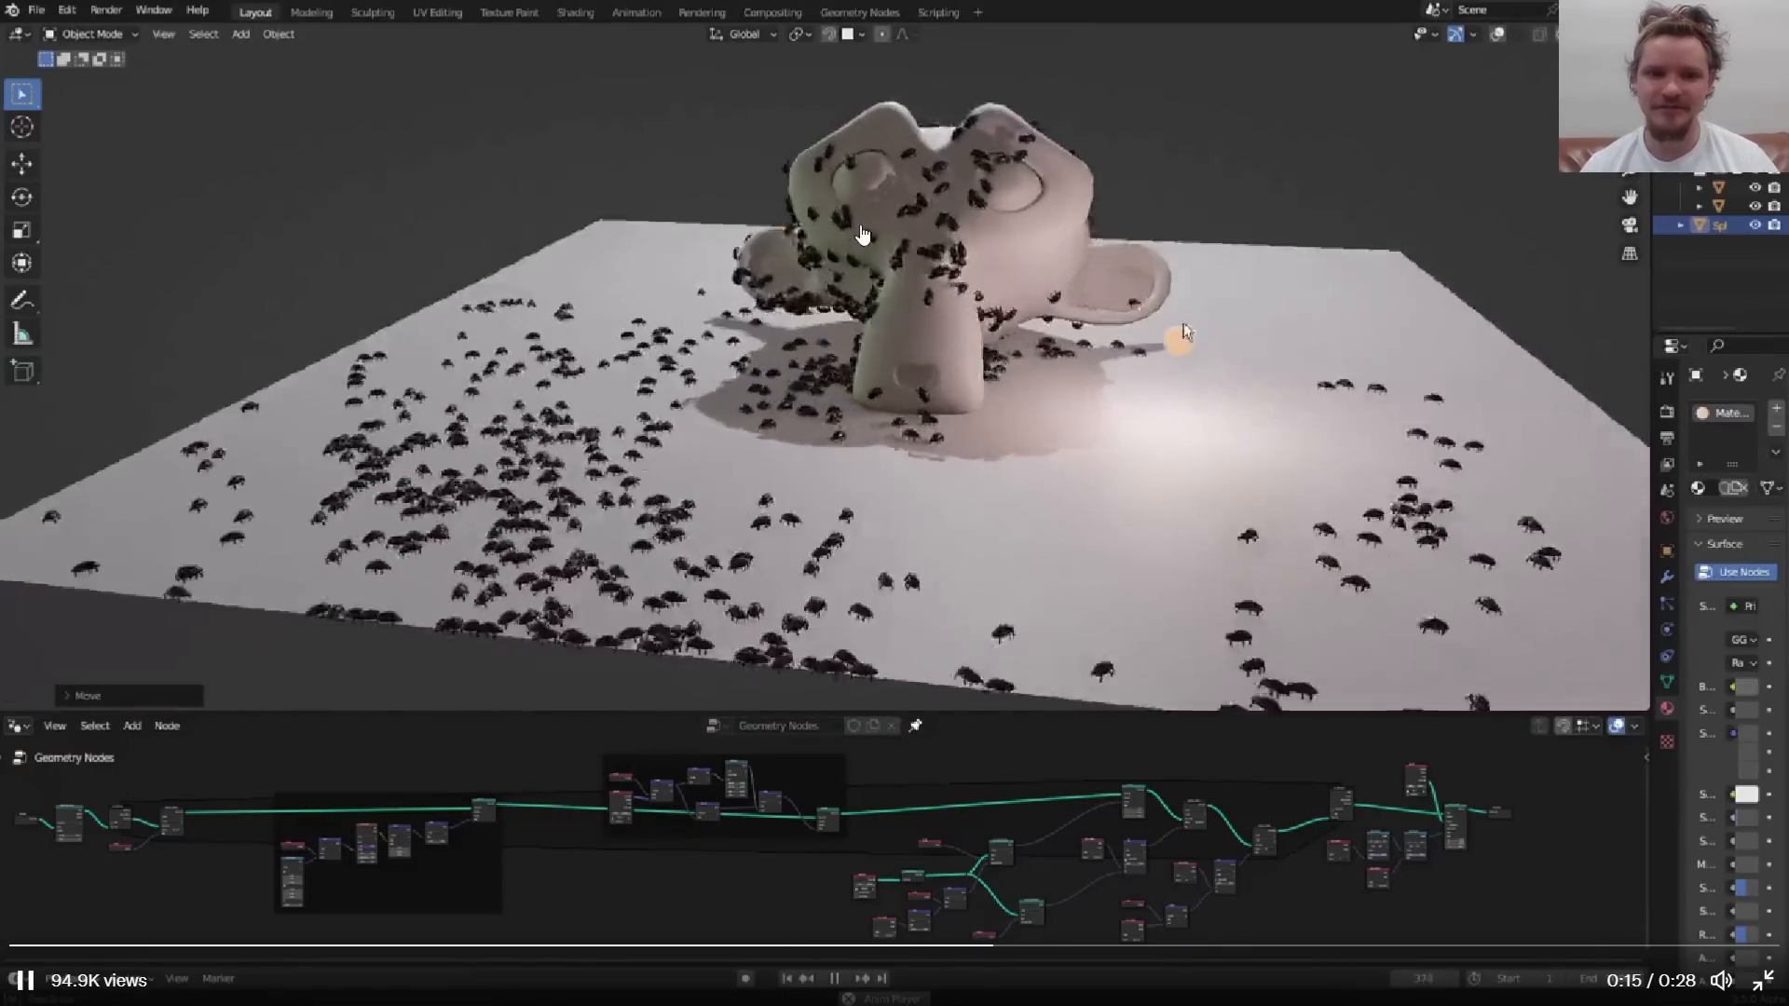
pyautogui.moveTo(861, 234); pyautogui.dragTo(736, 302)
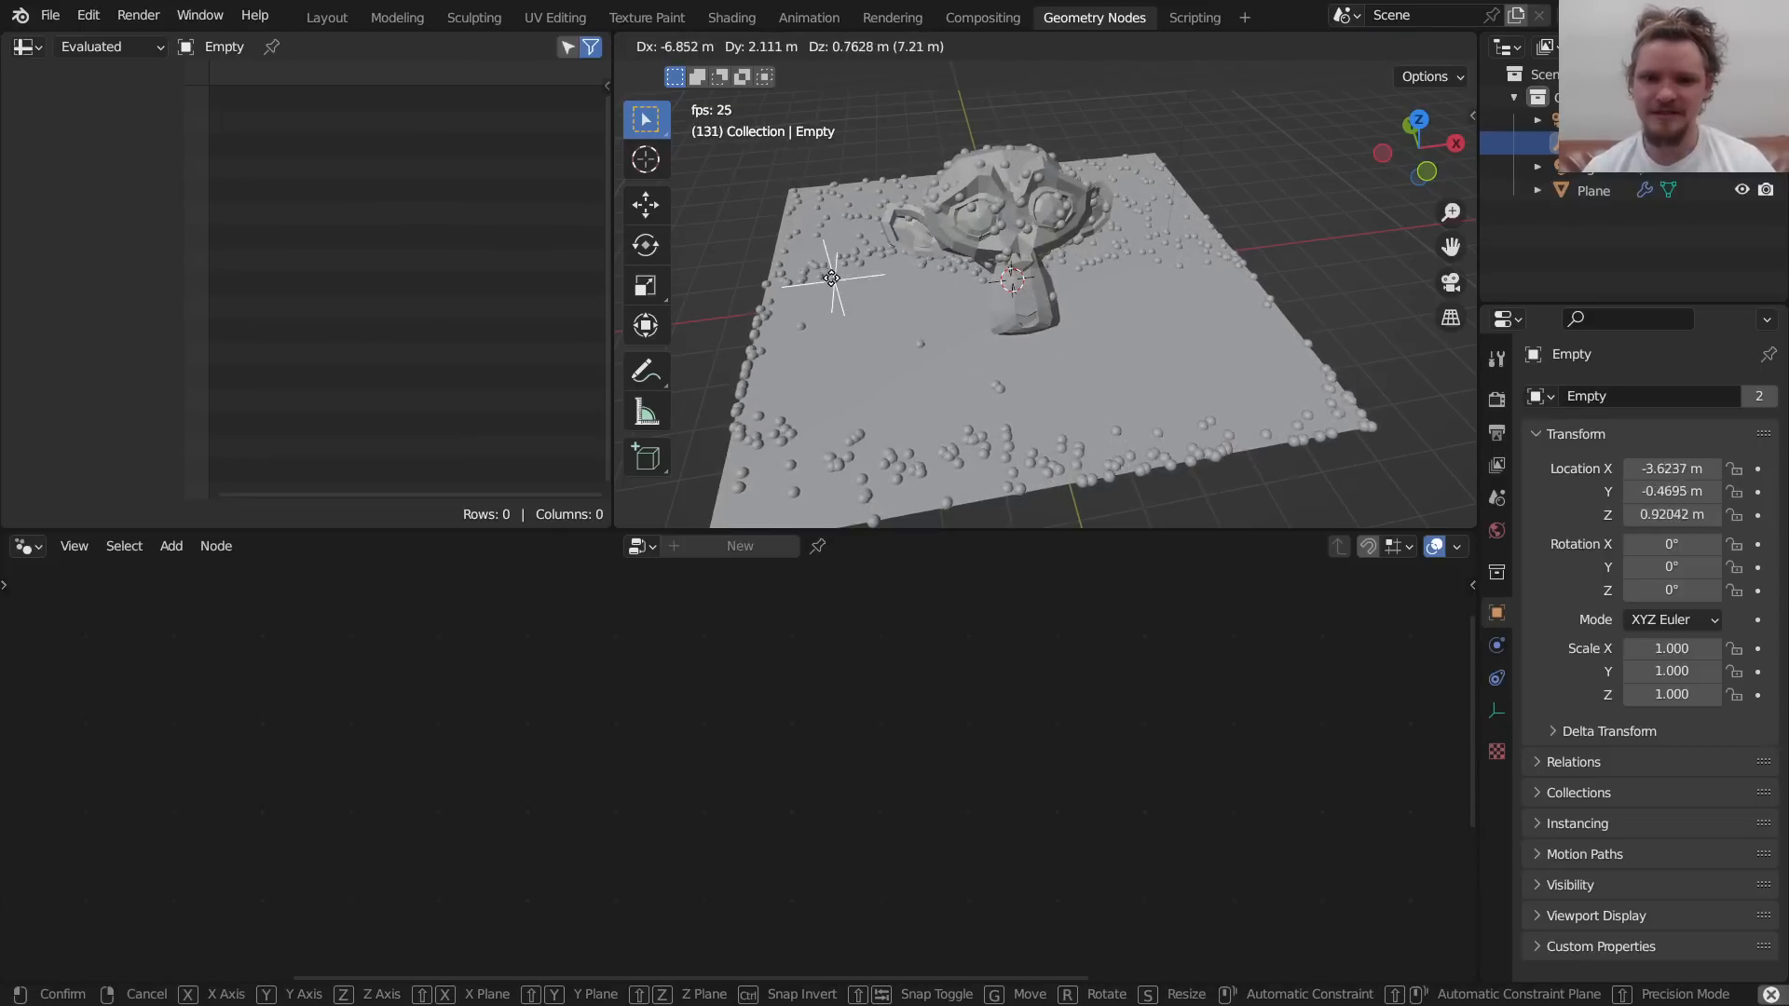
# Step: Drag the Empty across the monkey and plane so nearby spheres flee, then start a new default scene
pyautogui.moveTo(830, 278); pyautogui.dragTo(1005, 427)
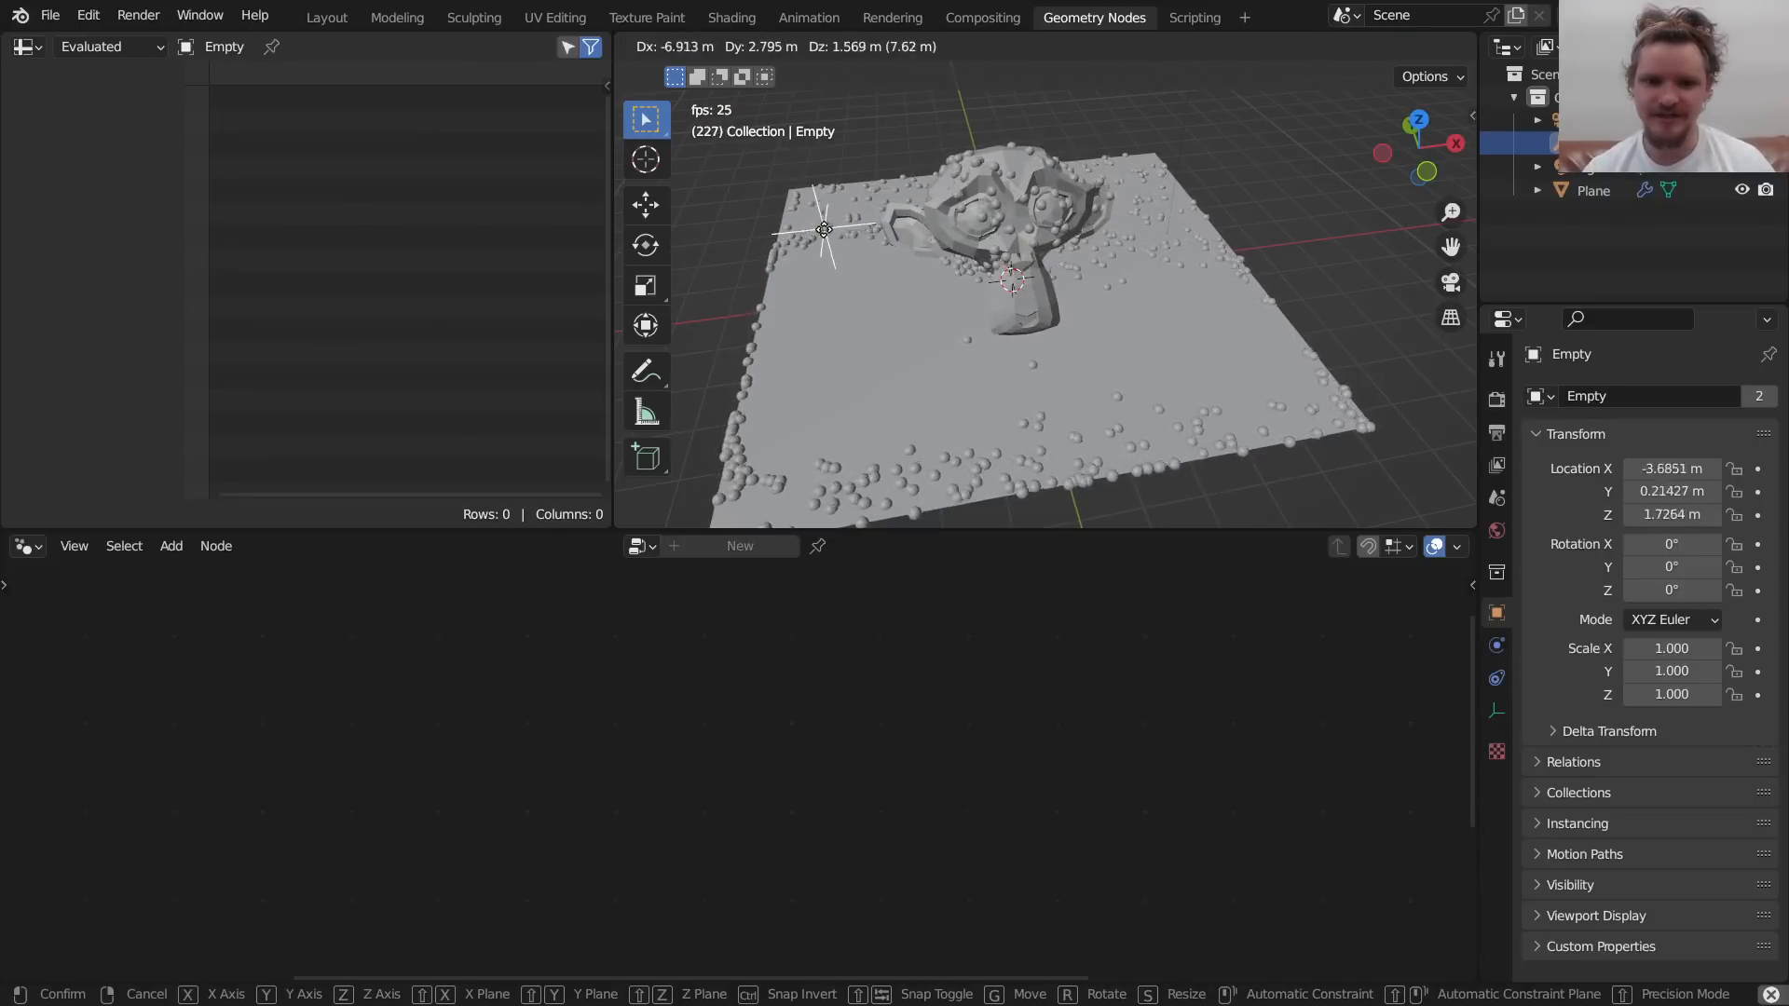
pyautogui.moveTo(825, 229); pyautogui.dragTo(1013, 408)
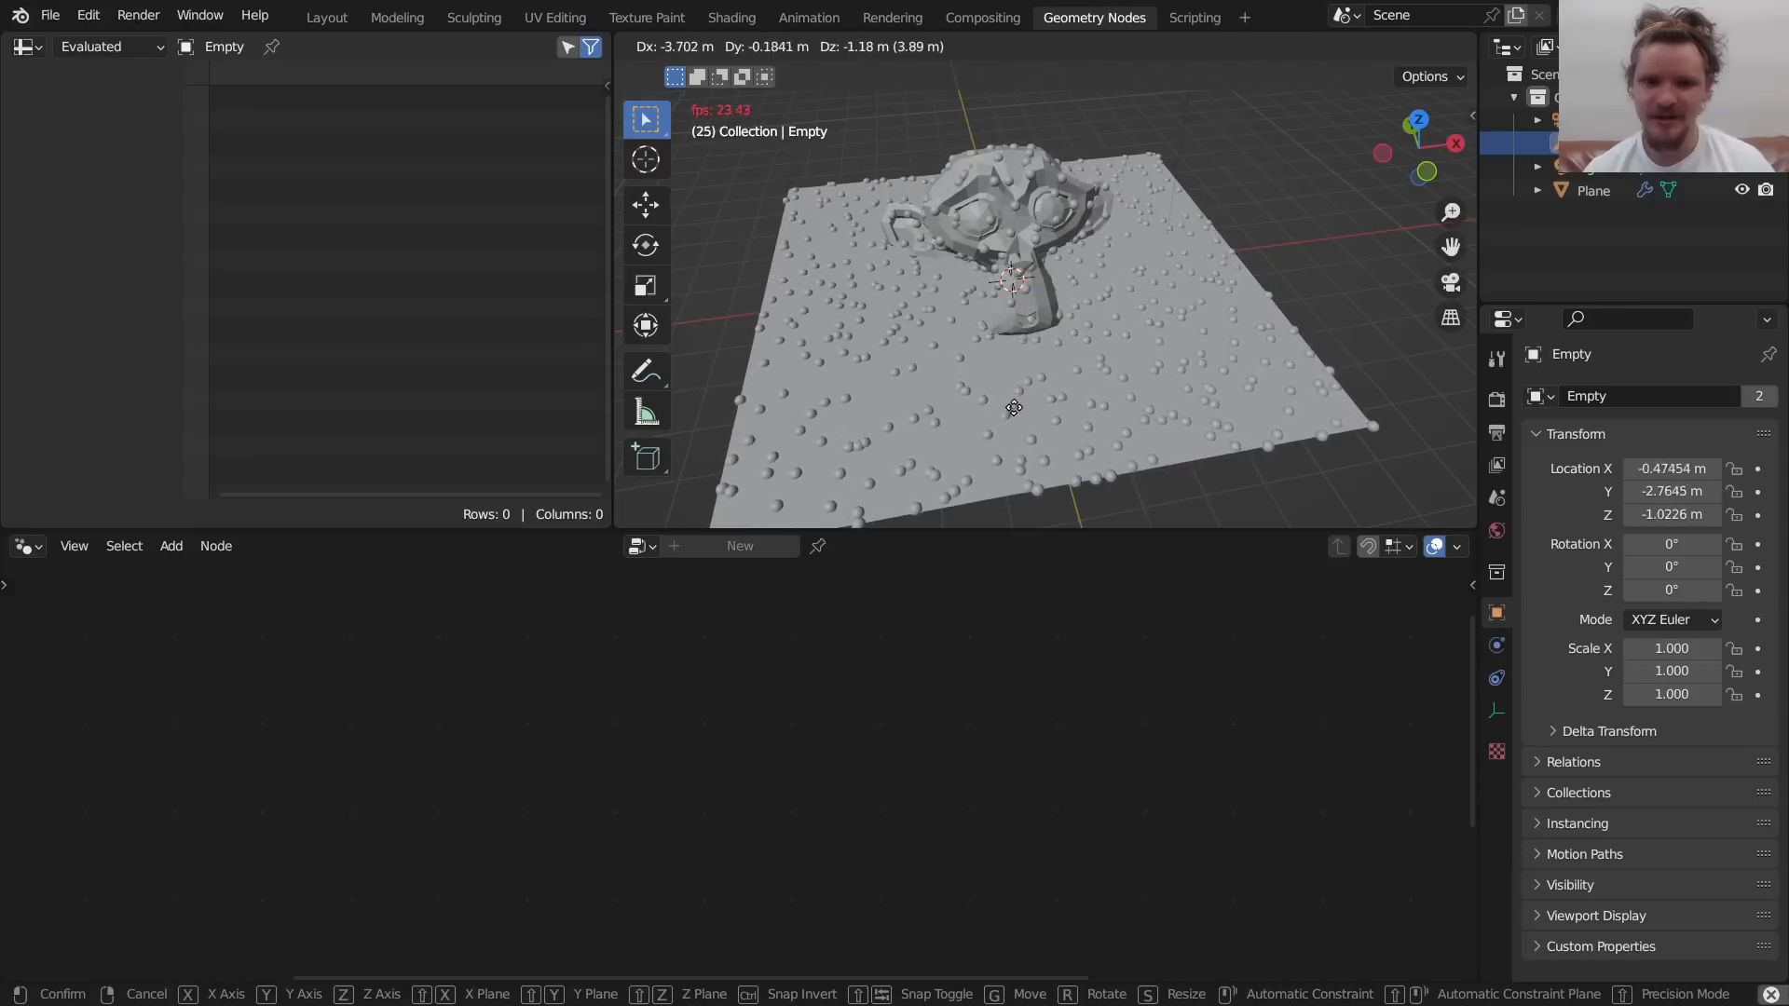
pyautogui.moveTo(1014, 408); pyautogui.dragTo(1089, 265)
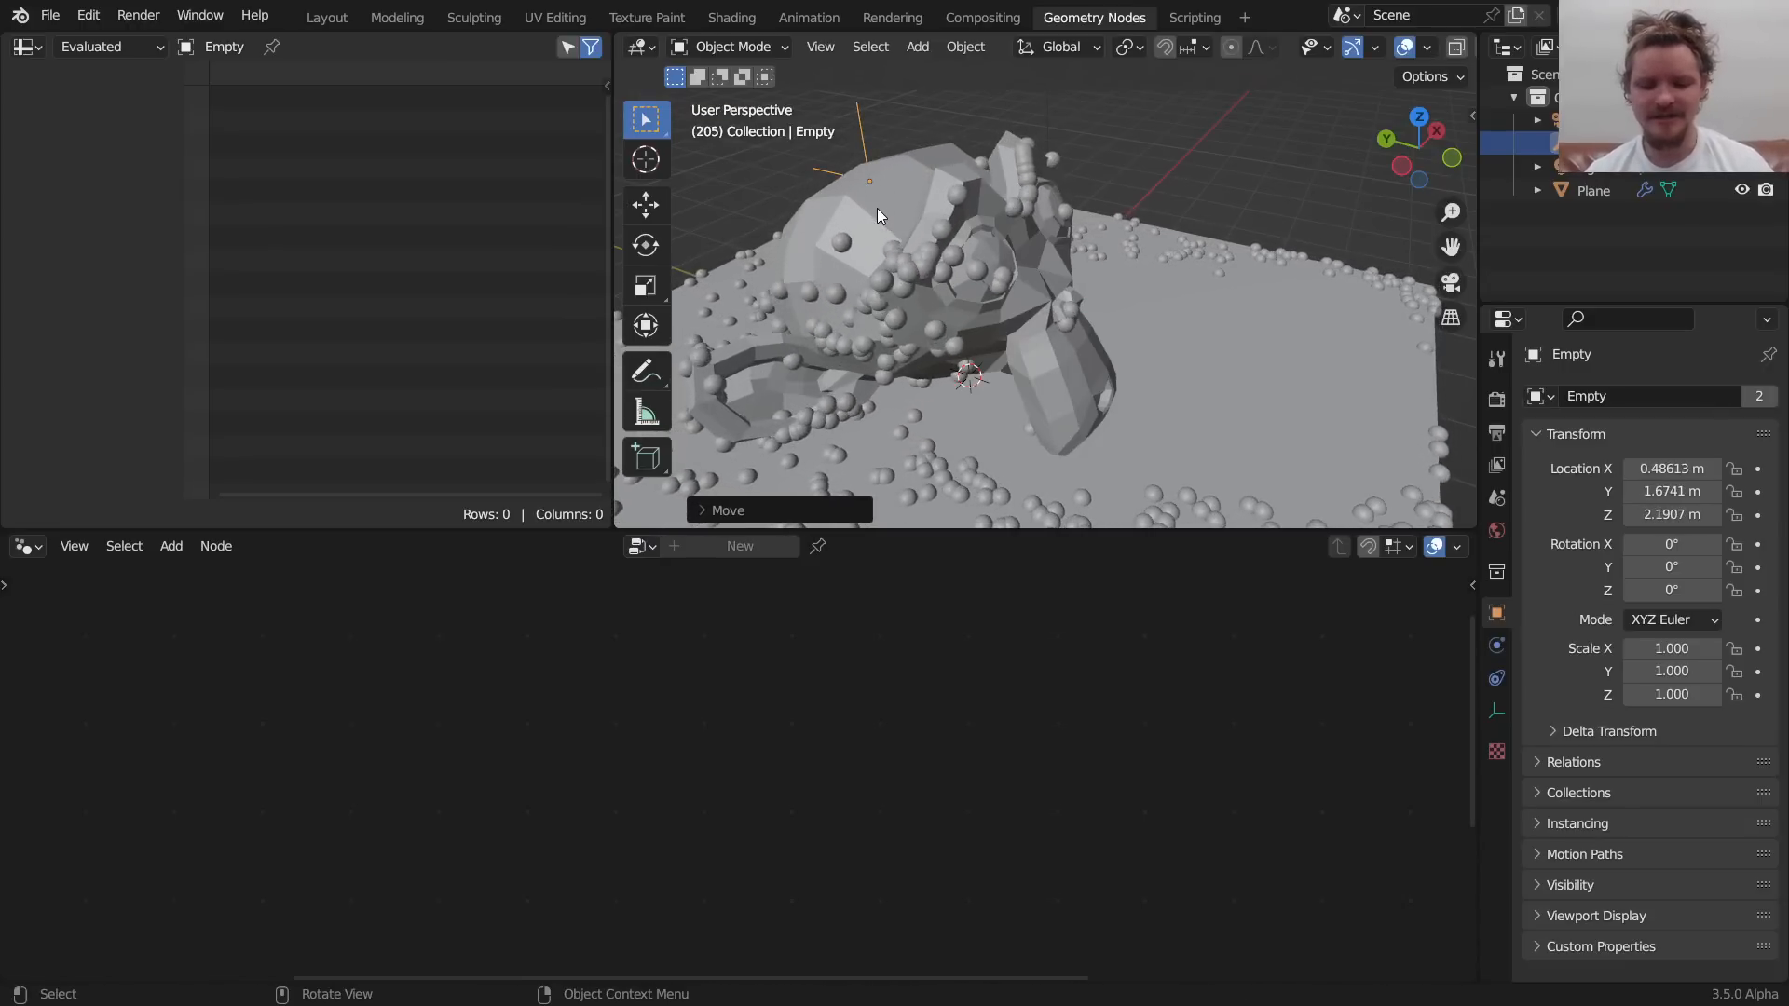
pyautogui.click(326, 17)
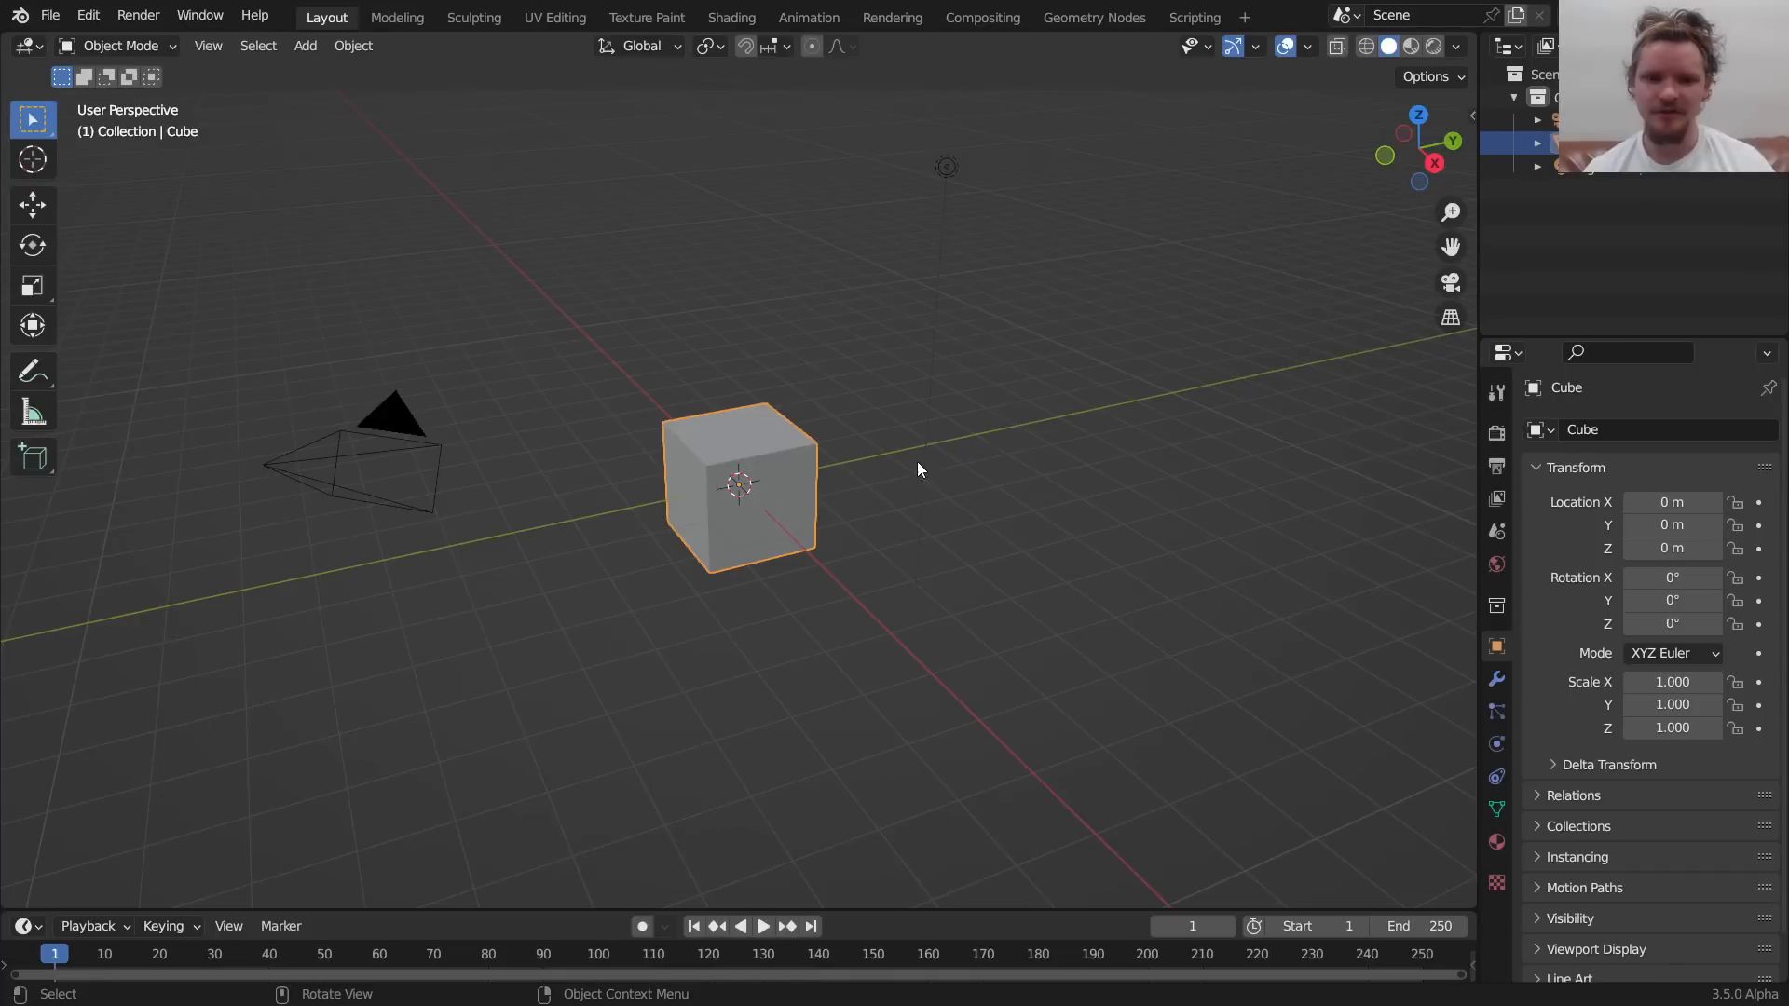
pyautogui.moveTo(893, 452)
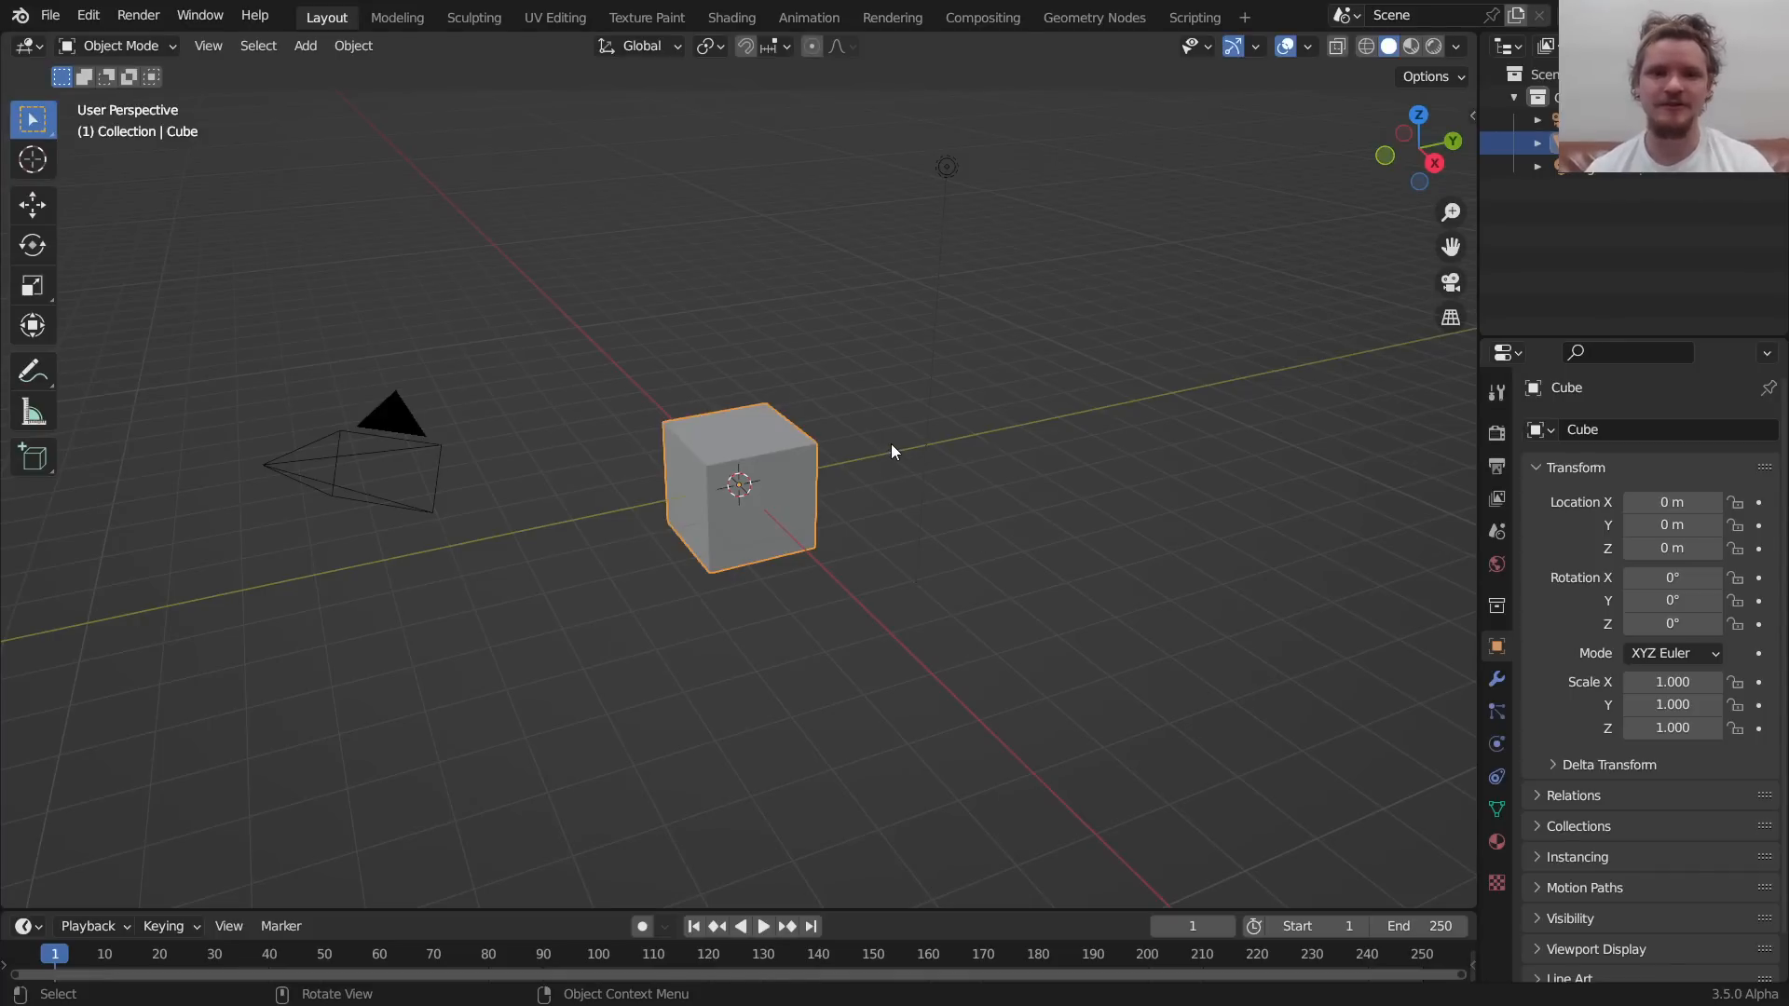
# Step: Delete the default cube and add a plane, scaling it up
pyautogui.click(304, 45)
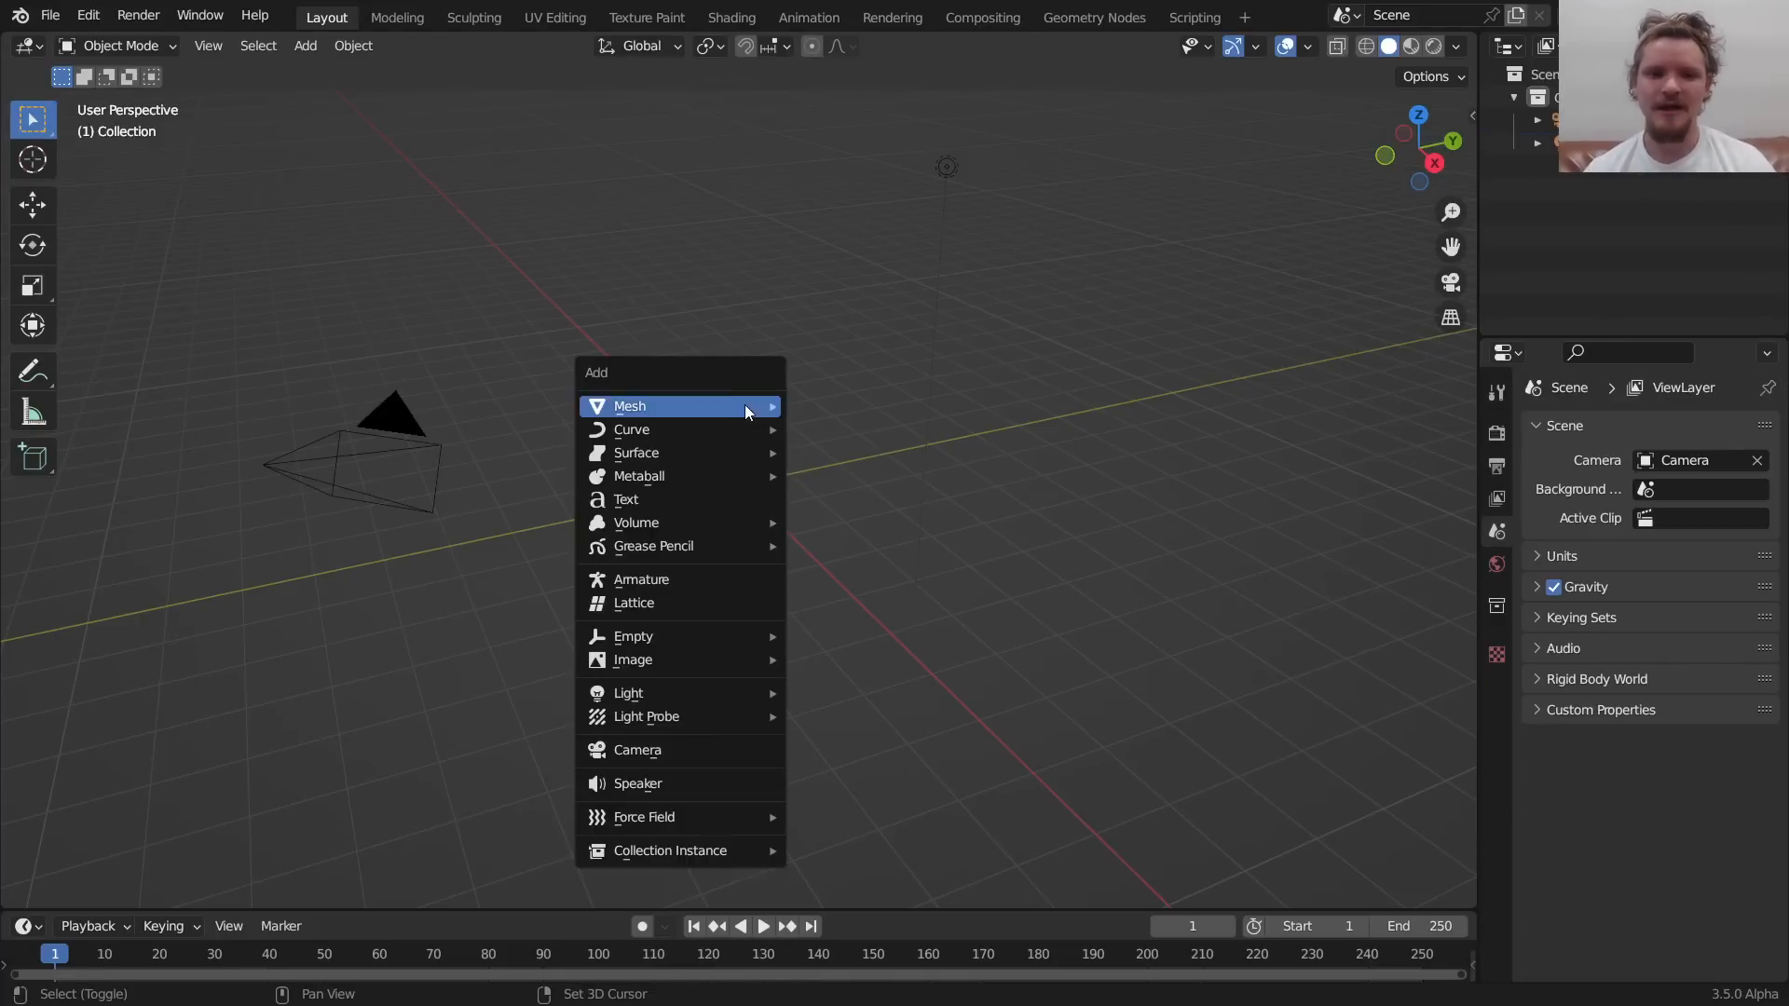
pyautogui.click(629, 405)
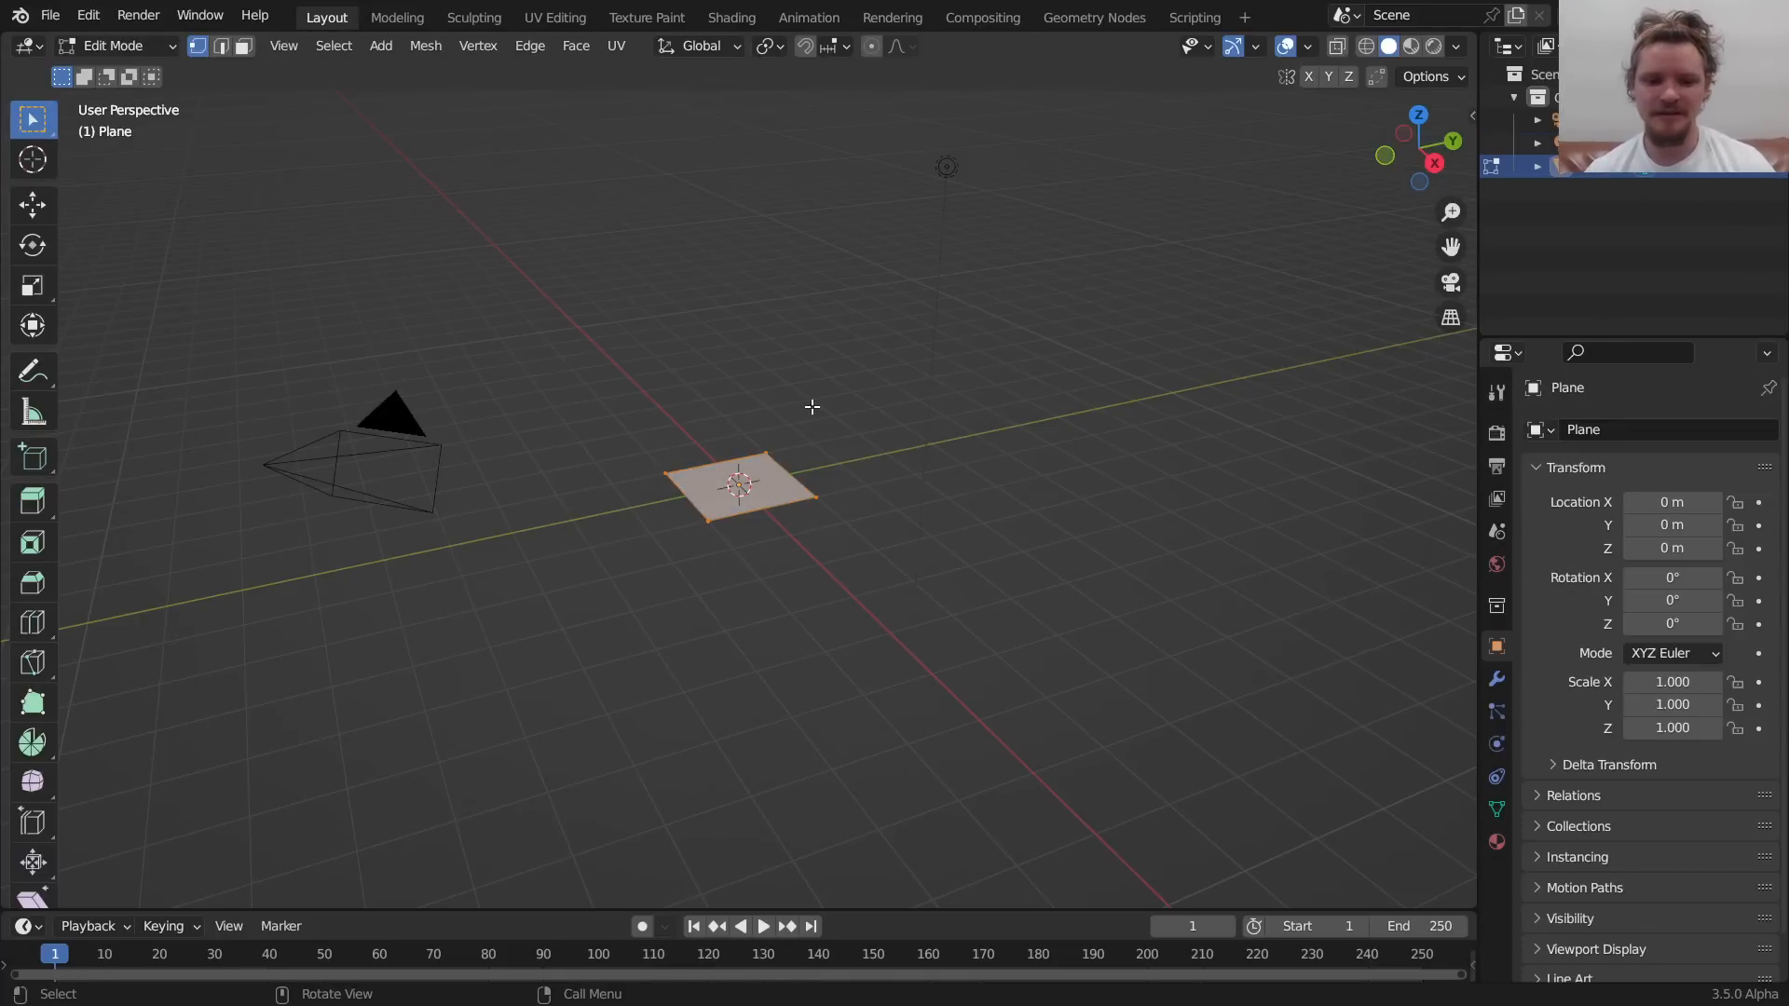
pyautogui.press('s')
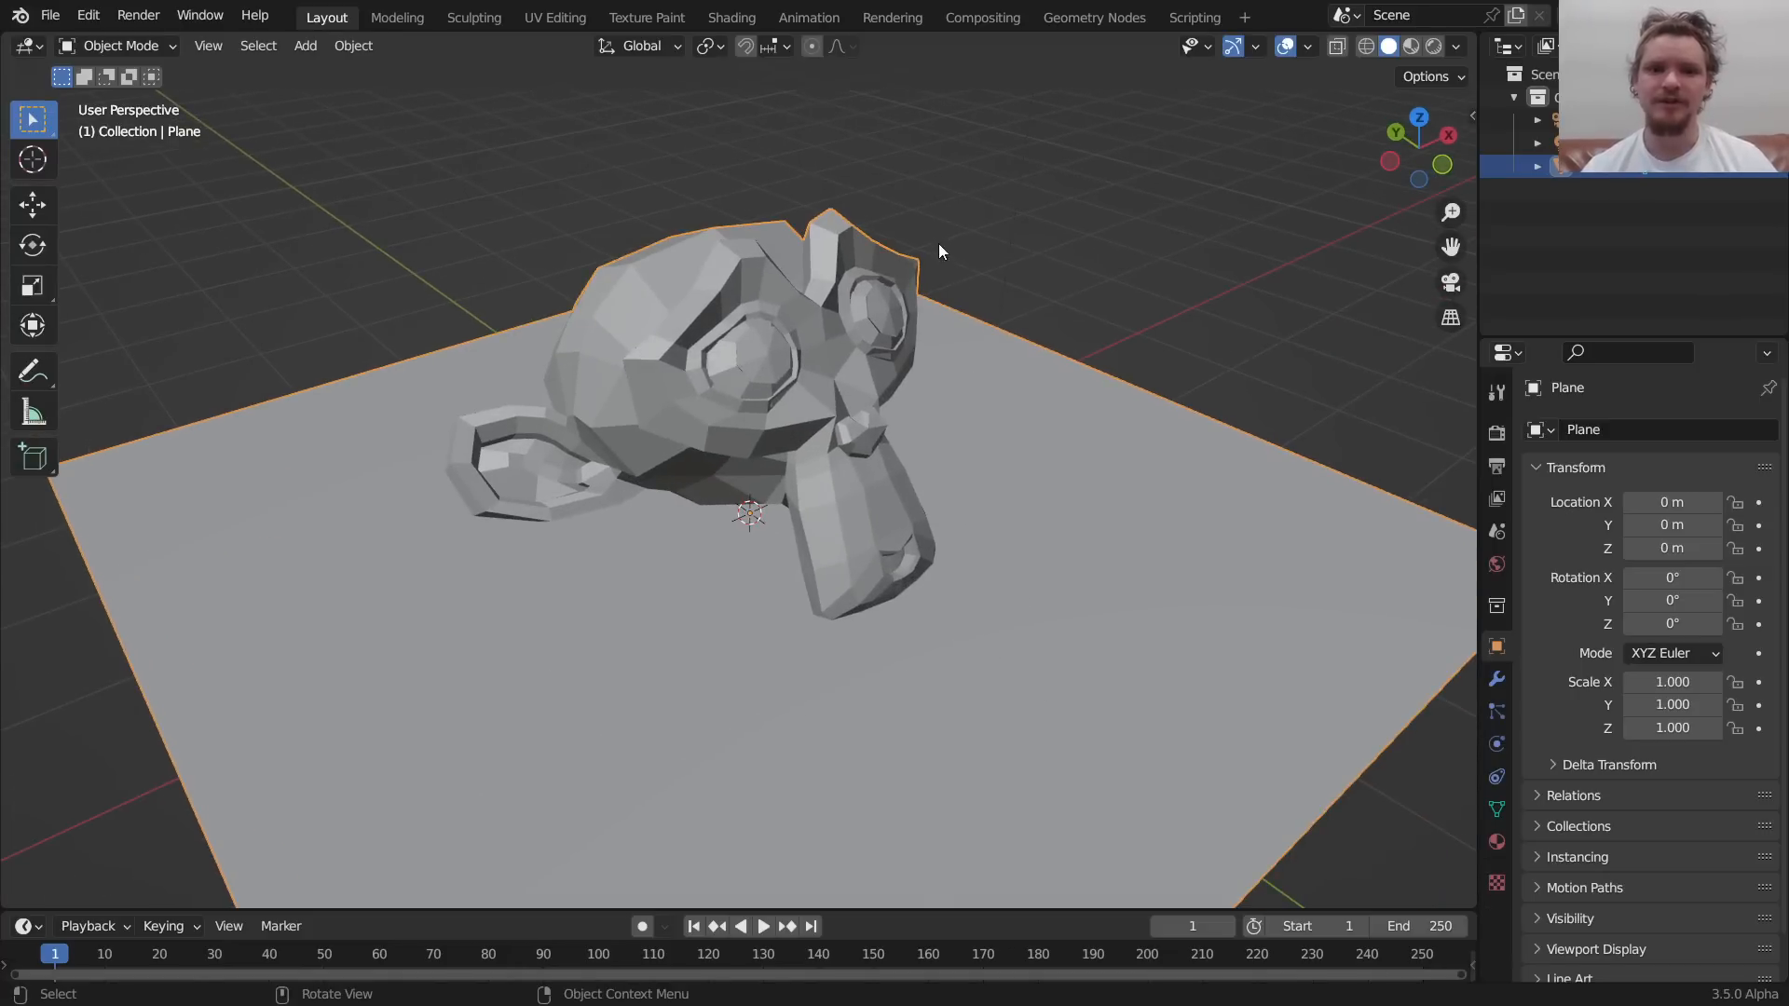
# Step: Create a geometry node tree on the plane with a Distribute Points on Faces node
pyautogui.click(1092, 17)
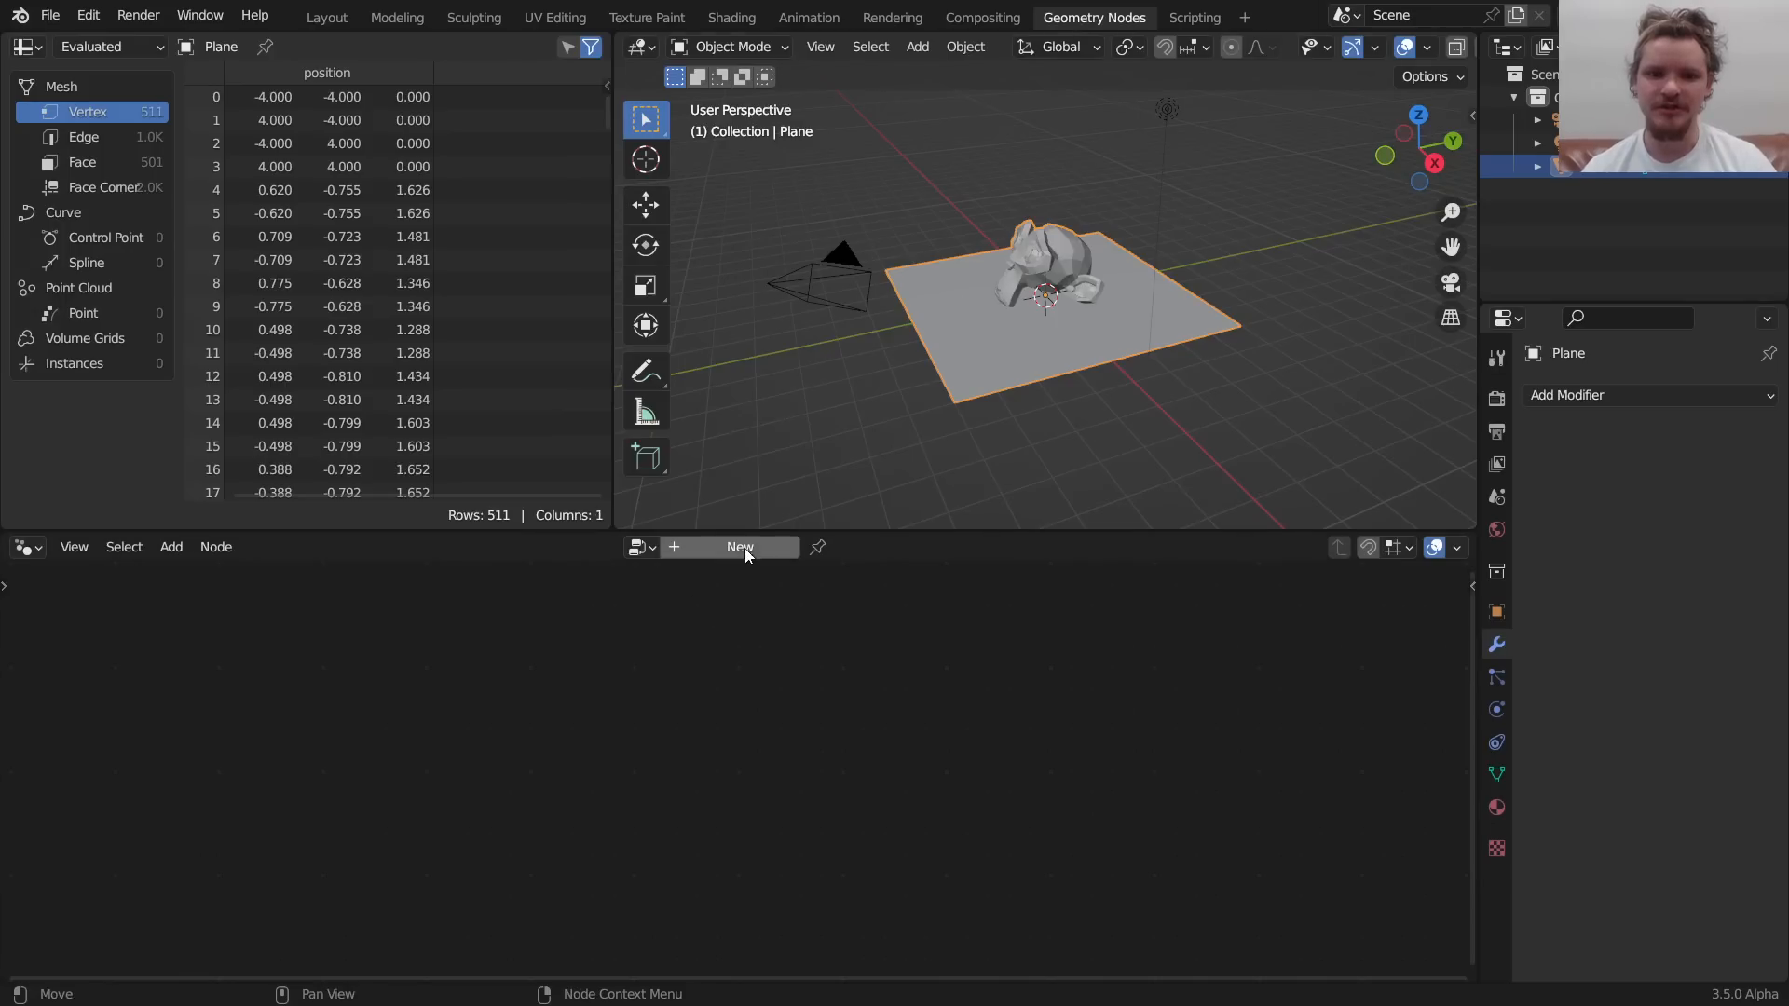
pyautogui.click(739, 547)
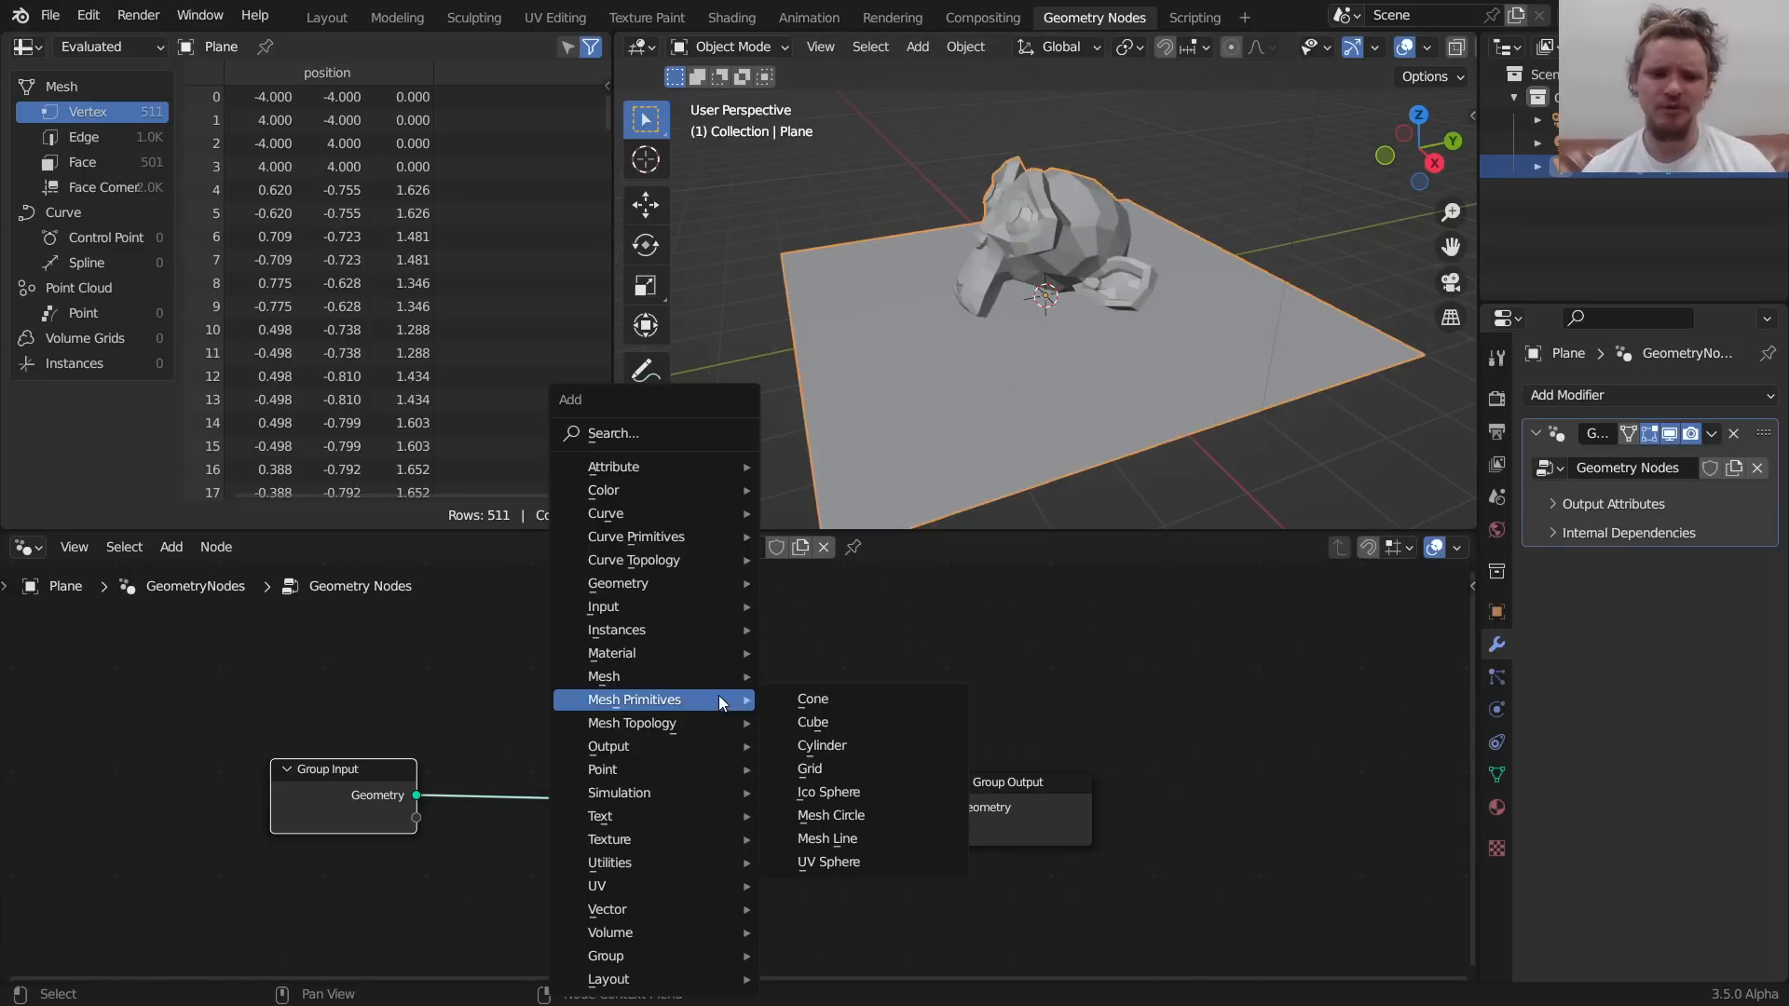
pyautogui.moveTo(619, 792)
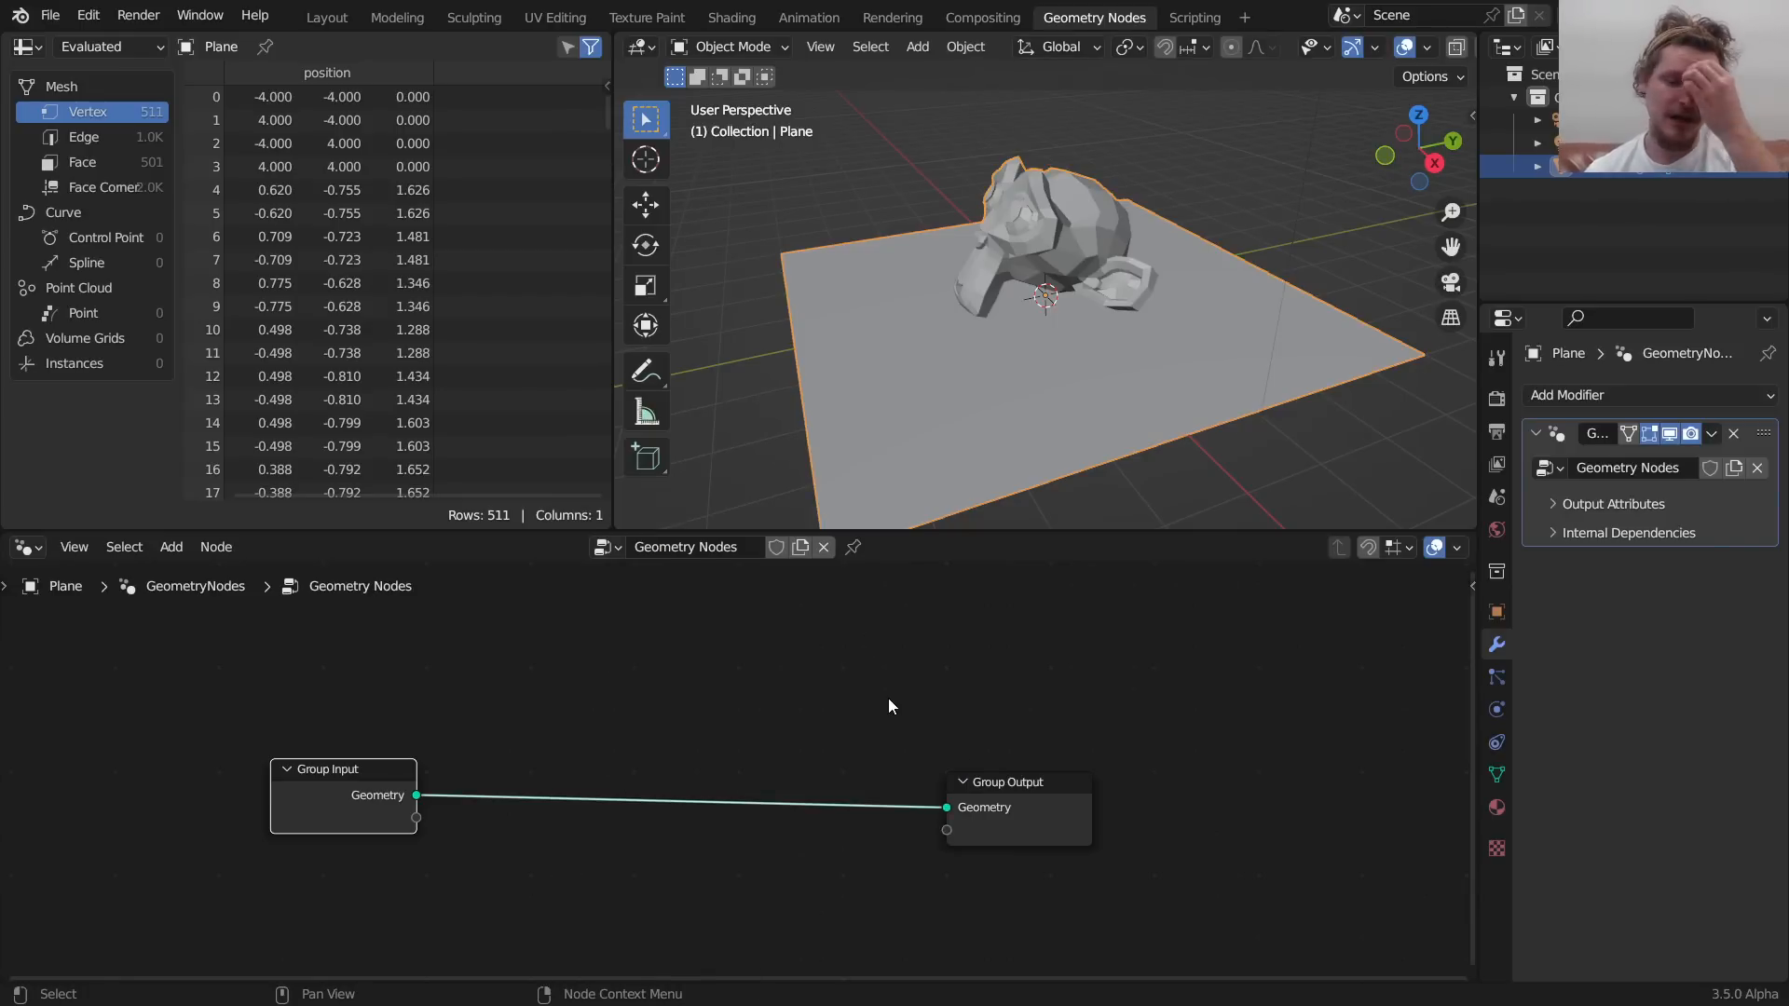
pyautogui.moveTo(1055, 234)
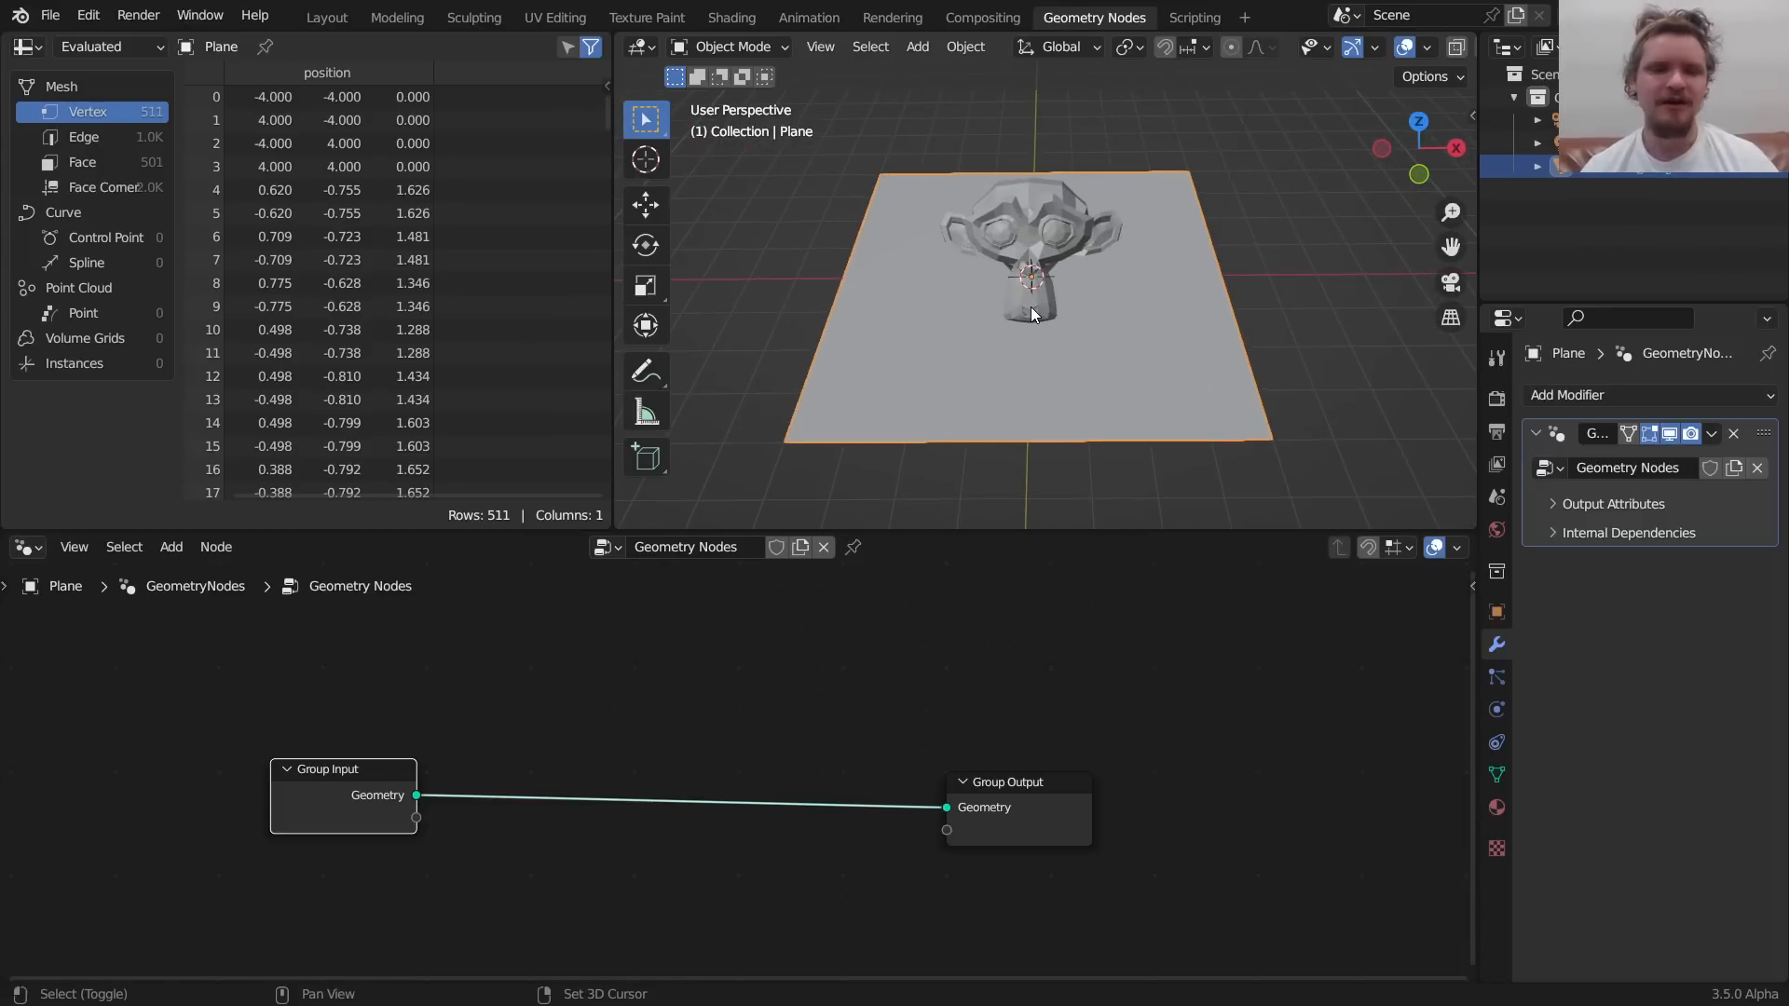
pyautogui.click(169, 547)
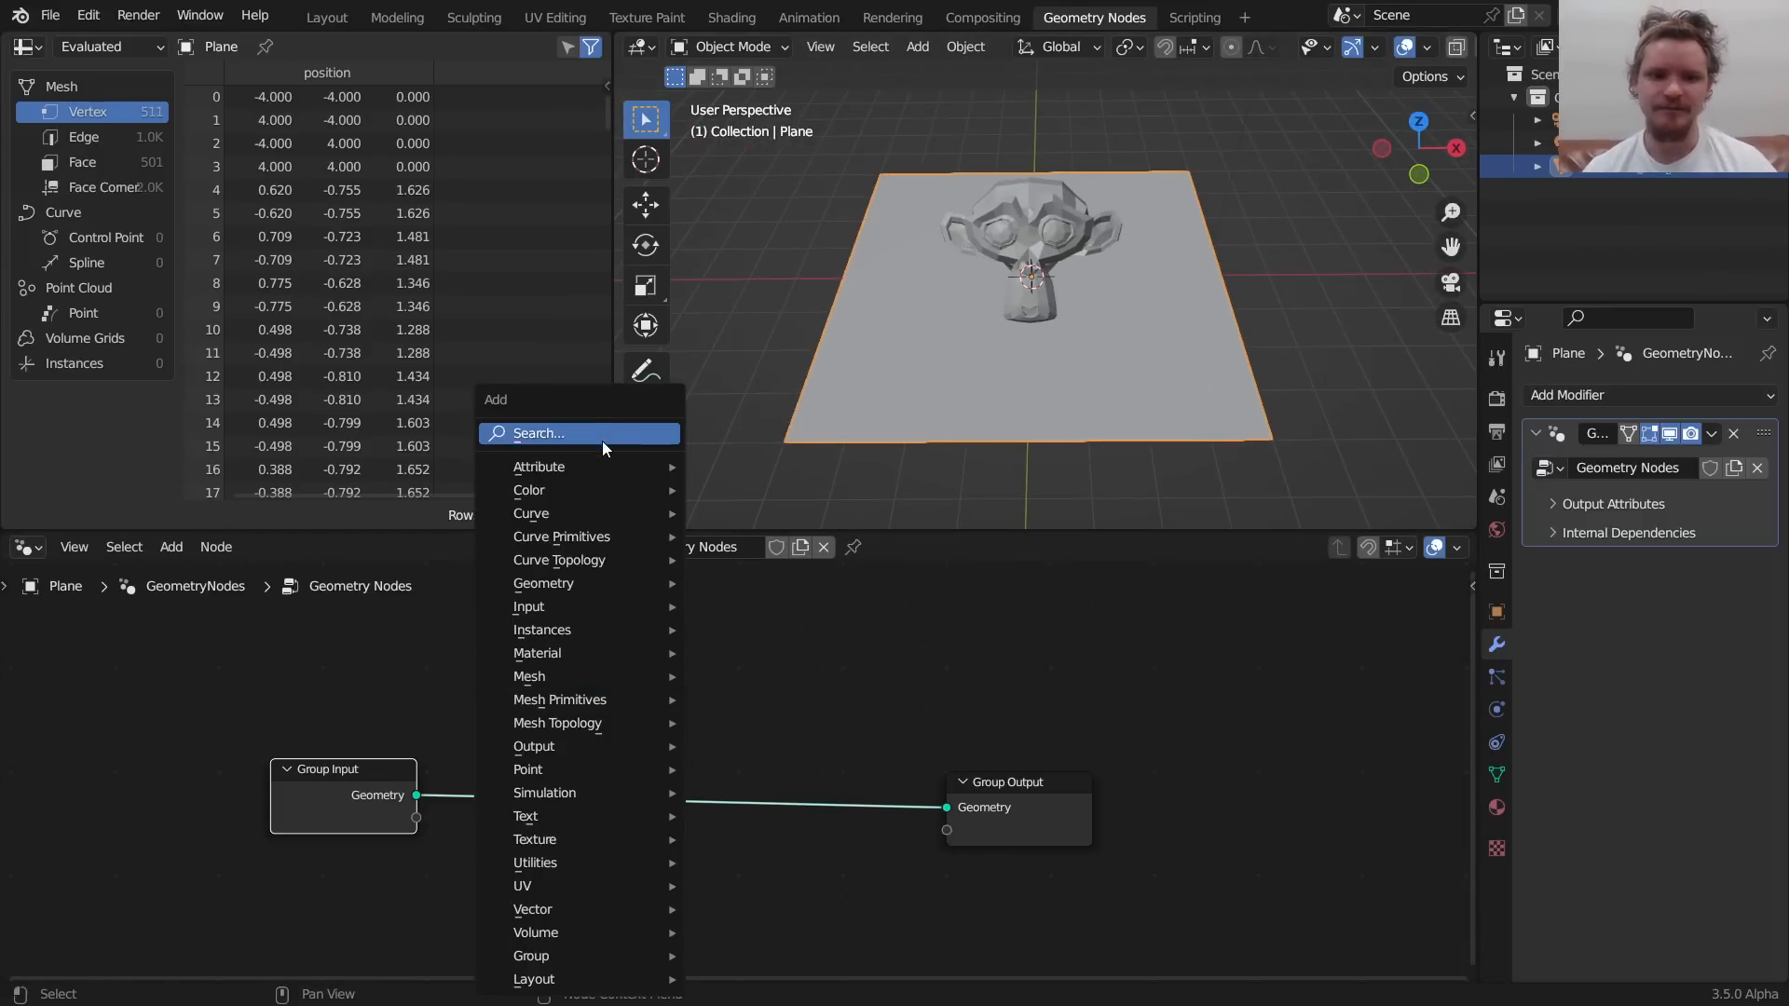
pyautogui.write('dis')
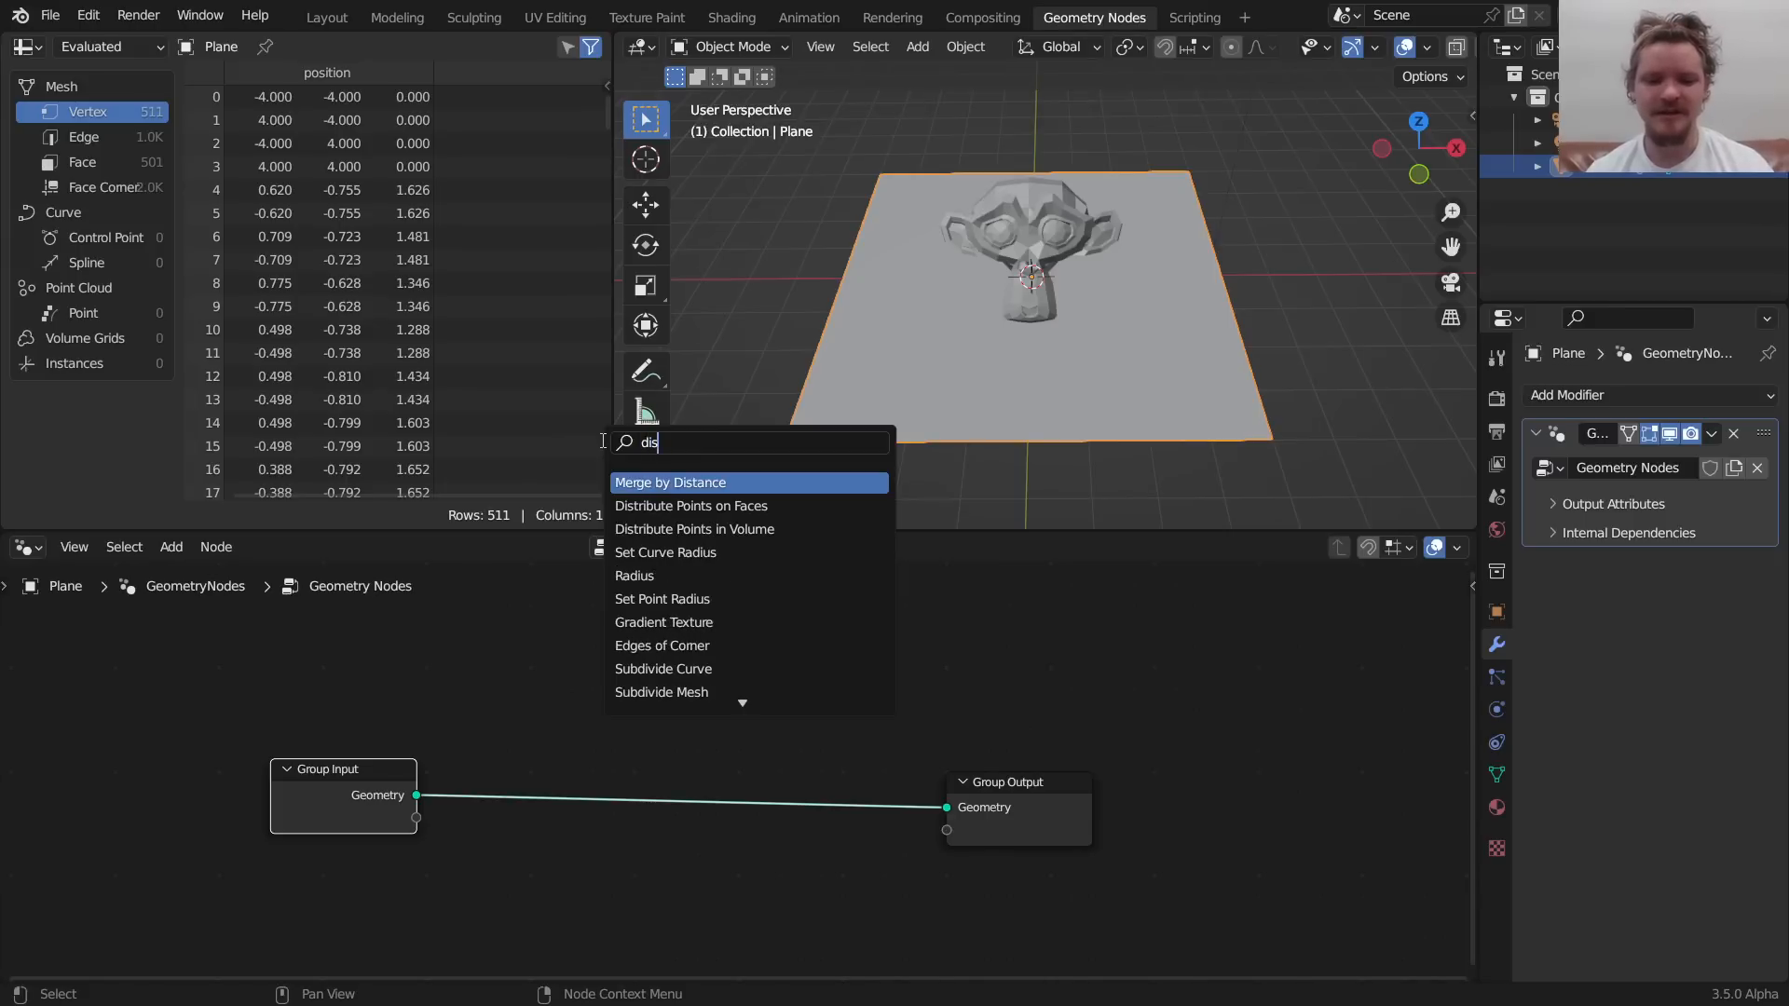
pyautogui.click(691, 505)
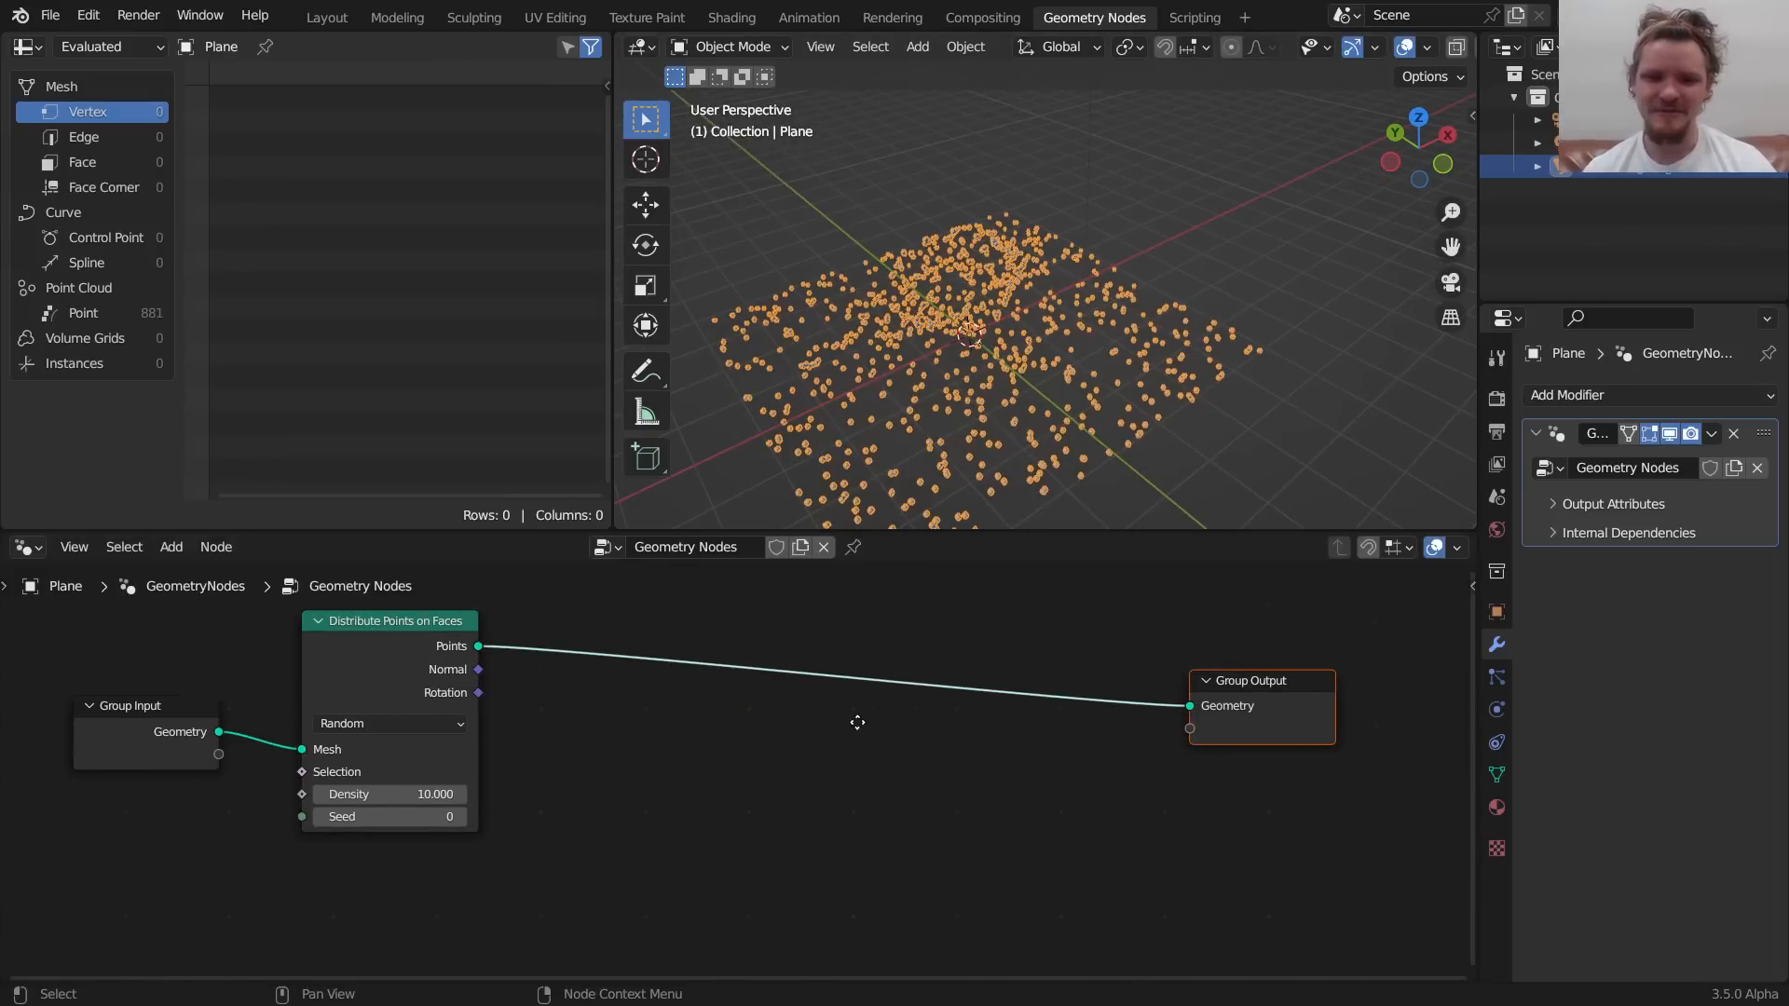
# Step: Wrap the points in a simulation zone, show a Timeline, and add a Set Position node inside
pyautogui.click(169, 546)
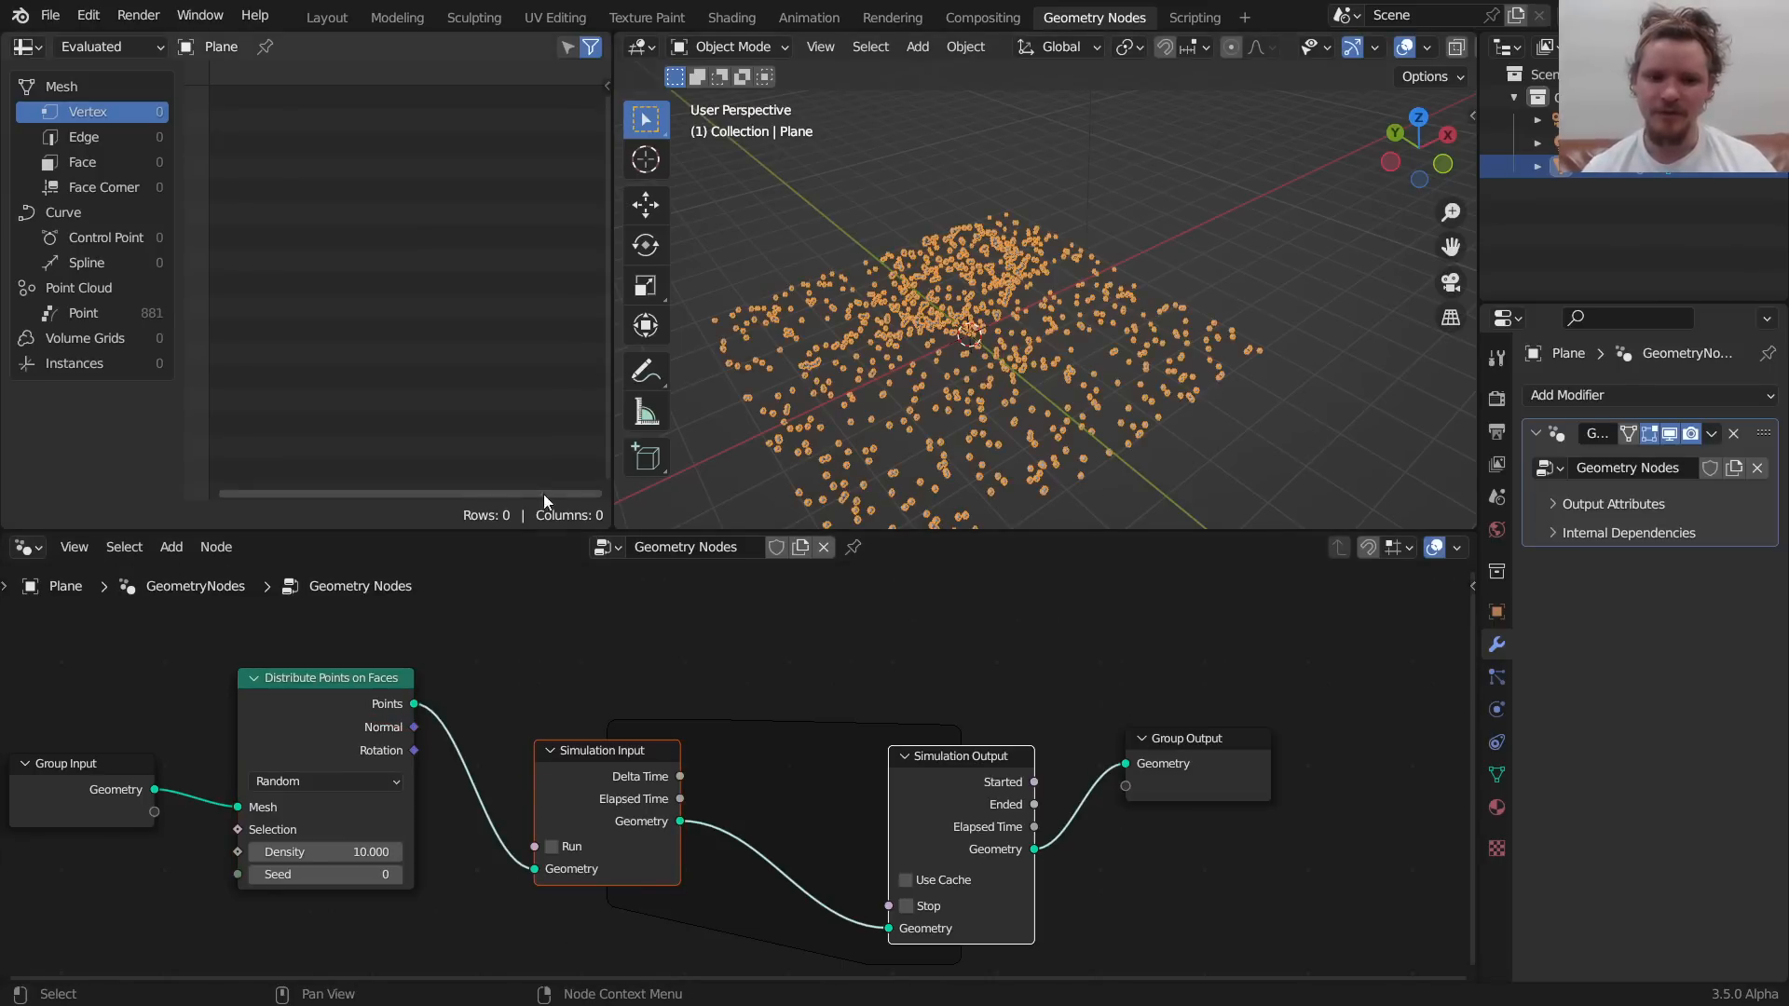
pyautogui.click(639, 479)
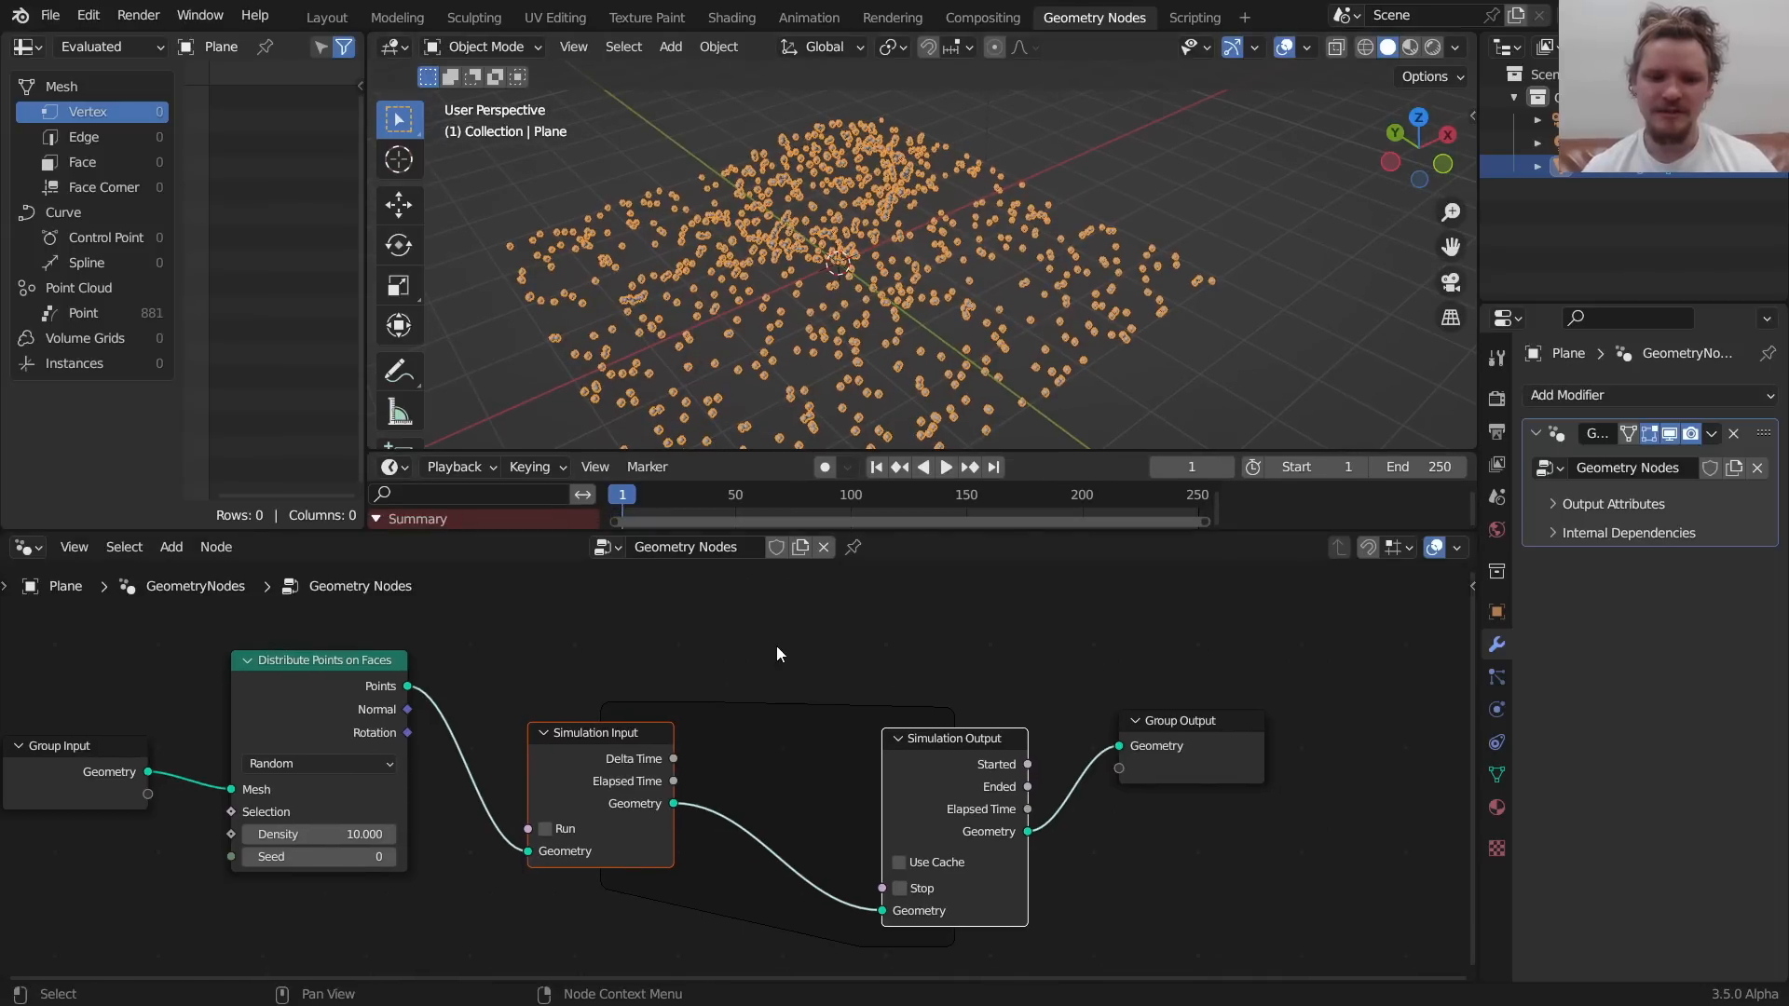
pyautogui.write('set')
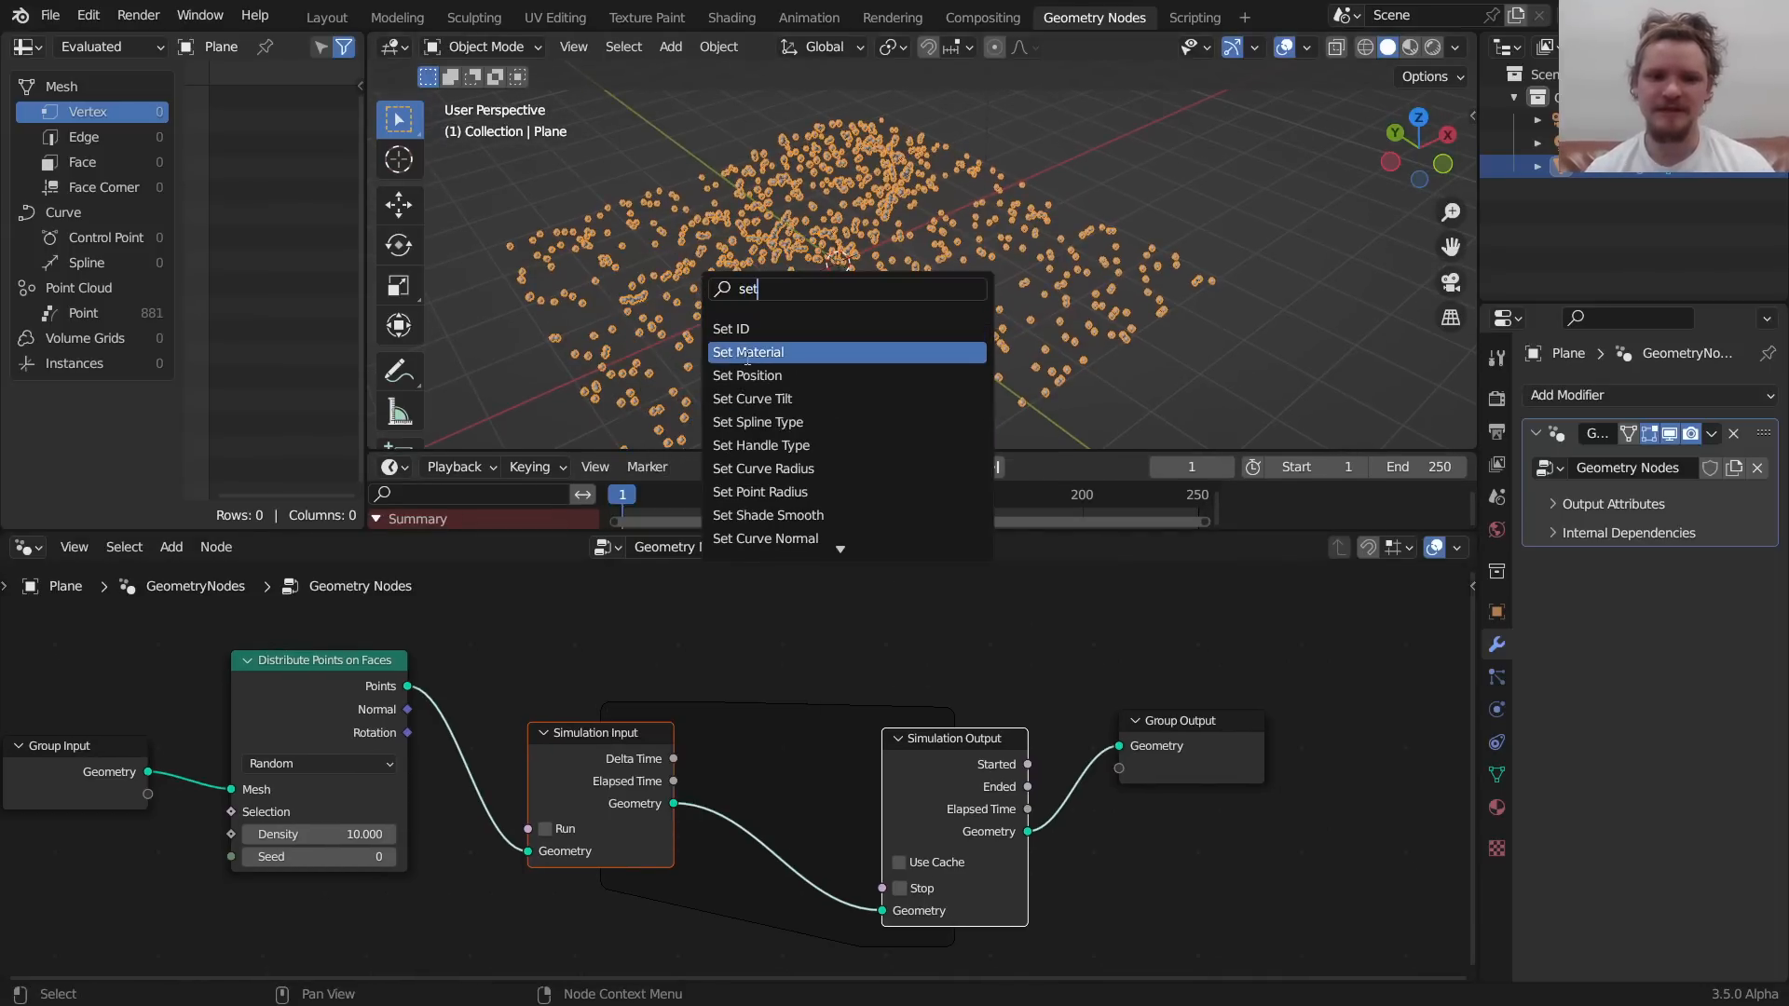
pyautogui.moveTo(747, 376)
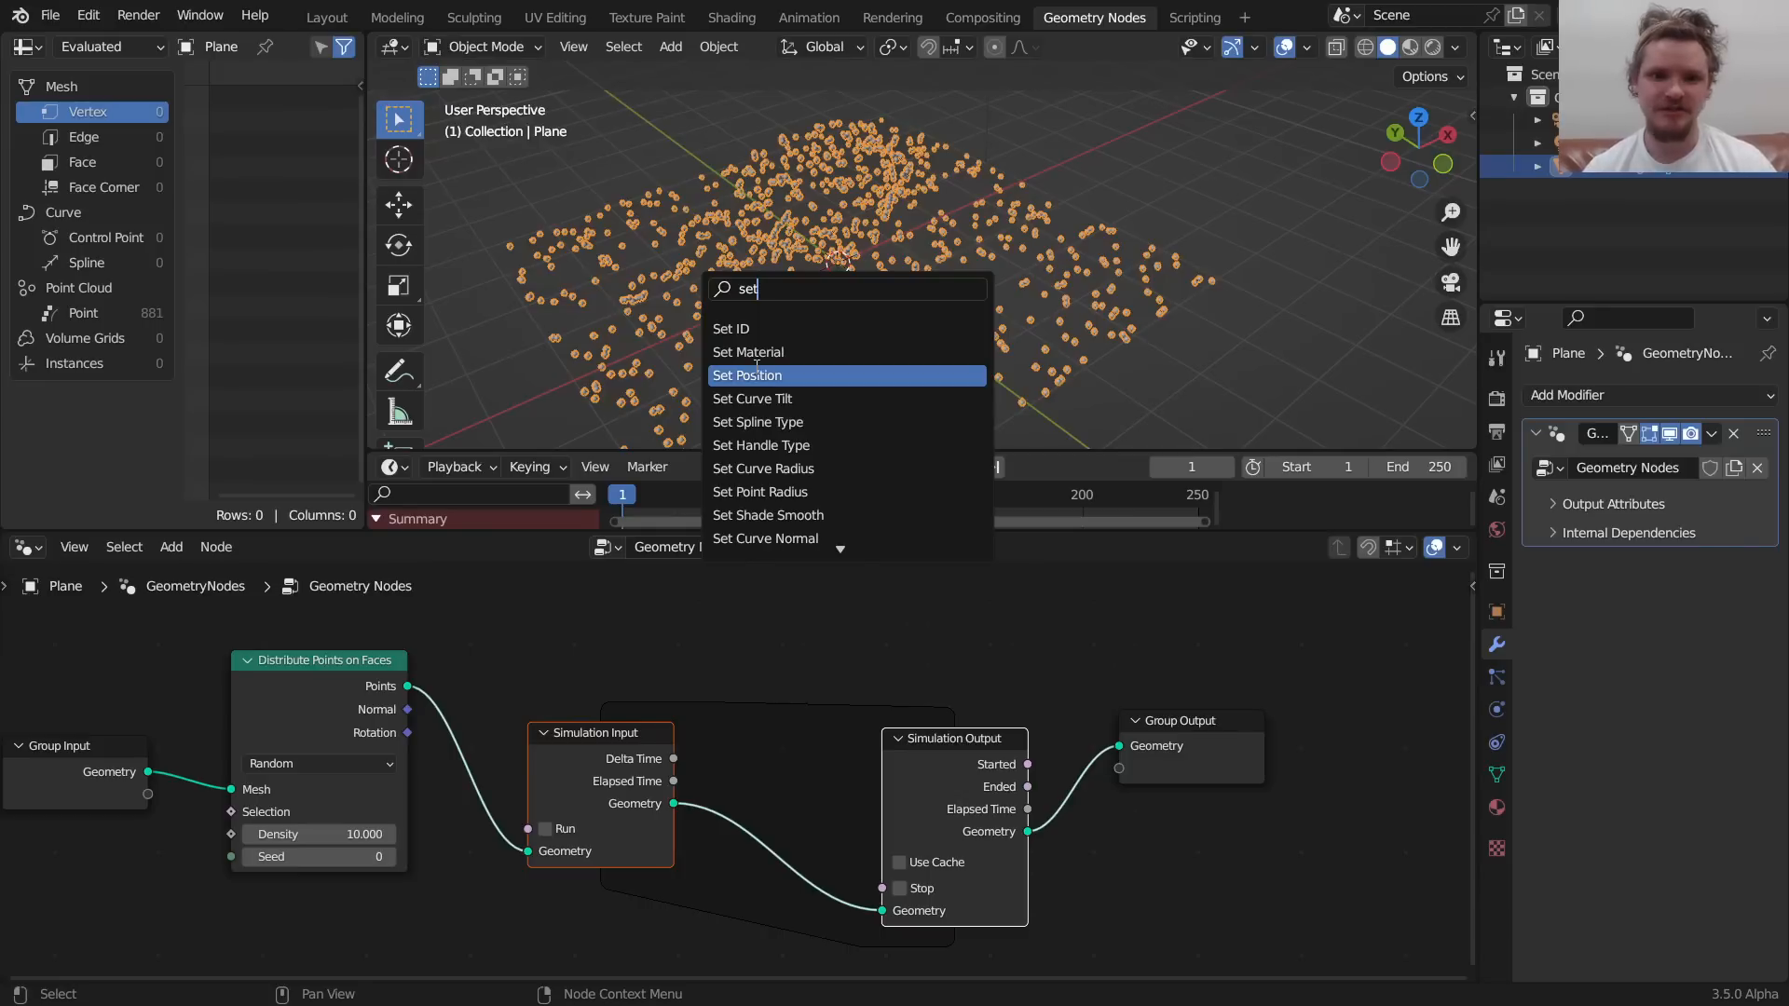
pyautogui.click(748, 374)
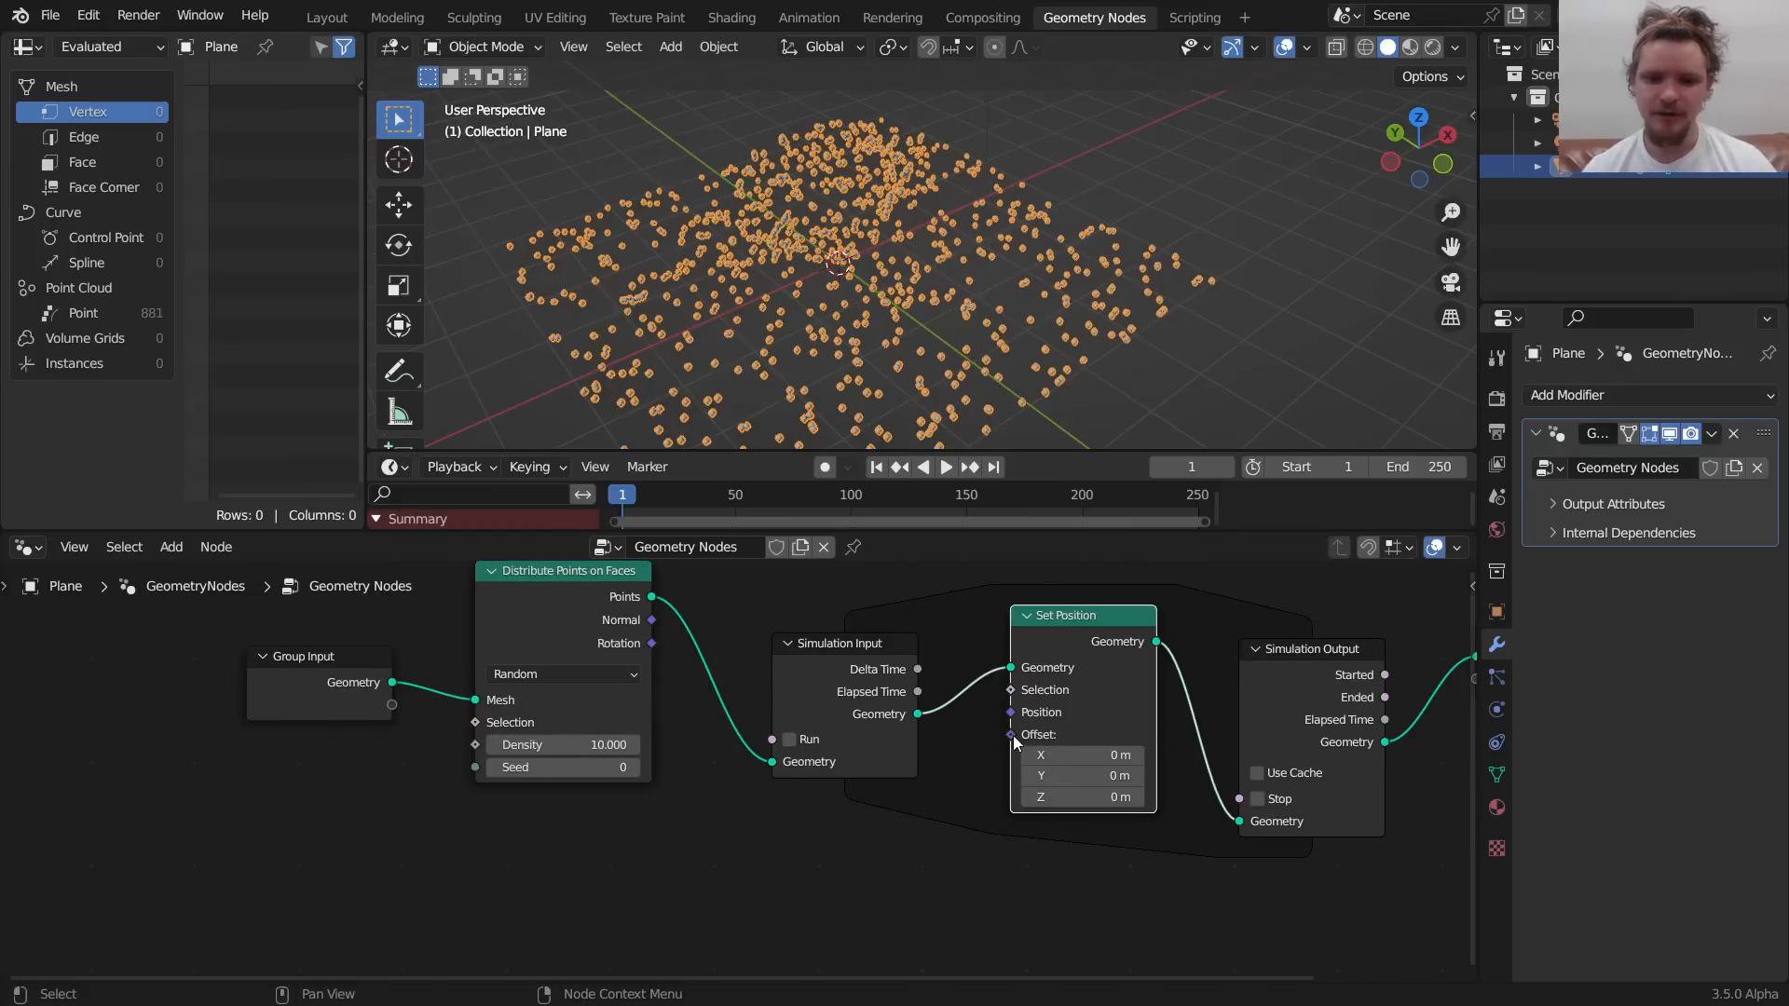
# Step: Drive the Set Position offset with a Noise Texture, subtracting 0.5 then scaling by 0.1
pyautogui.write('noi')
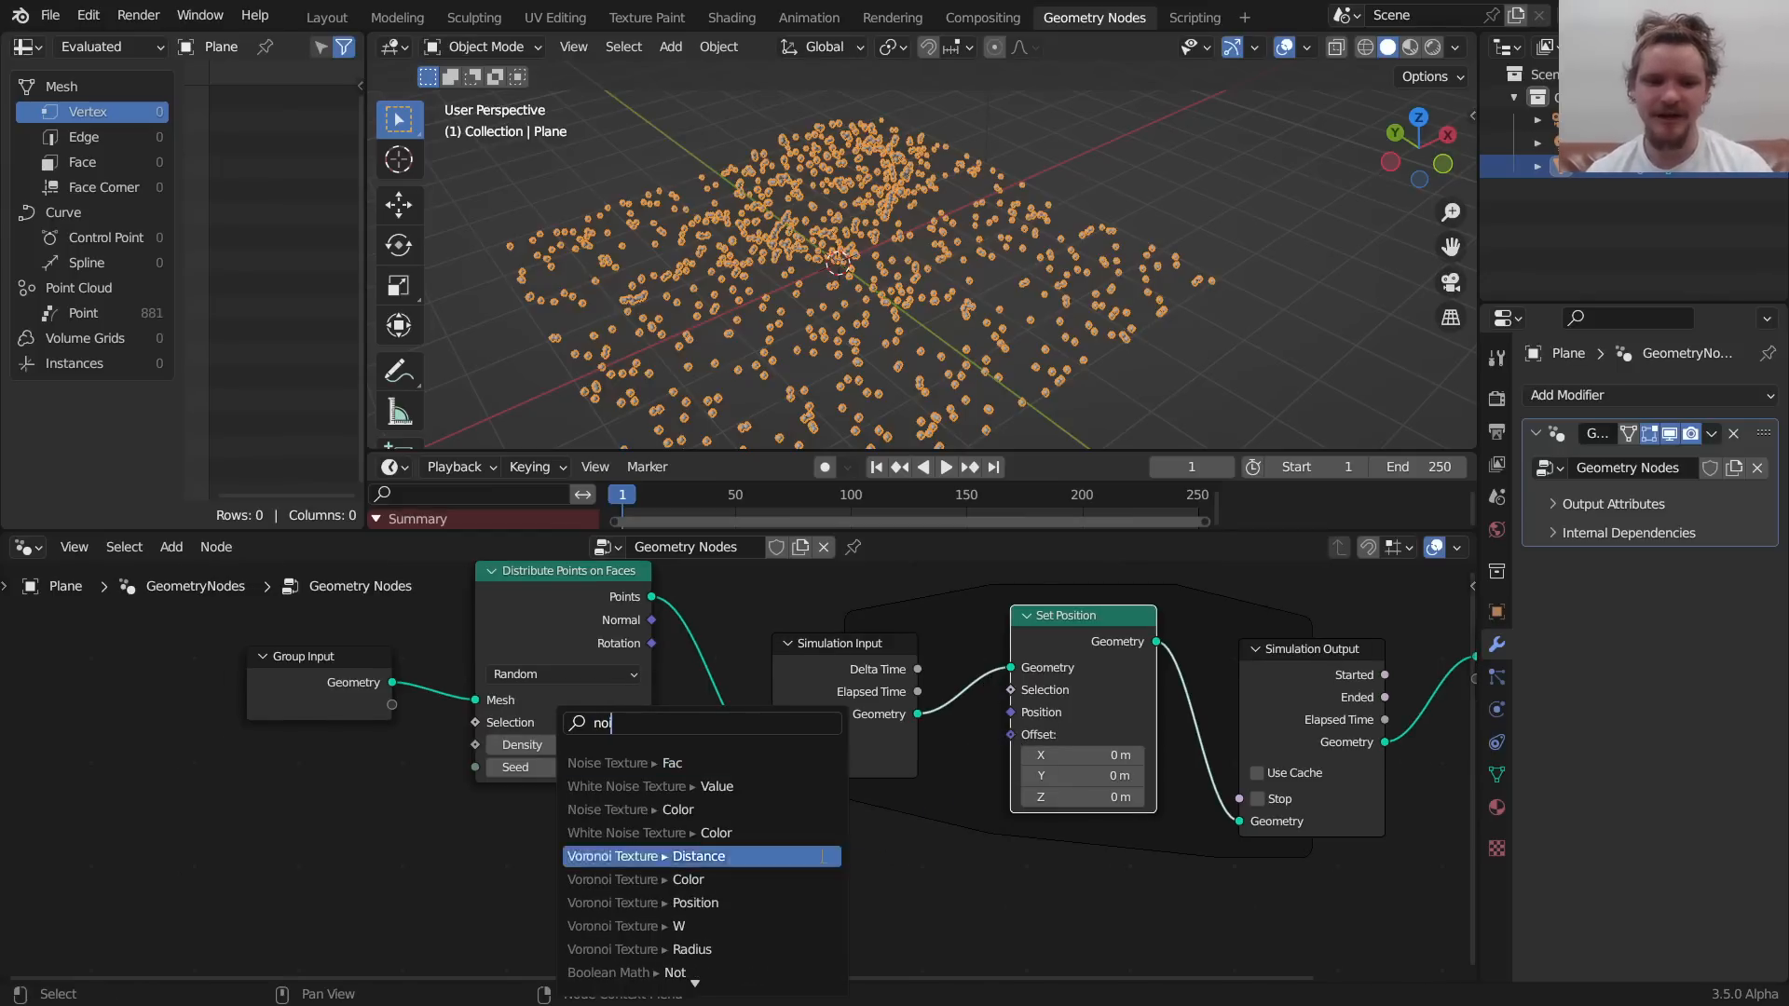
pyautogui.click(624, 763)
pyautogui.write('vec')
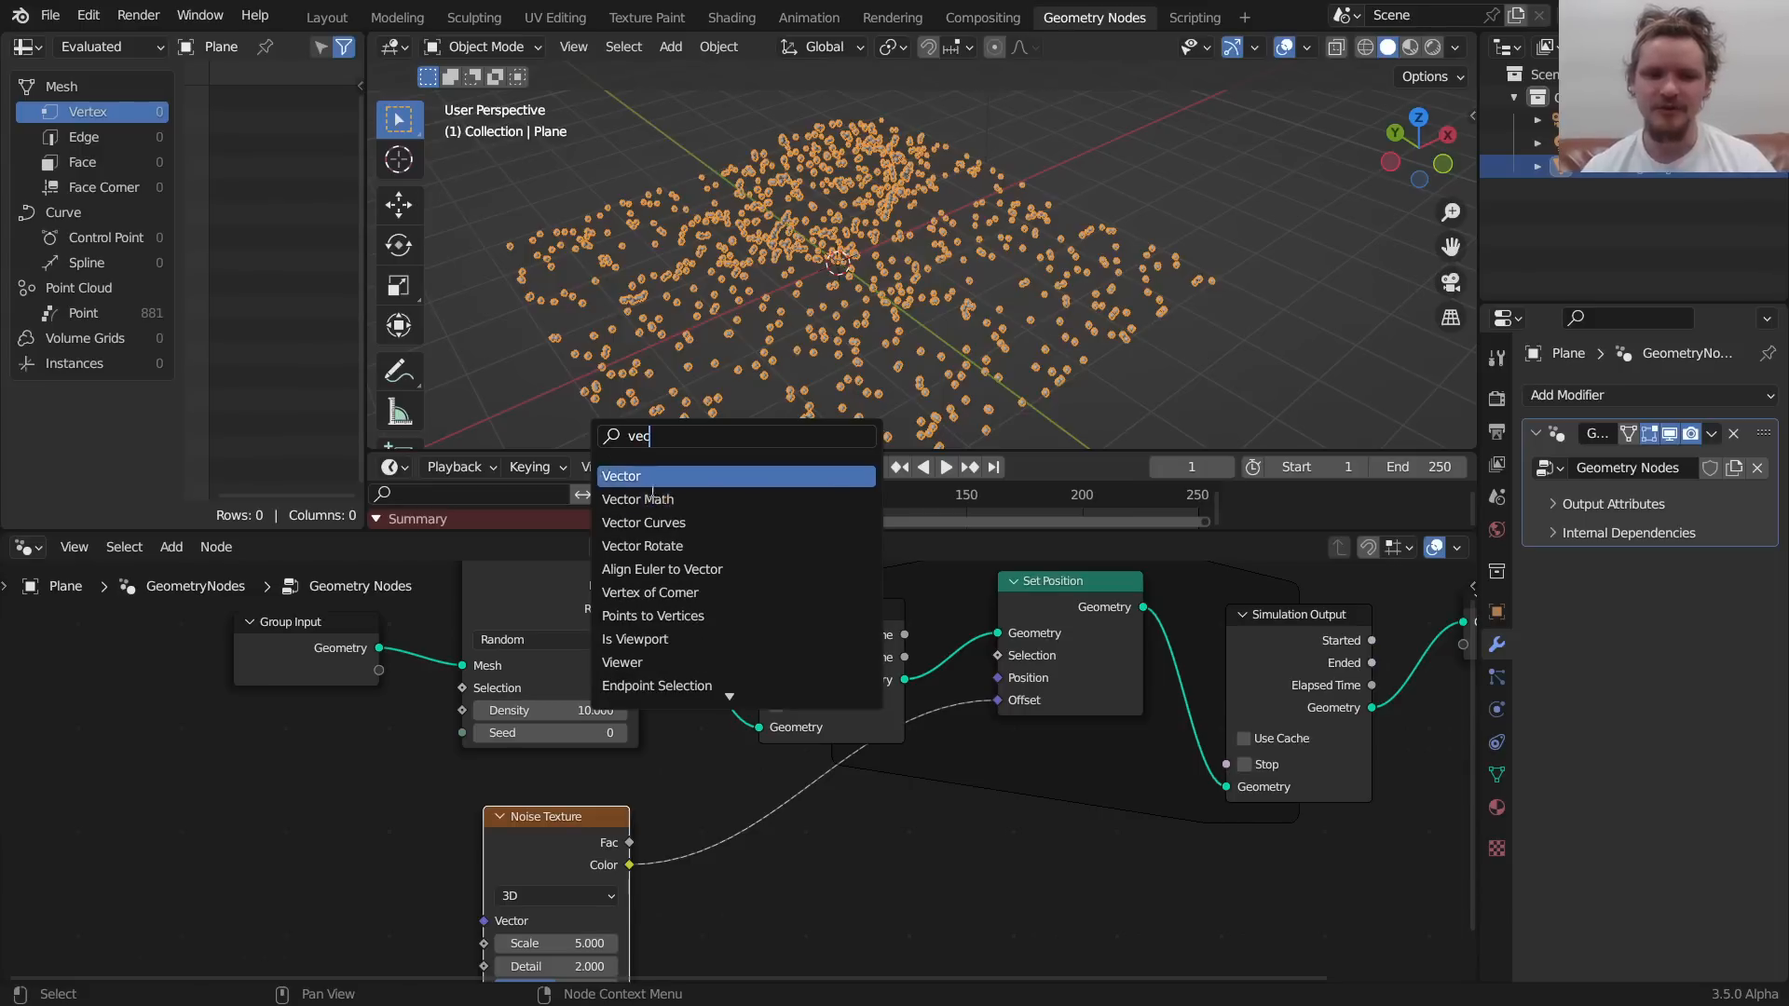
pyautogui.click(636, 498)
pyautogui.write('.5')
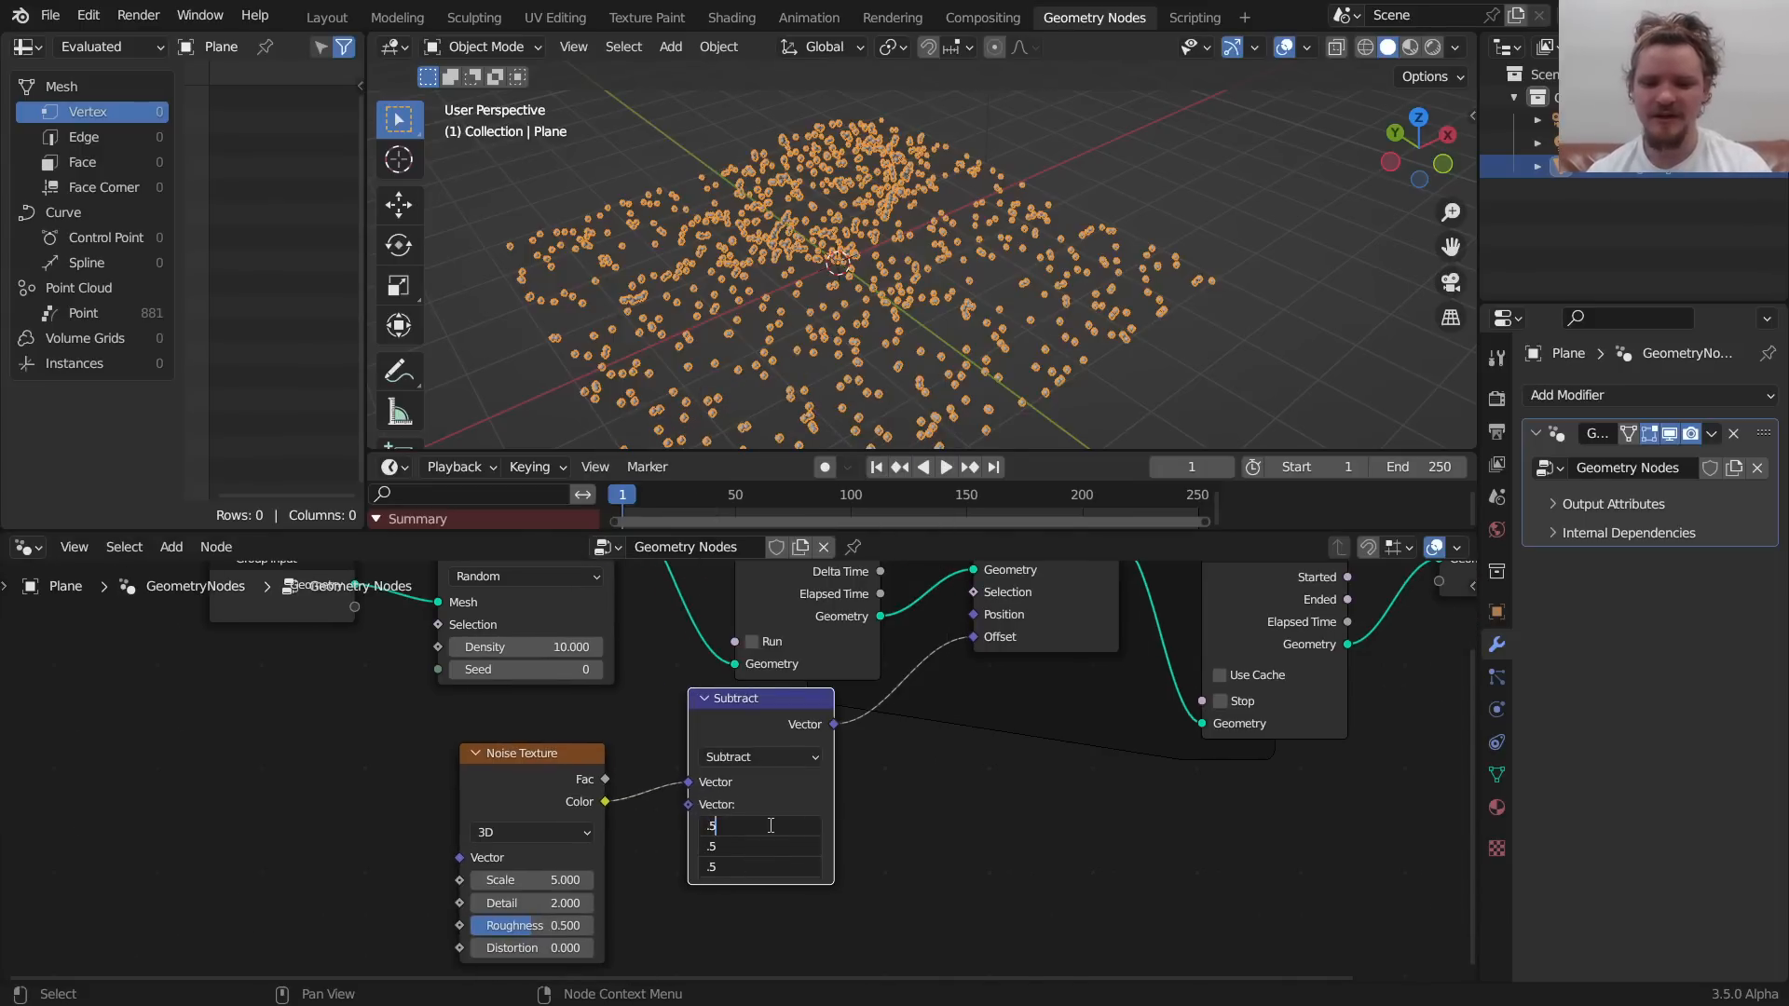
pyautogui.click(945, 466)
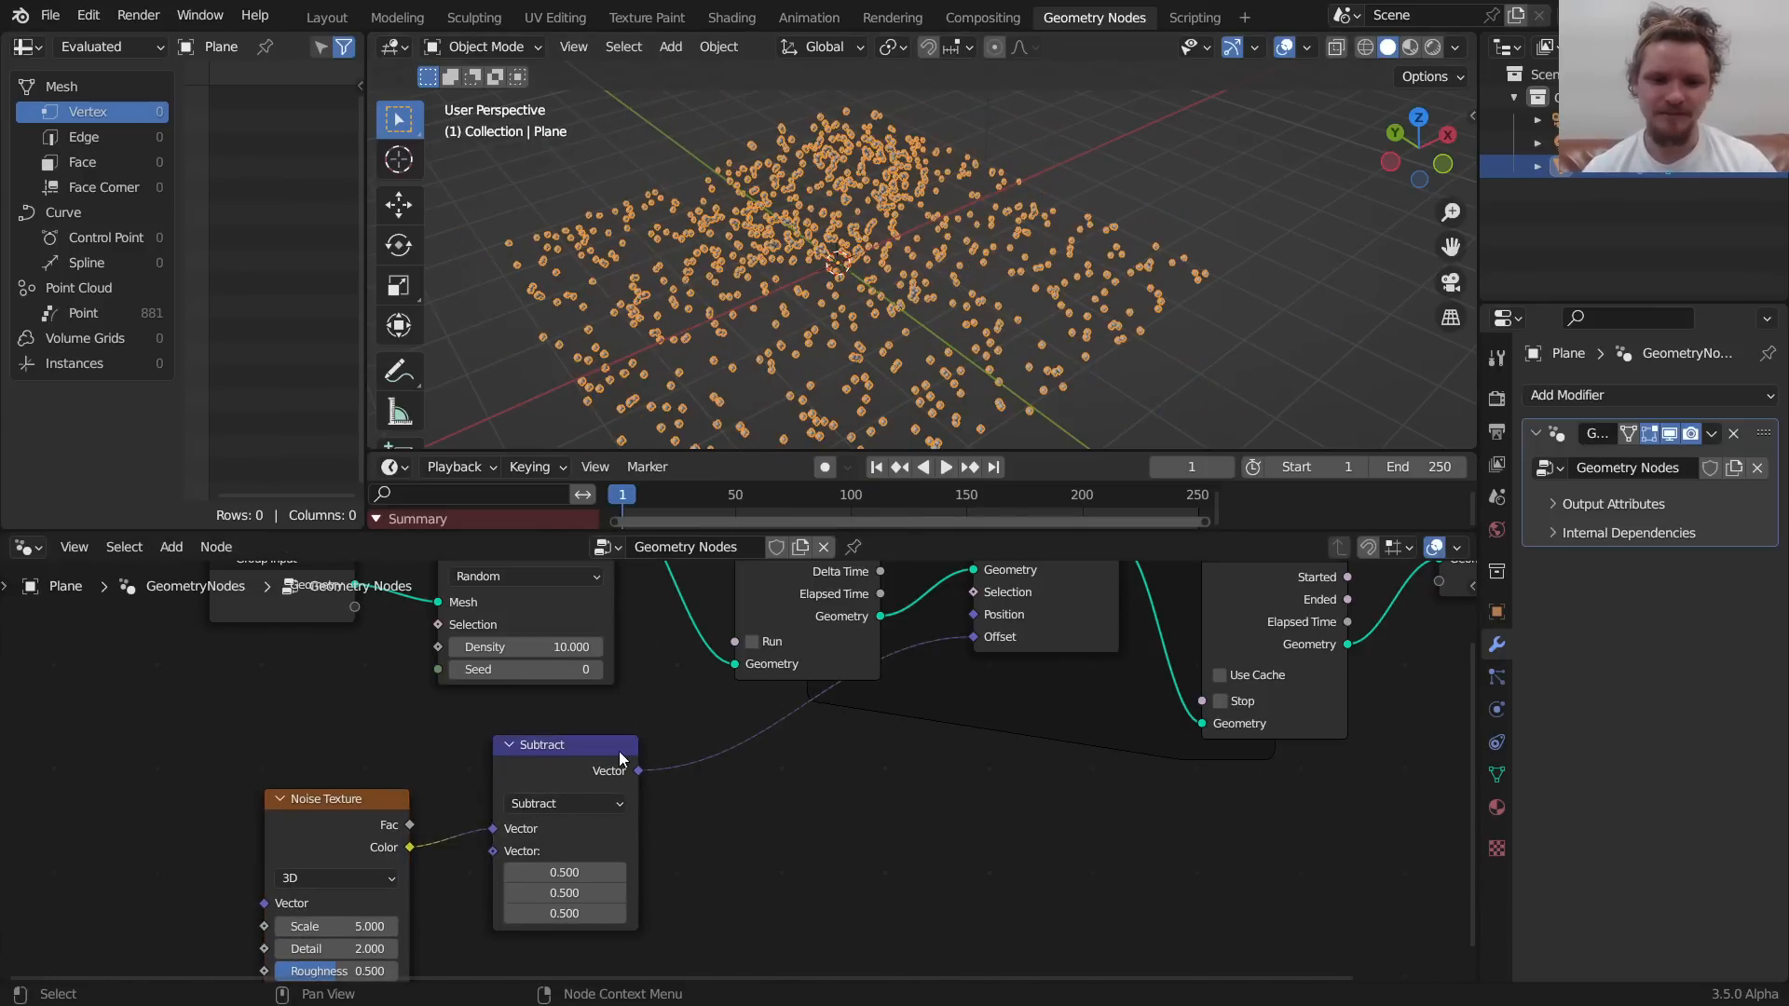
pyautogui.click(559, 804)
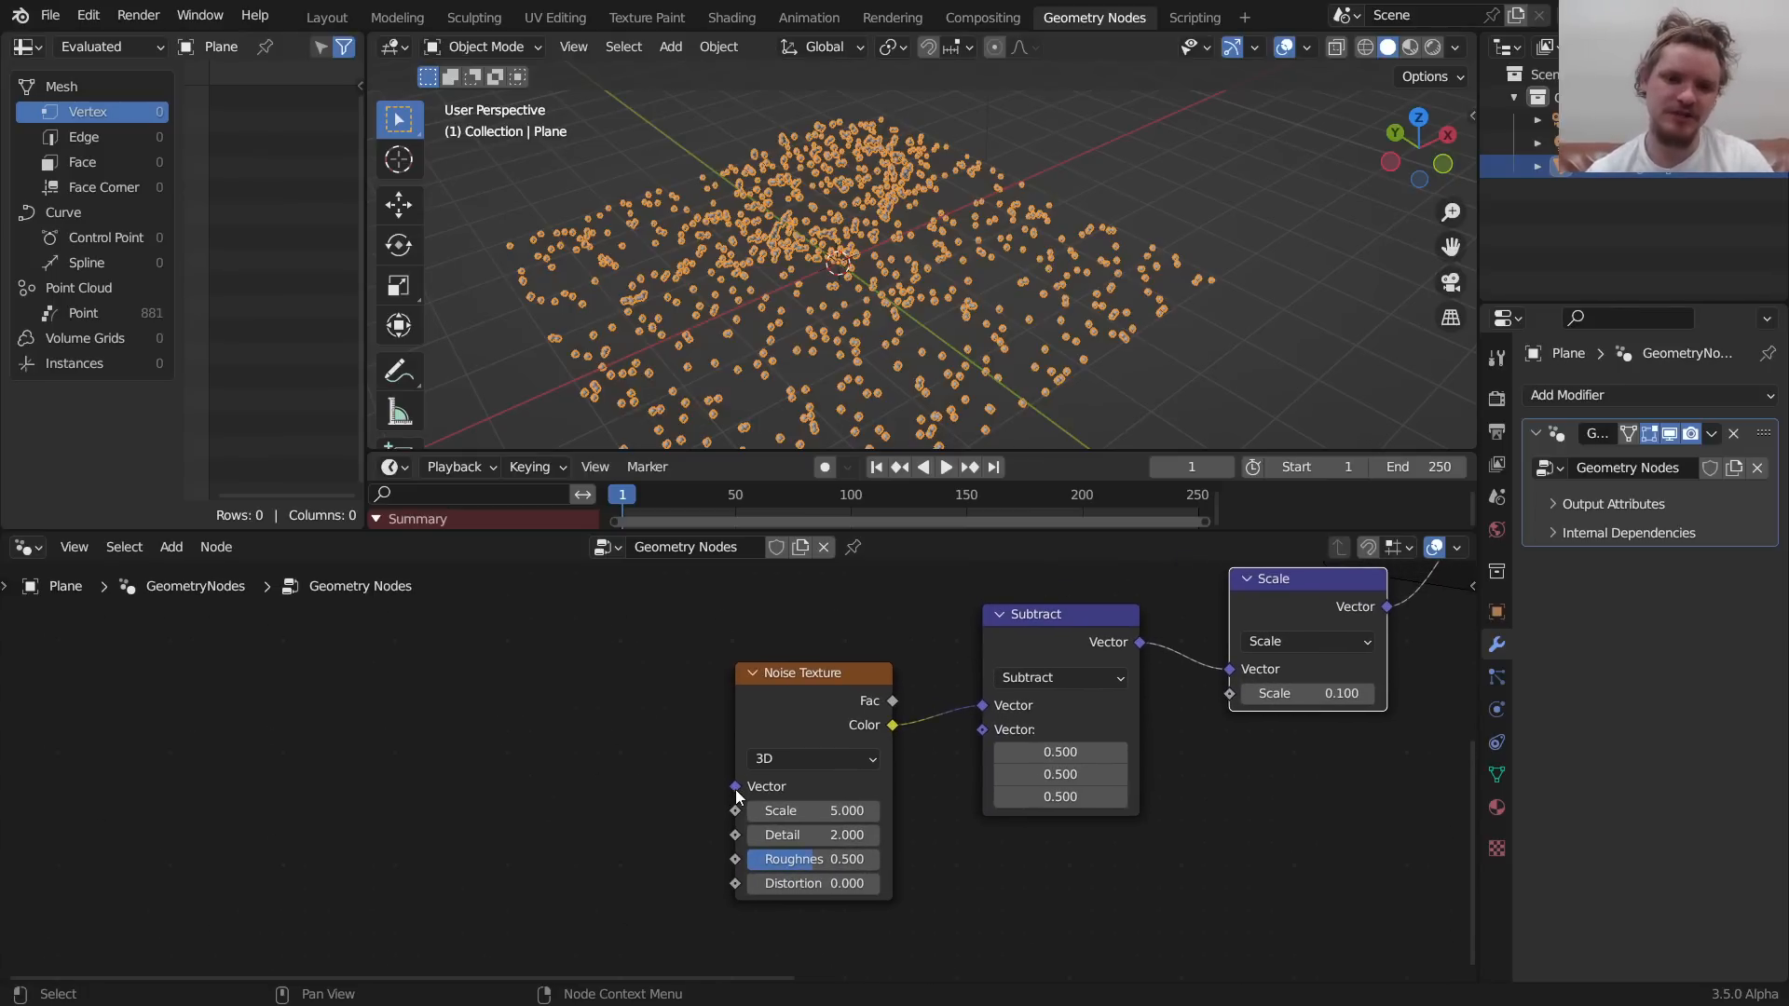
pyautogui.moveTo(736, 786)
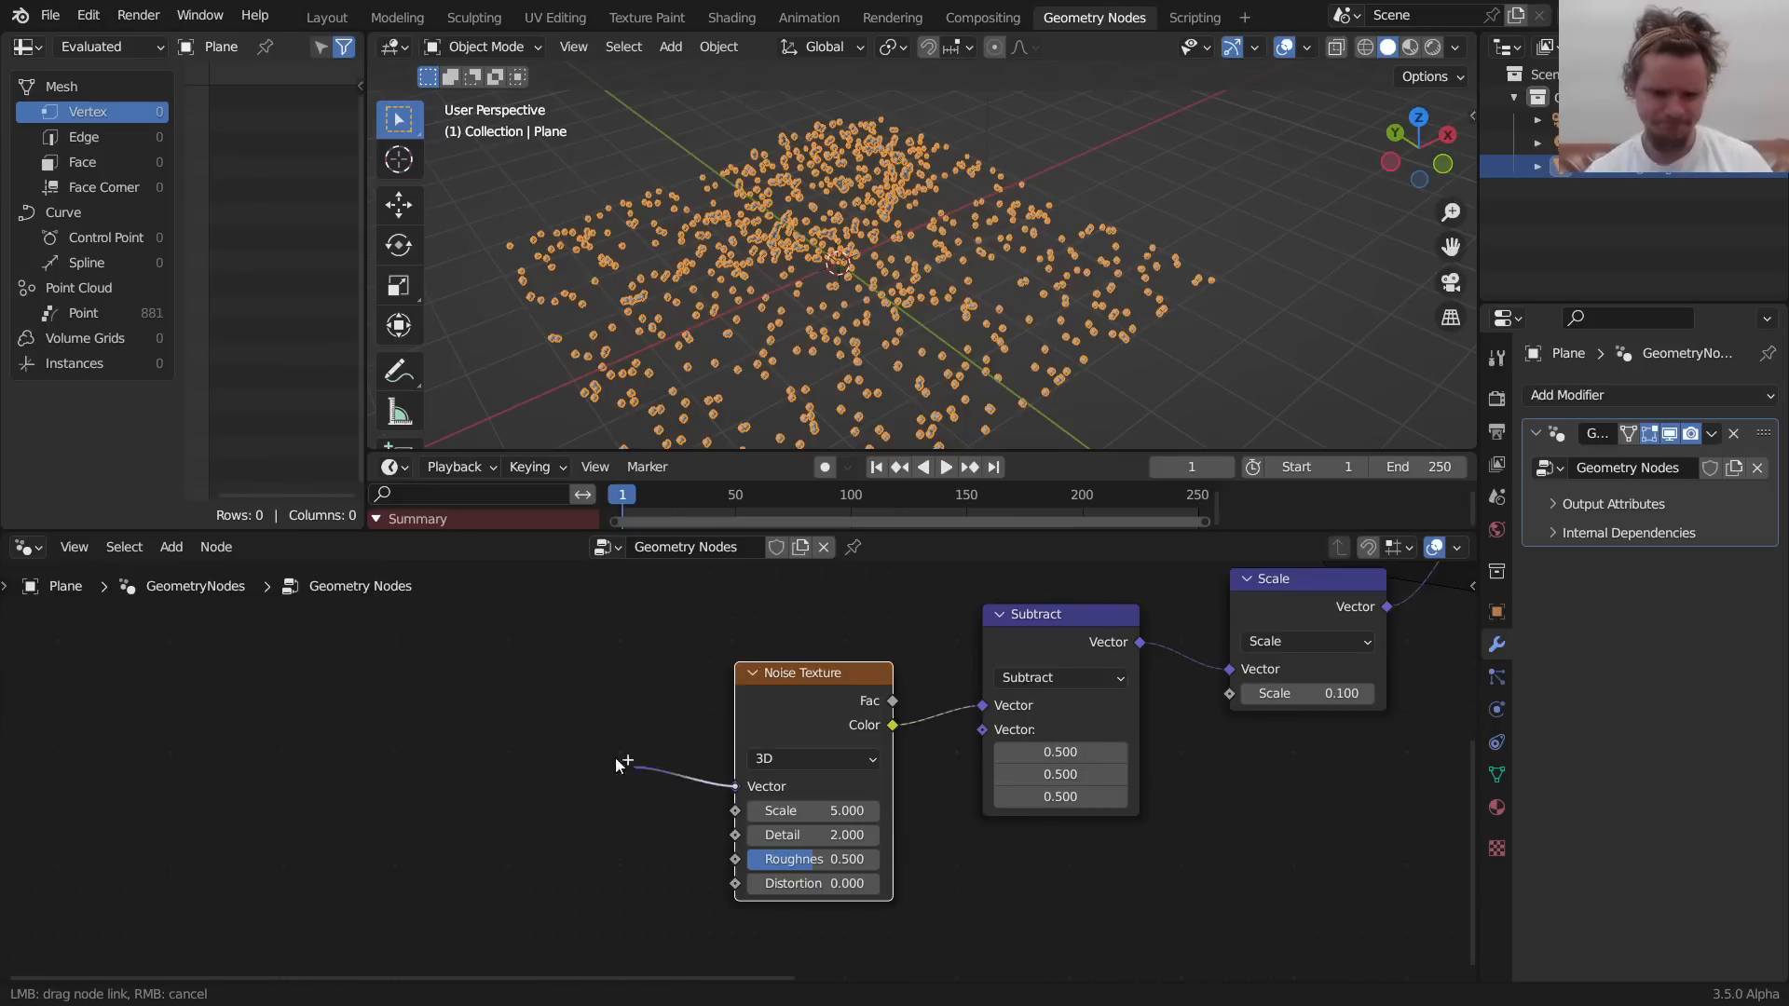
# Step: Feed an Index node into the noise texture's vector input
pyautogui.write('ind')
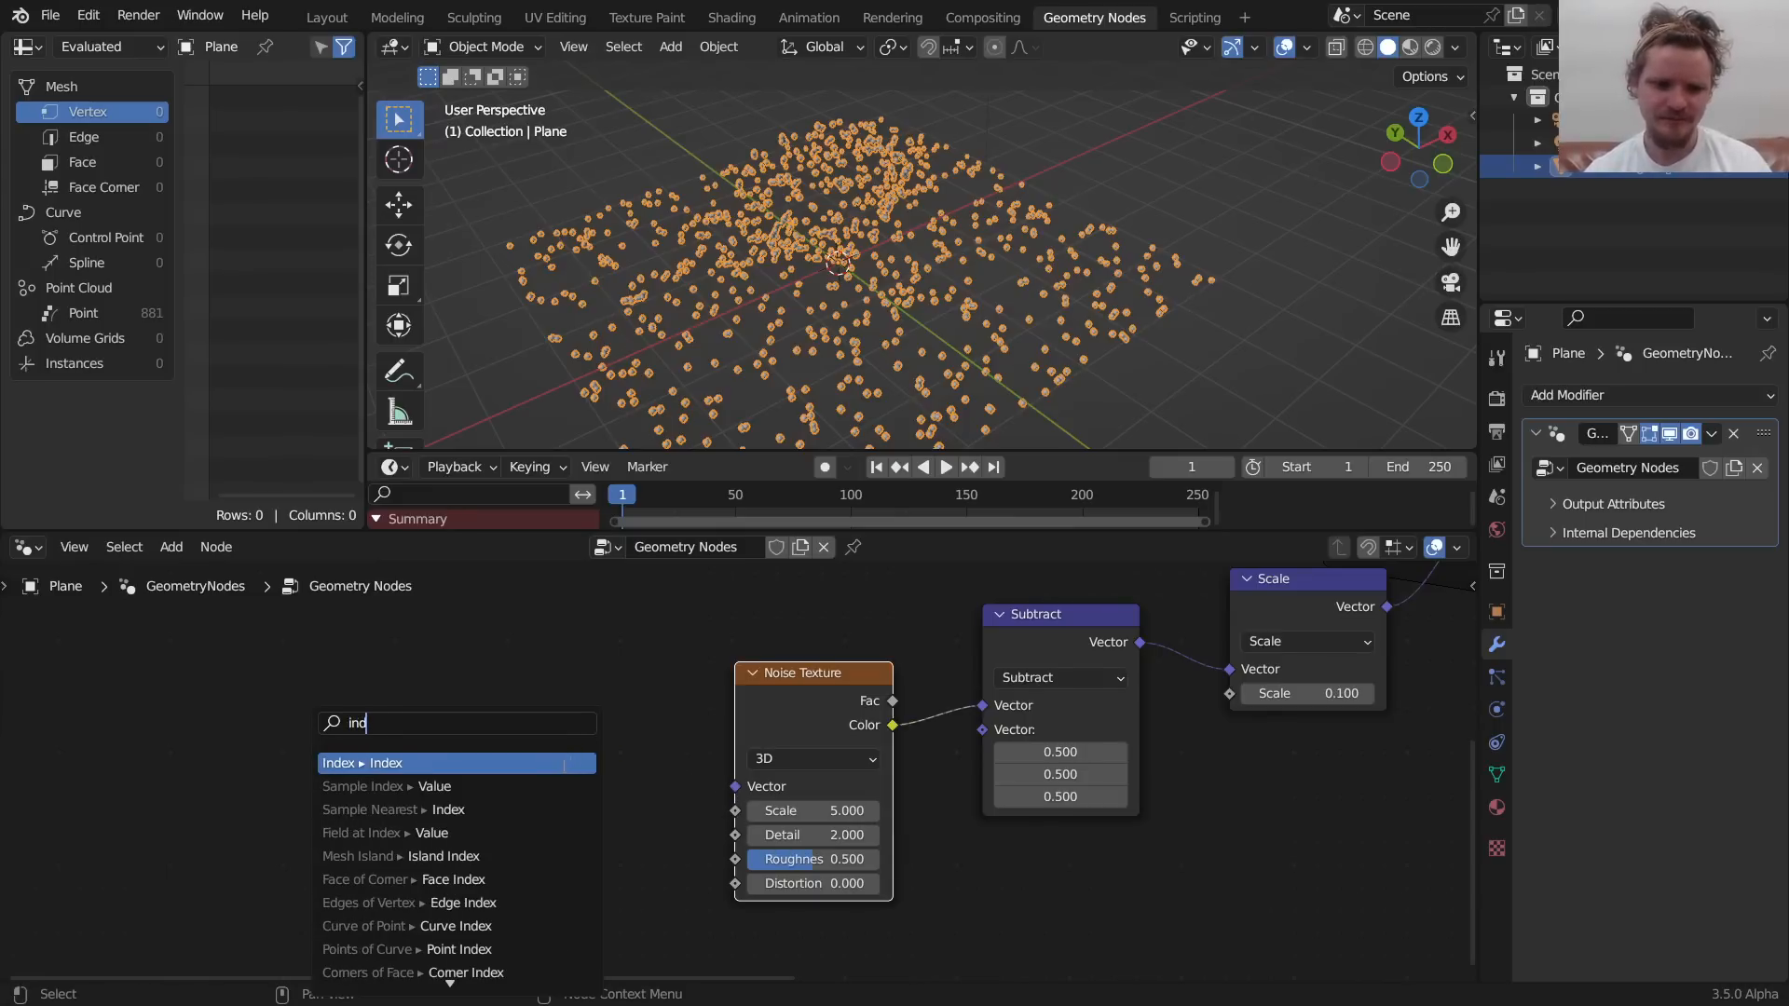
pyautogui.click(362, 762)
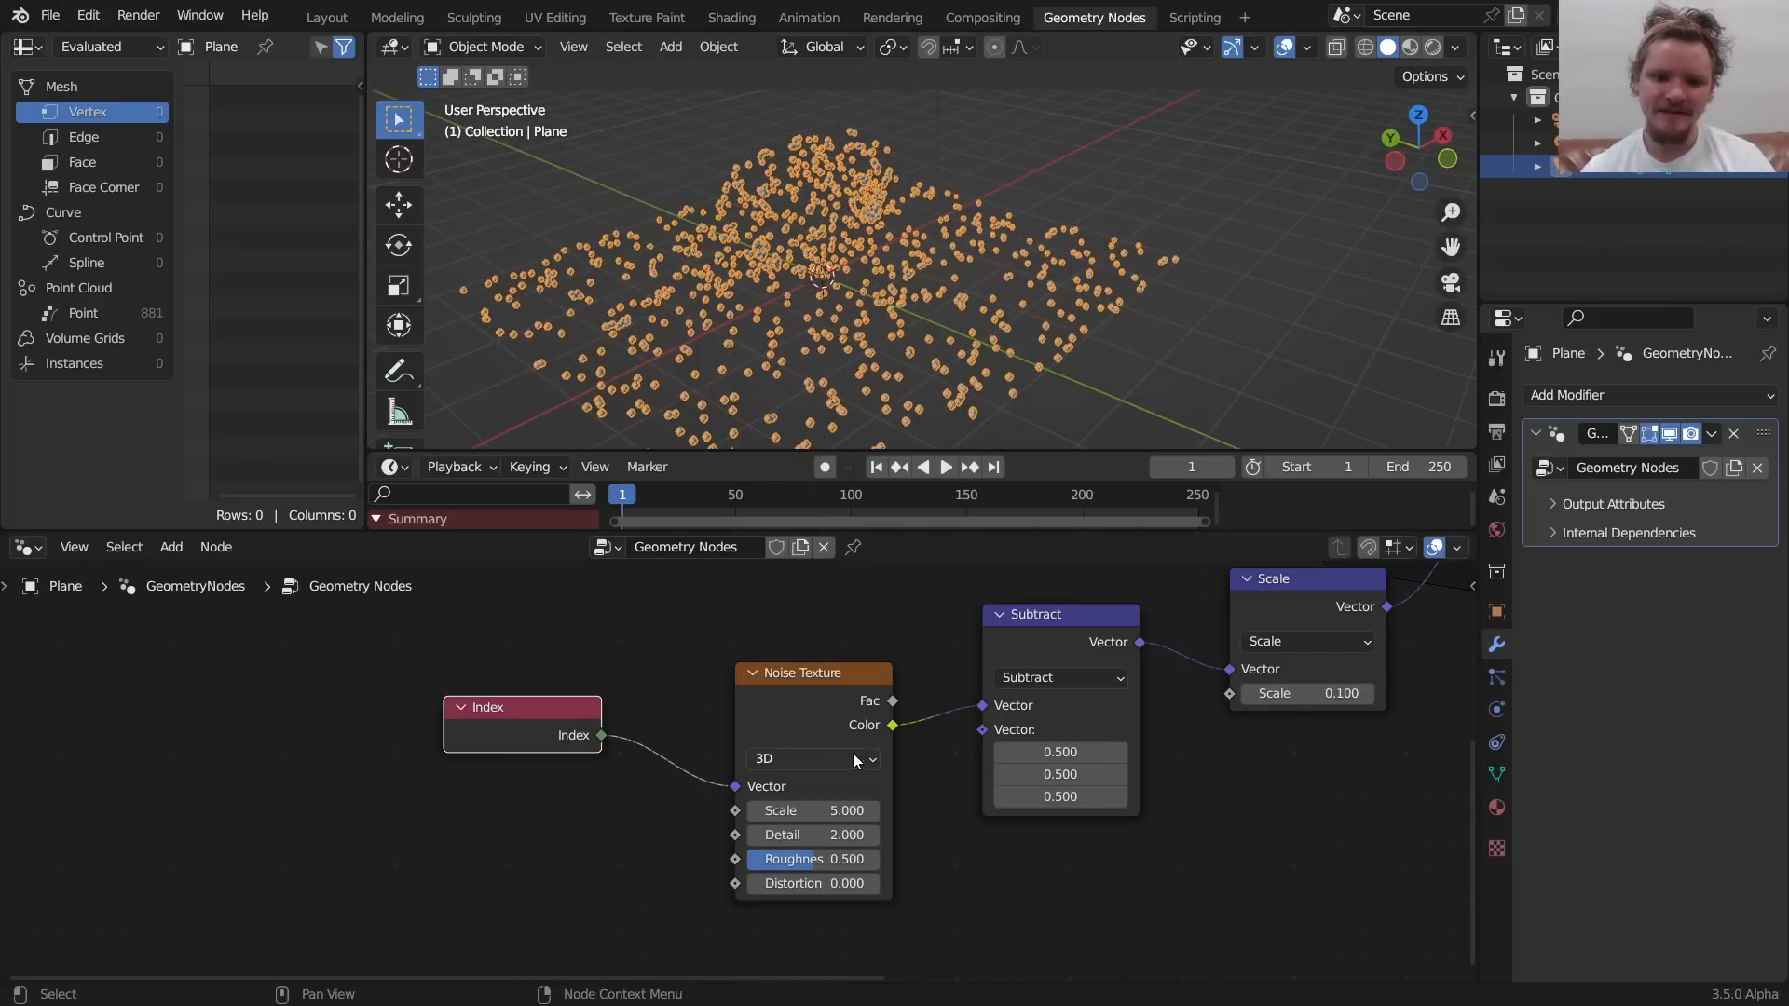
# Step: Feed Scene Time frame divided by 100 into the Noise Texture
pyautogui.click(945, 467)
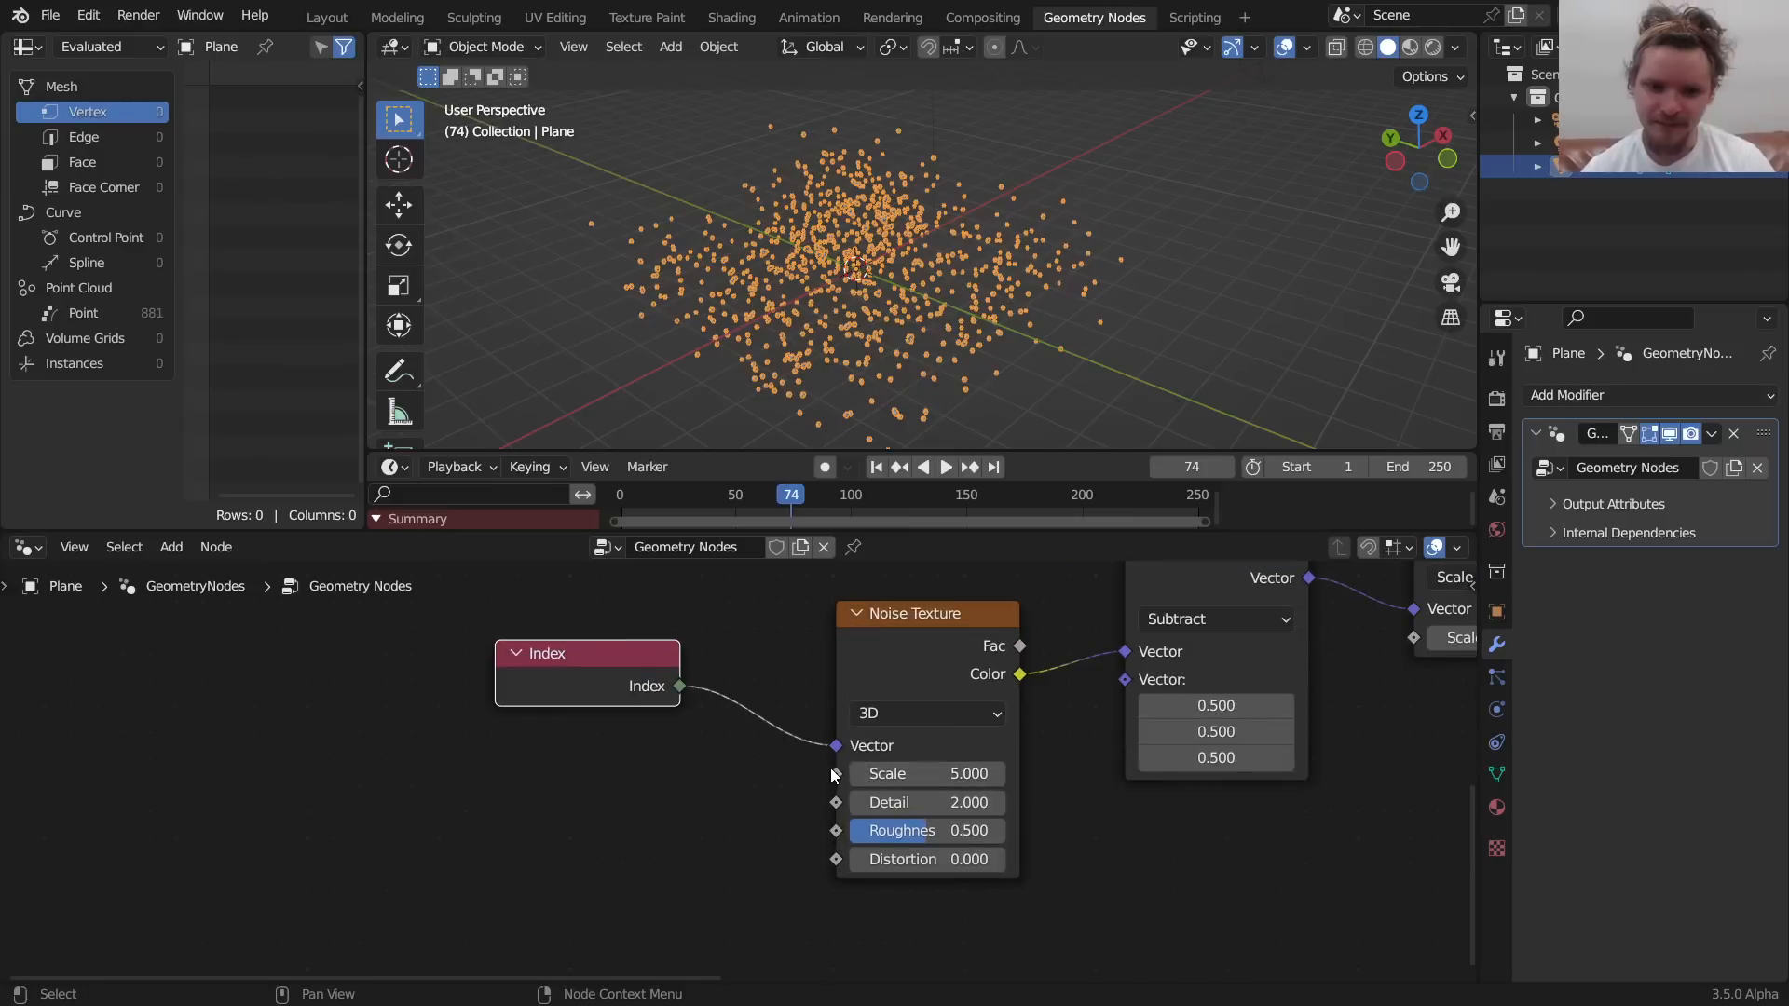
pyautogui.write('fra')
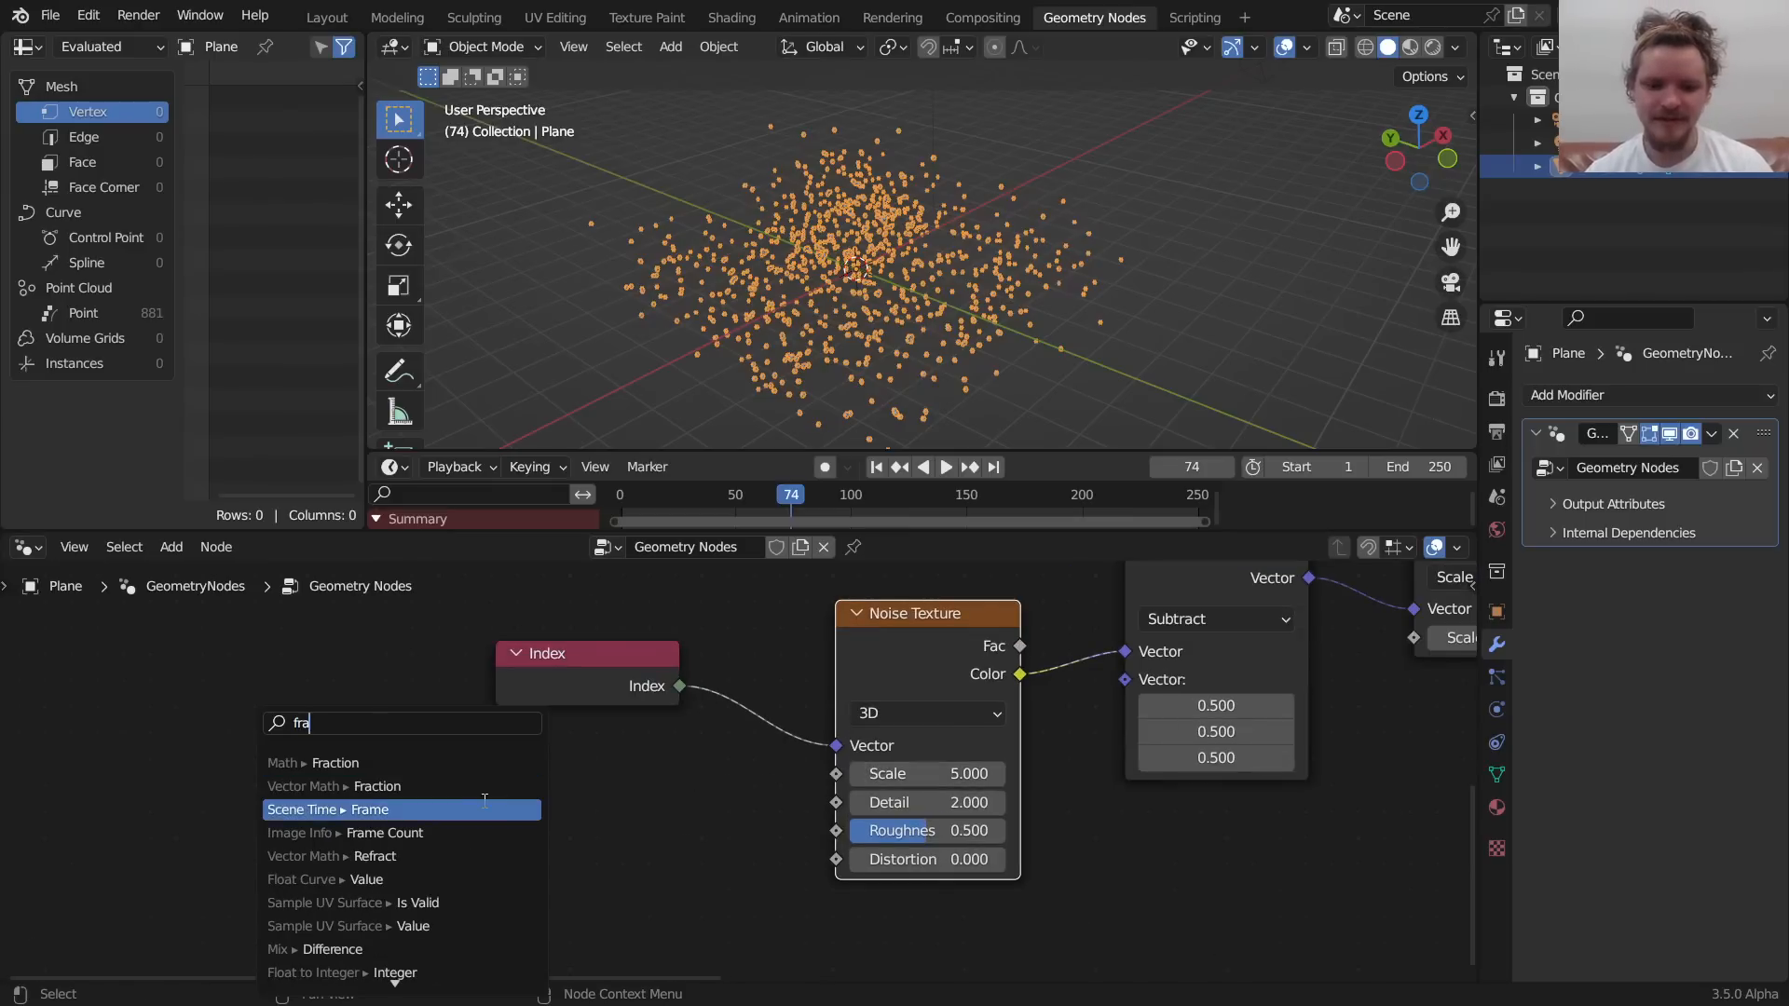
pyautogui.click(366, 809)
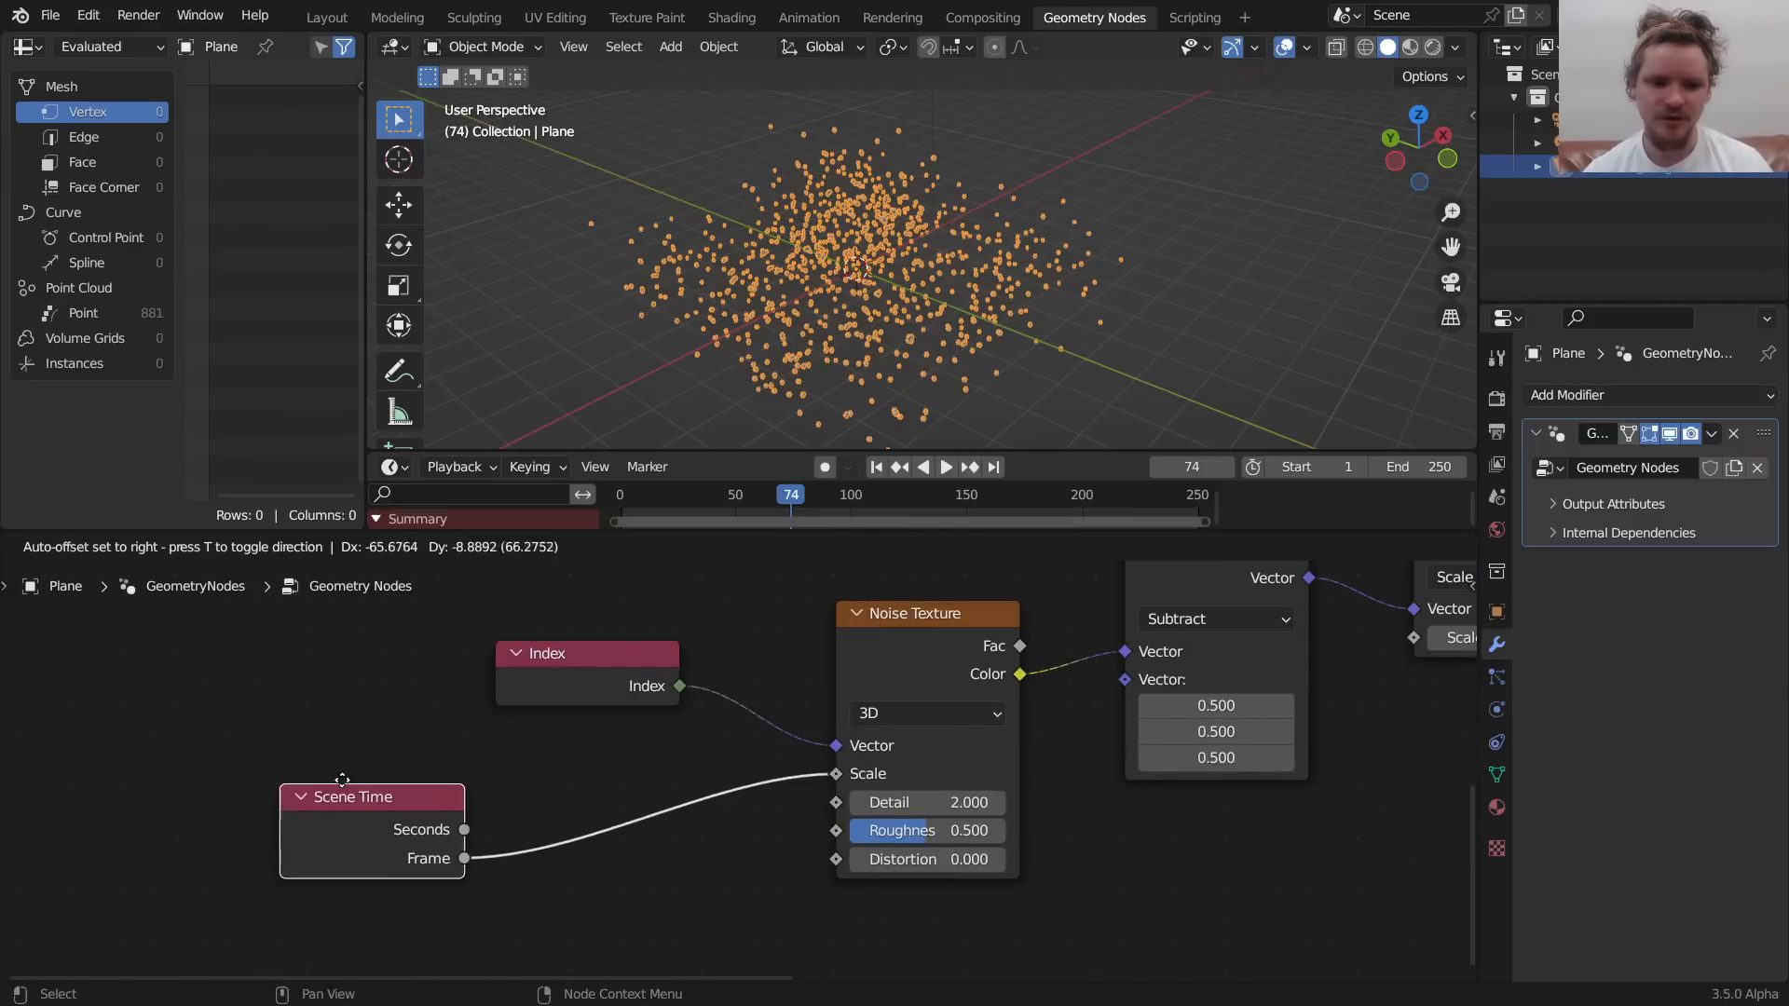
pyautogui.write('m')
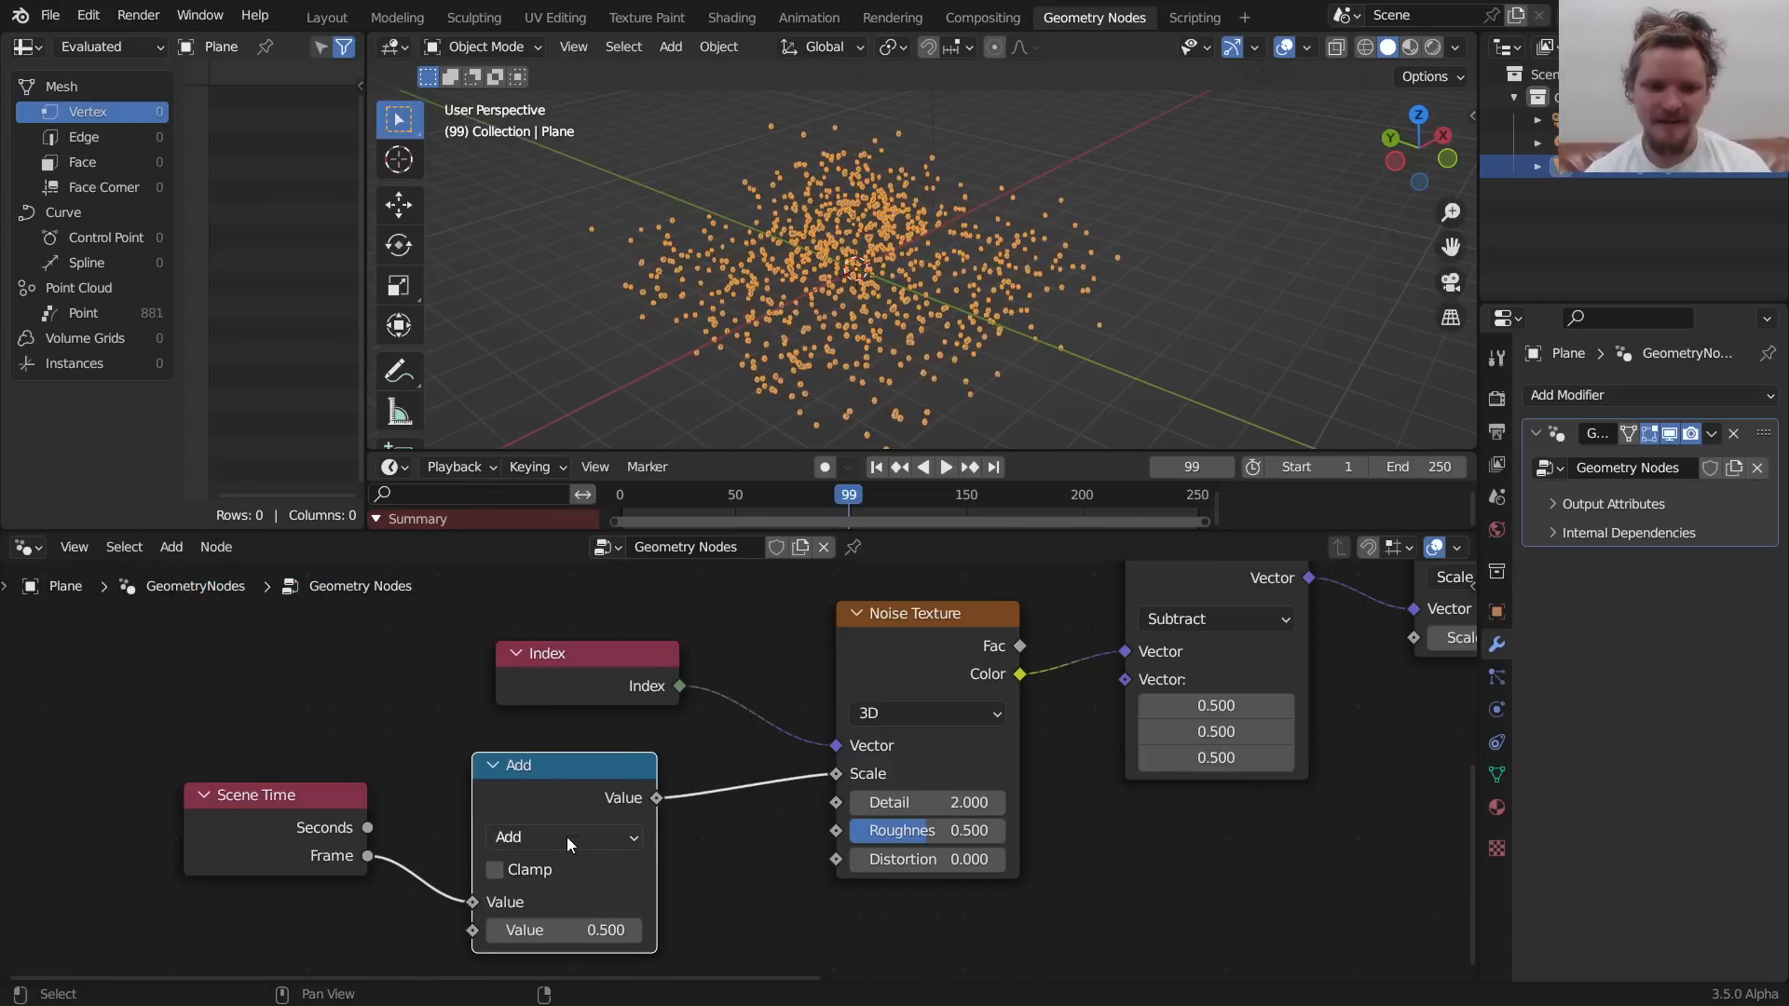
pyautogui.click(563, 836)
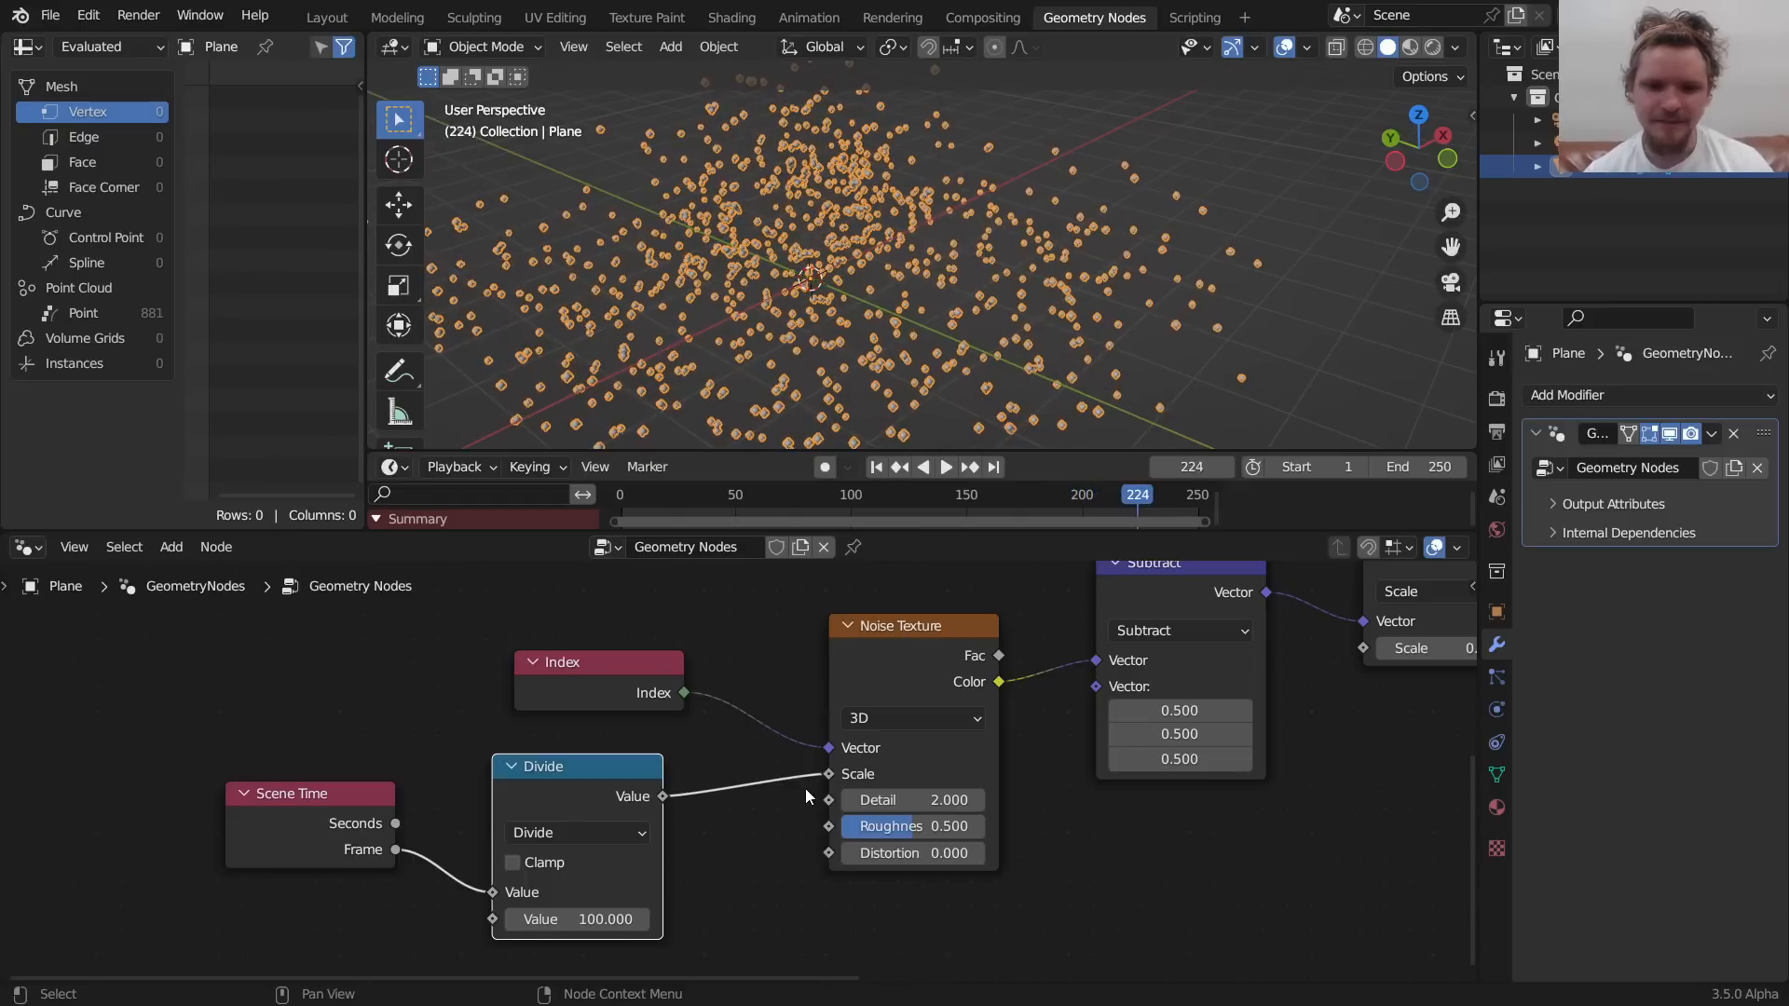
# Step: Switch the Noise Texture dimensions to 4D
pyautogui.click(911, 717)
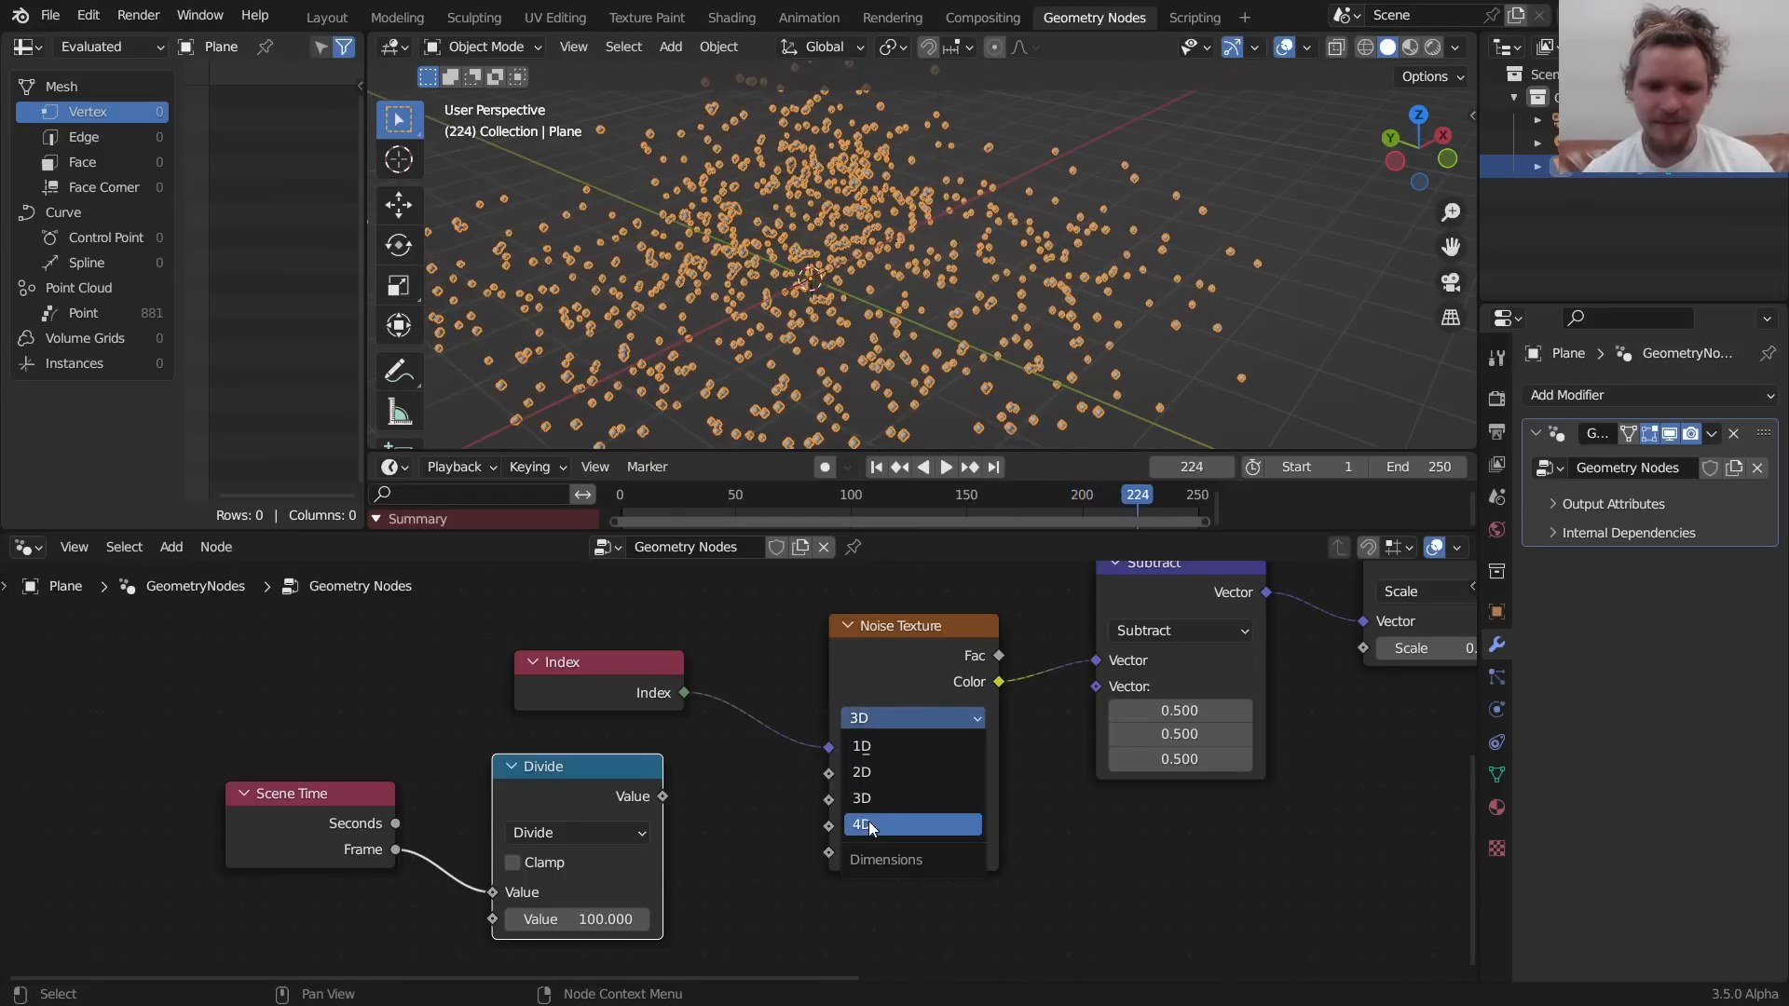
pyautogui.click(913, 824)
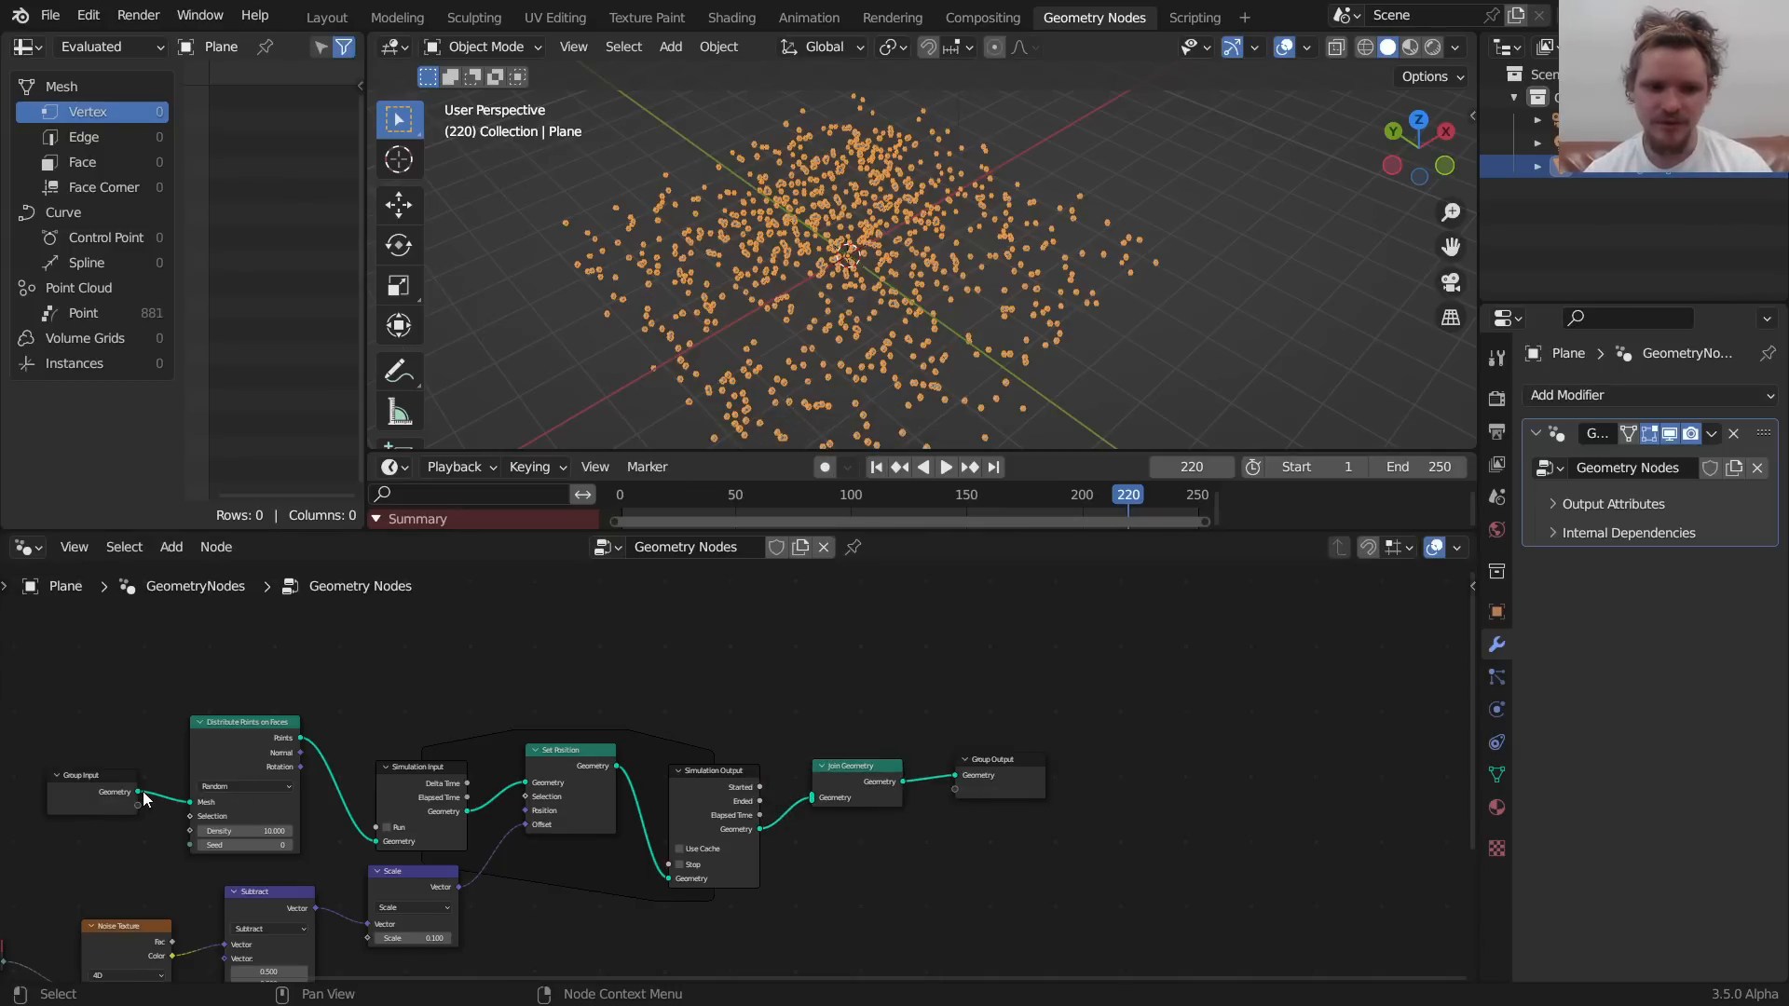
# Step: Snap points to the surface via Geometry Proximity position into a second Set Position, then play
pyautogui.click(945, 467)
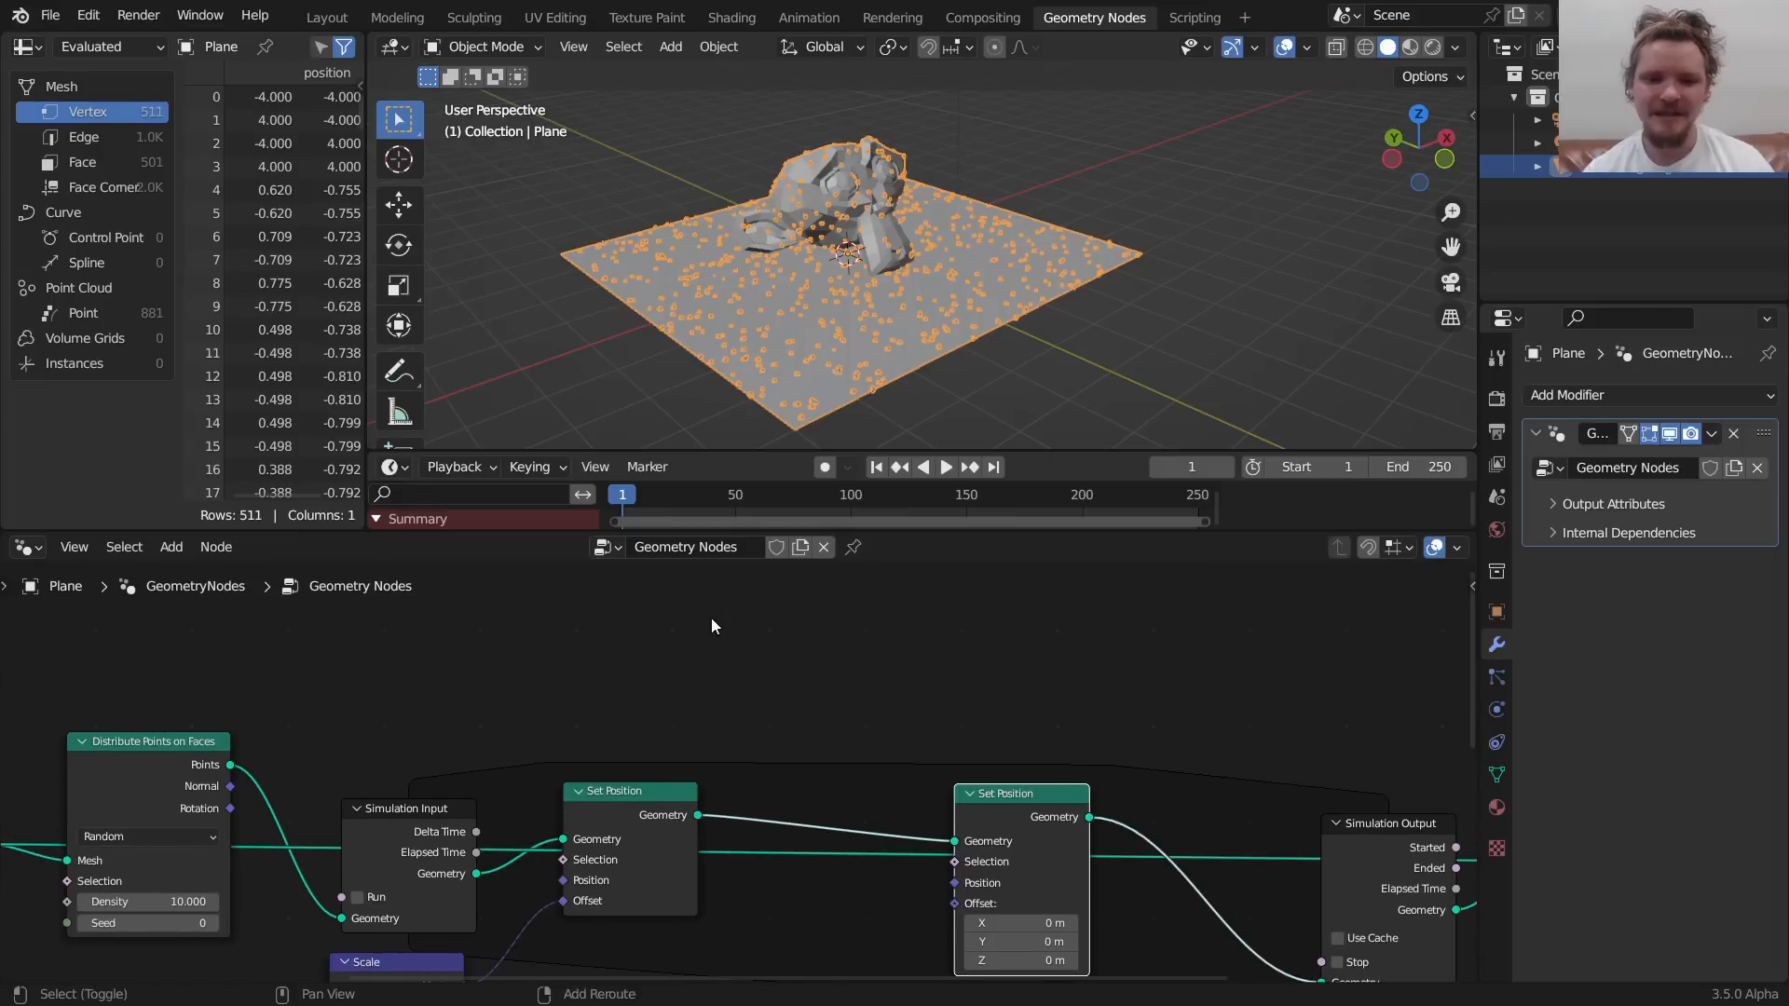
pyautogui.write('p')
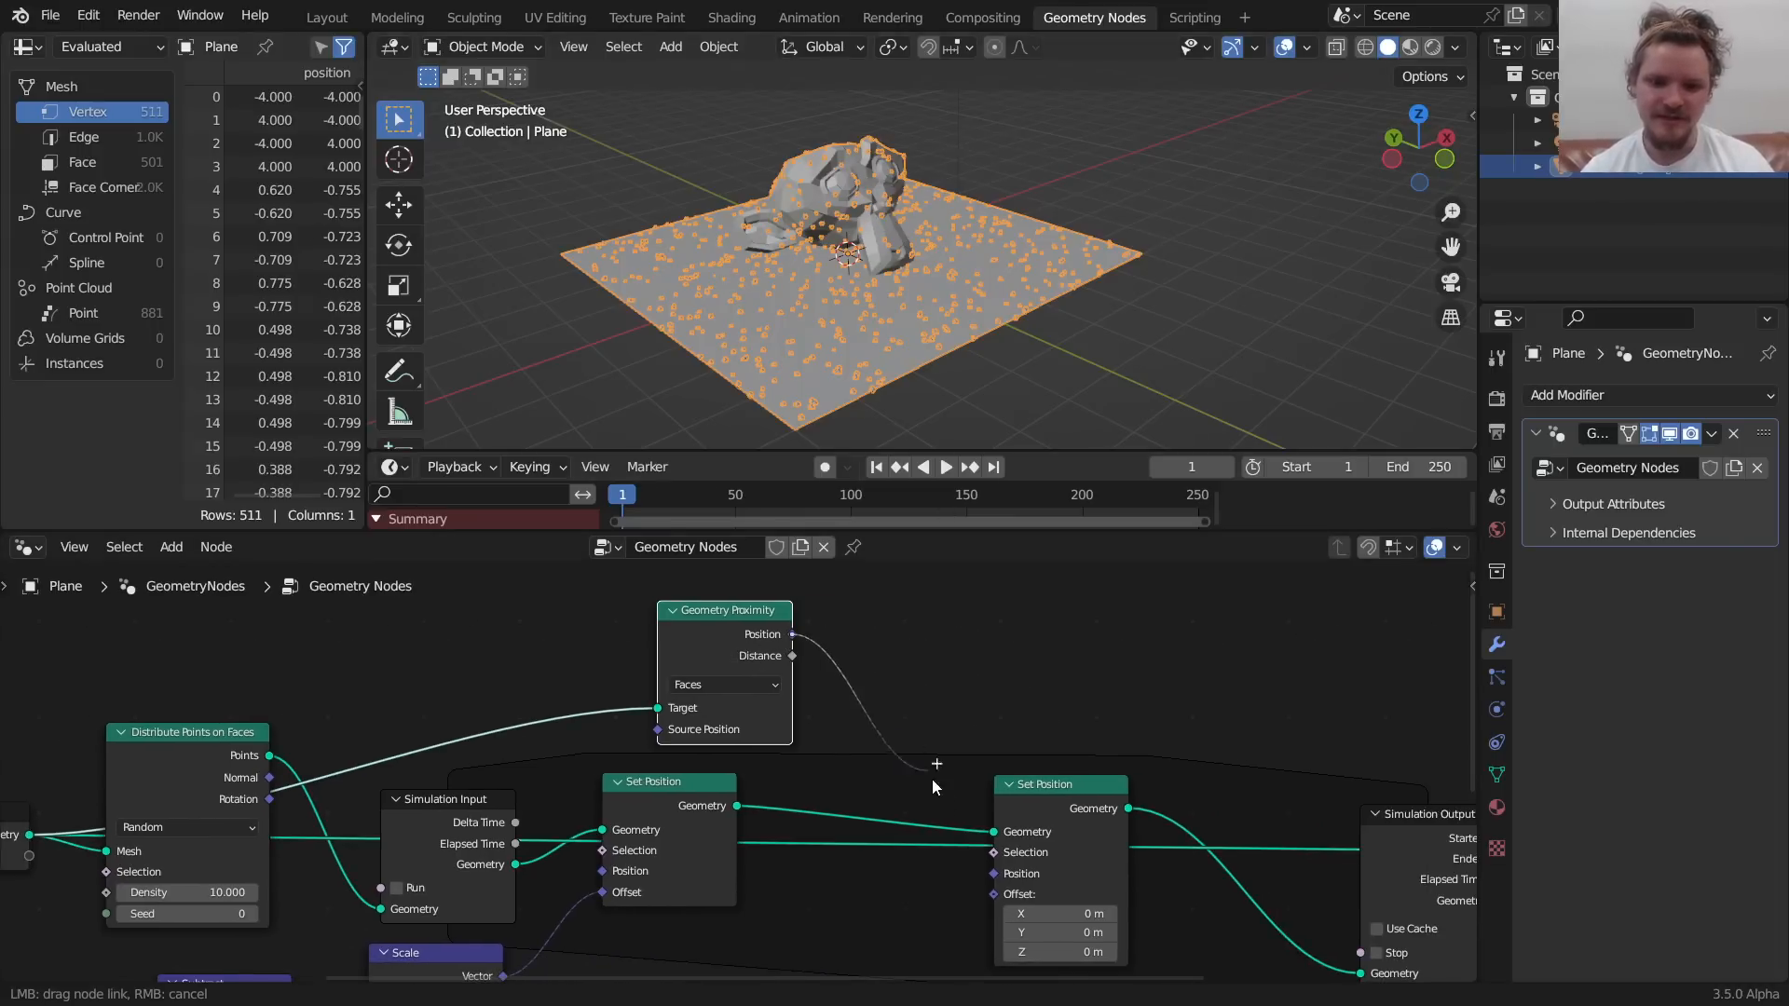
pyautogui.click(944, 467)
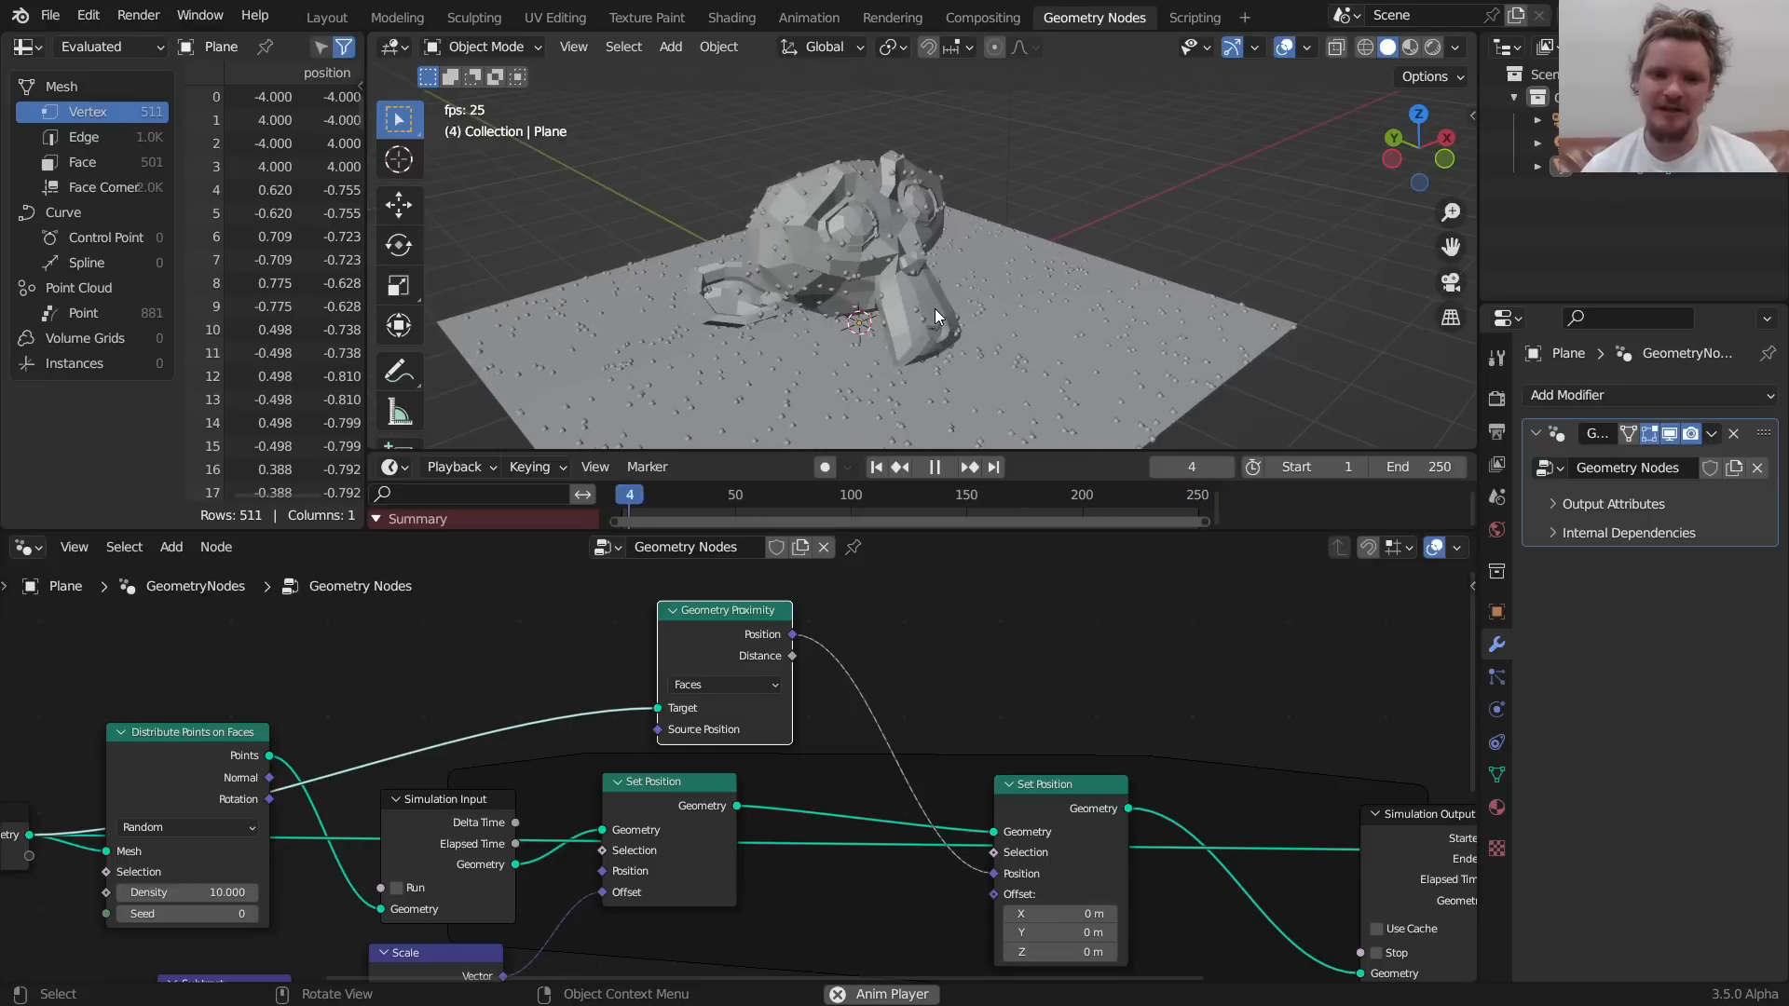
pyautogui.click(932, 467)
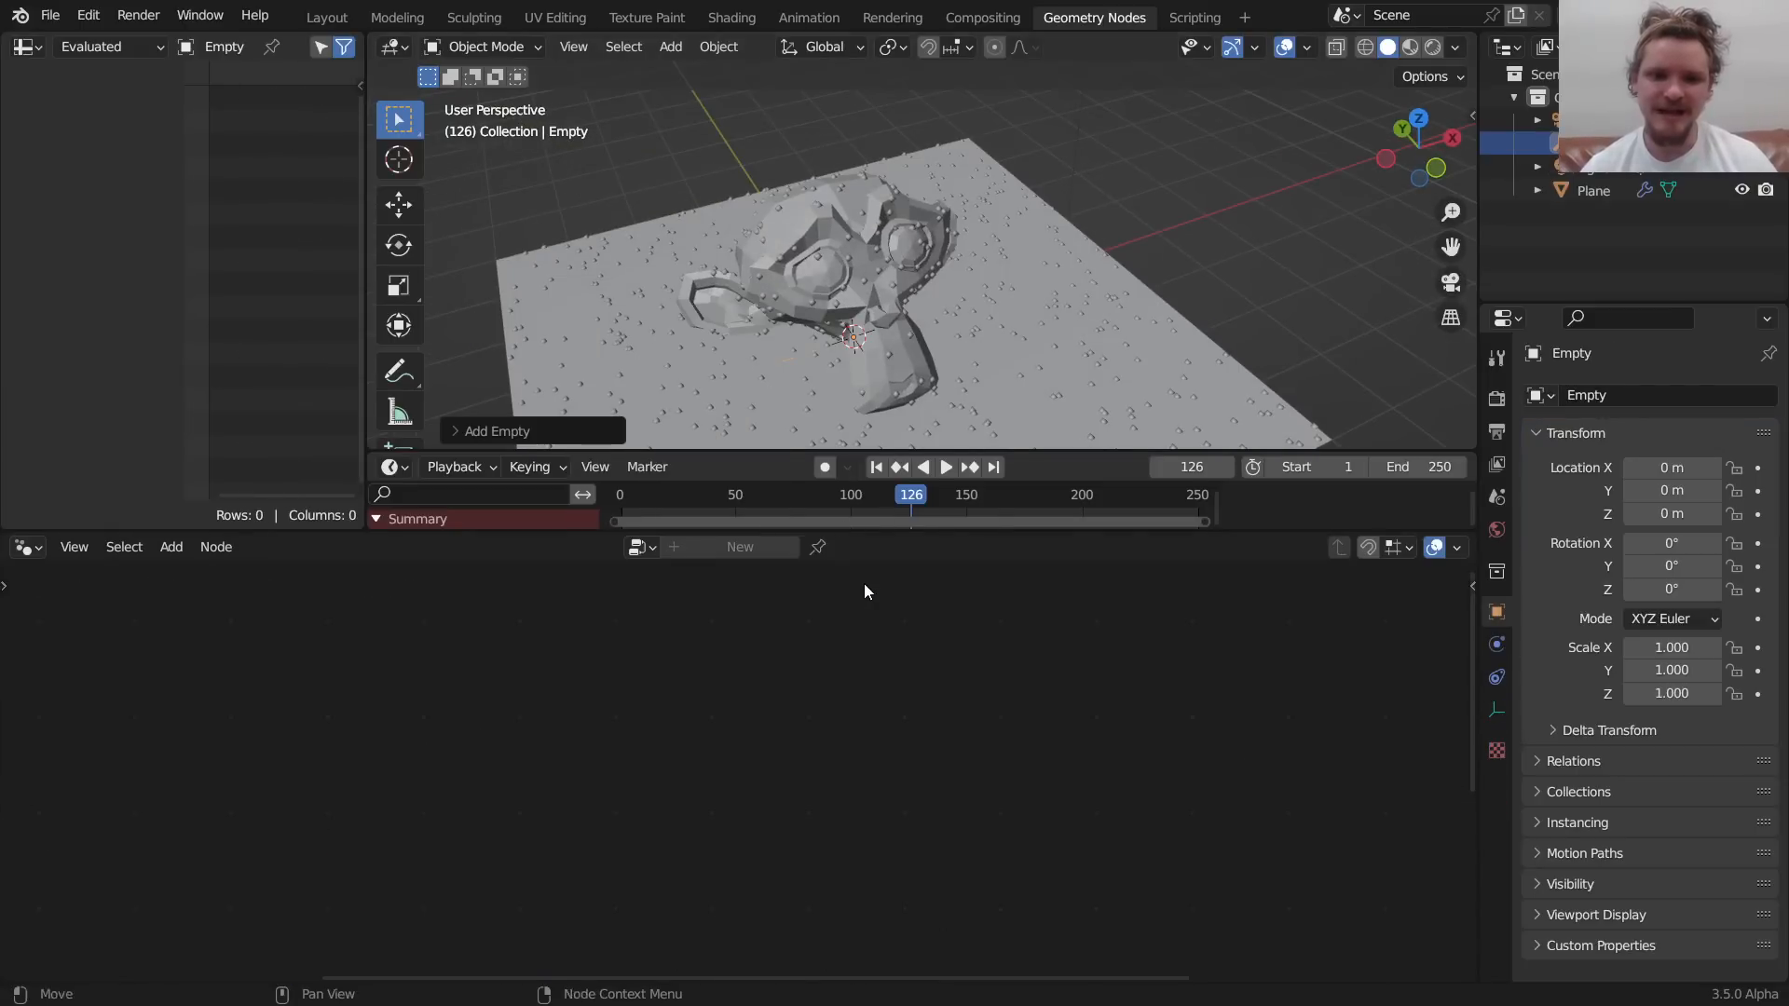
# Step: Add an Empty and read it into the node tree through an Object Info node set to Empty
pyautogui.press('g')
pyautogui.write('ob')
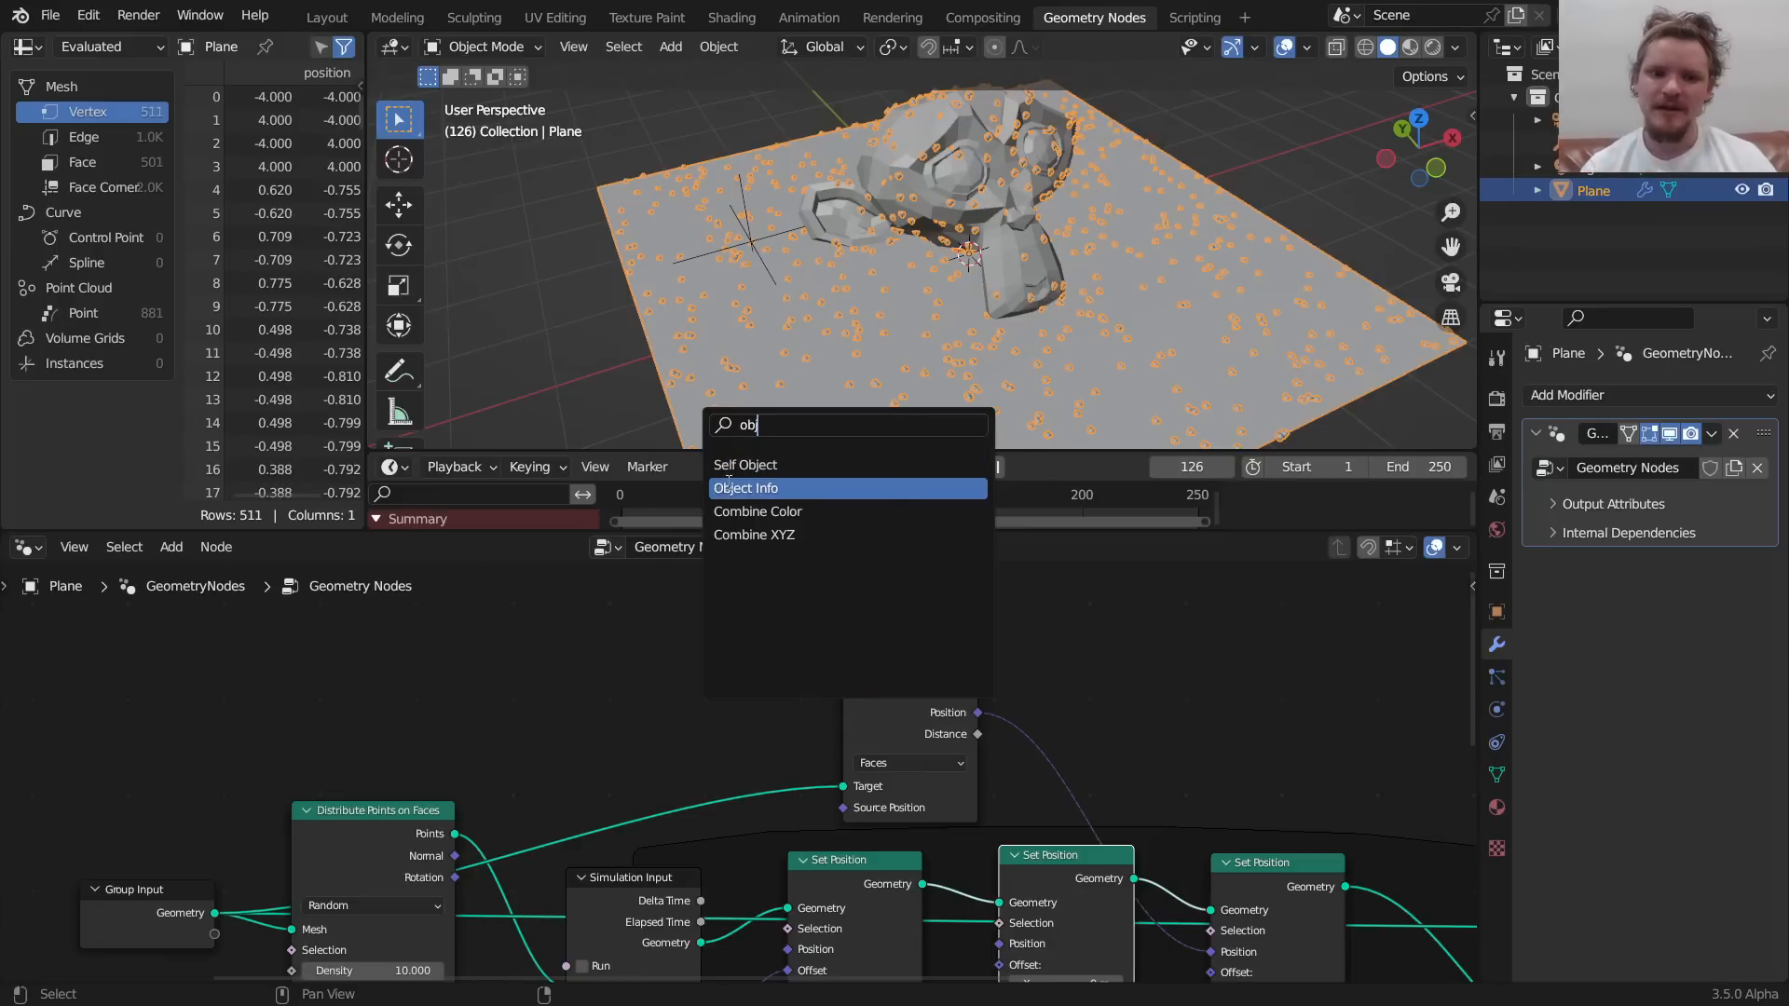
pyautogui.click(746, 487)
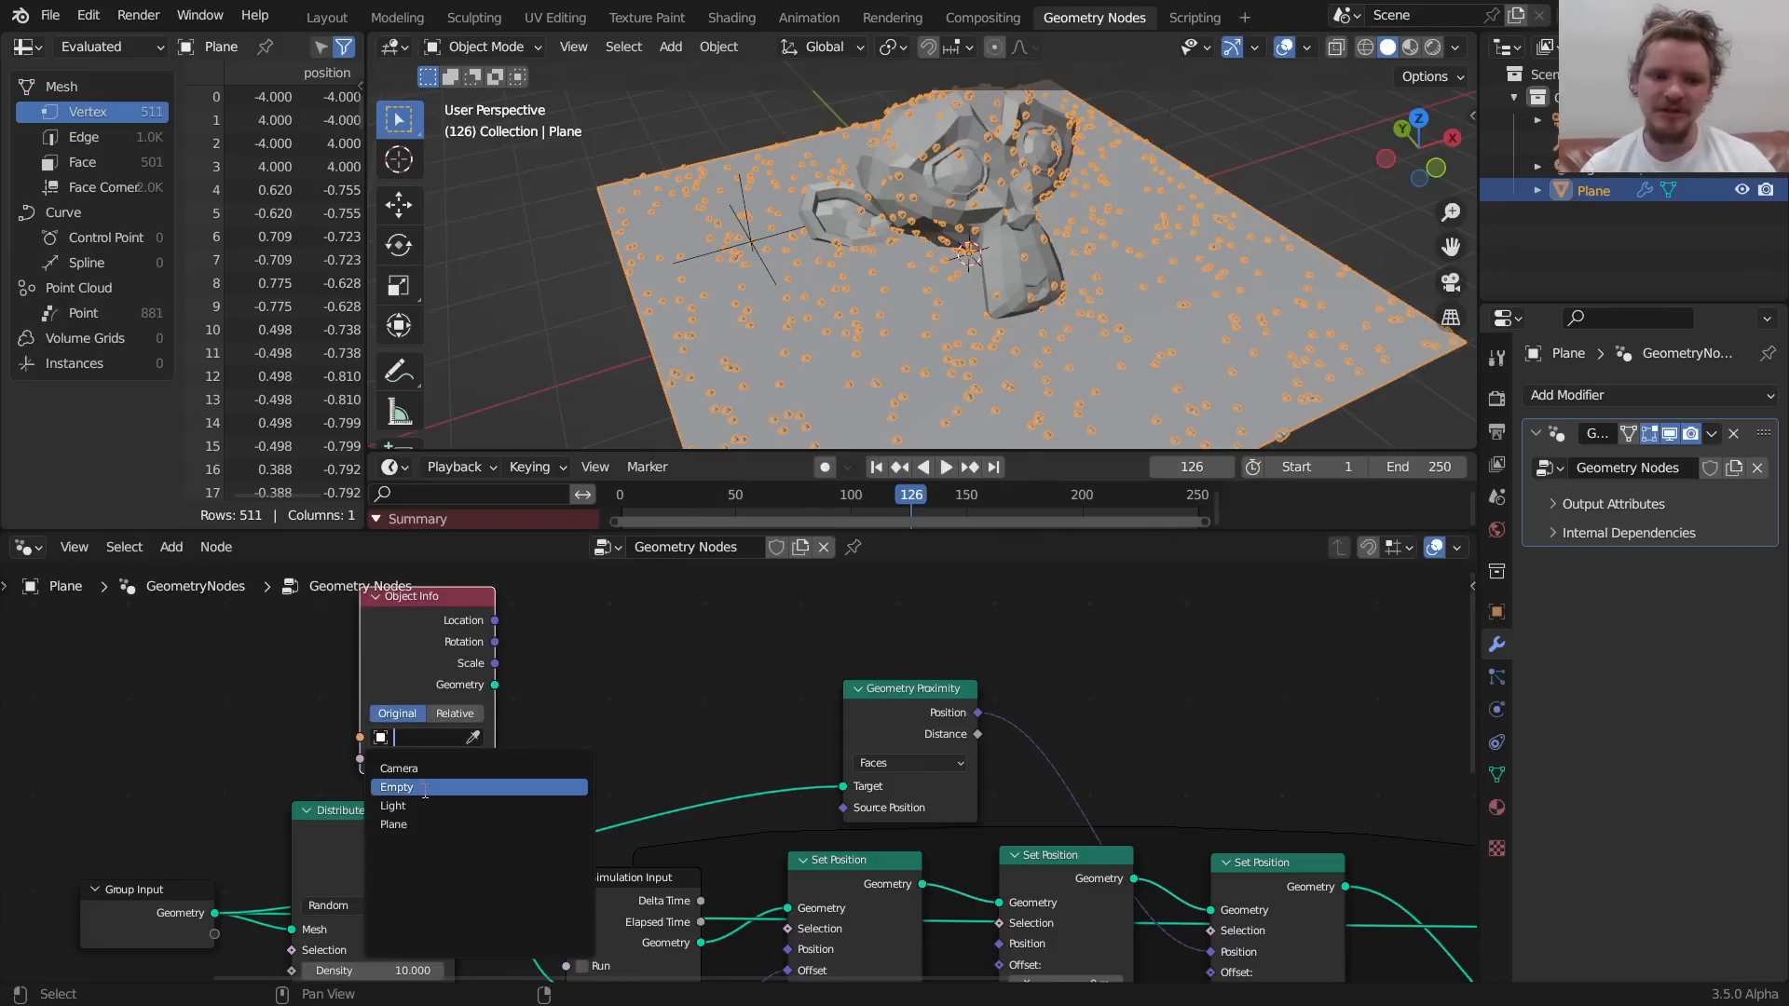
pyautogui.click(397, 788)
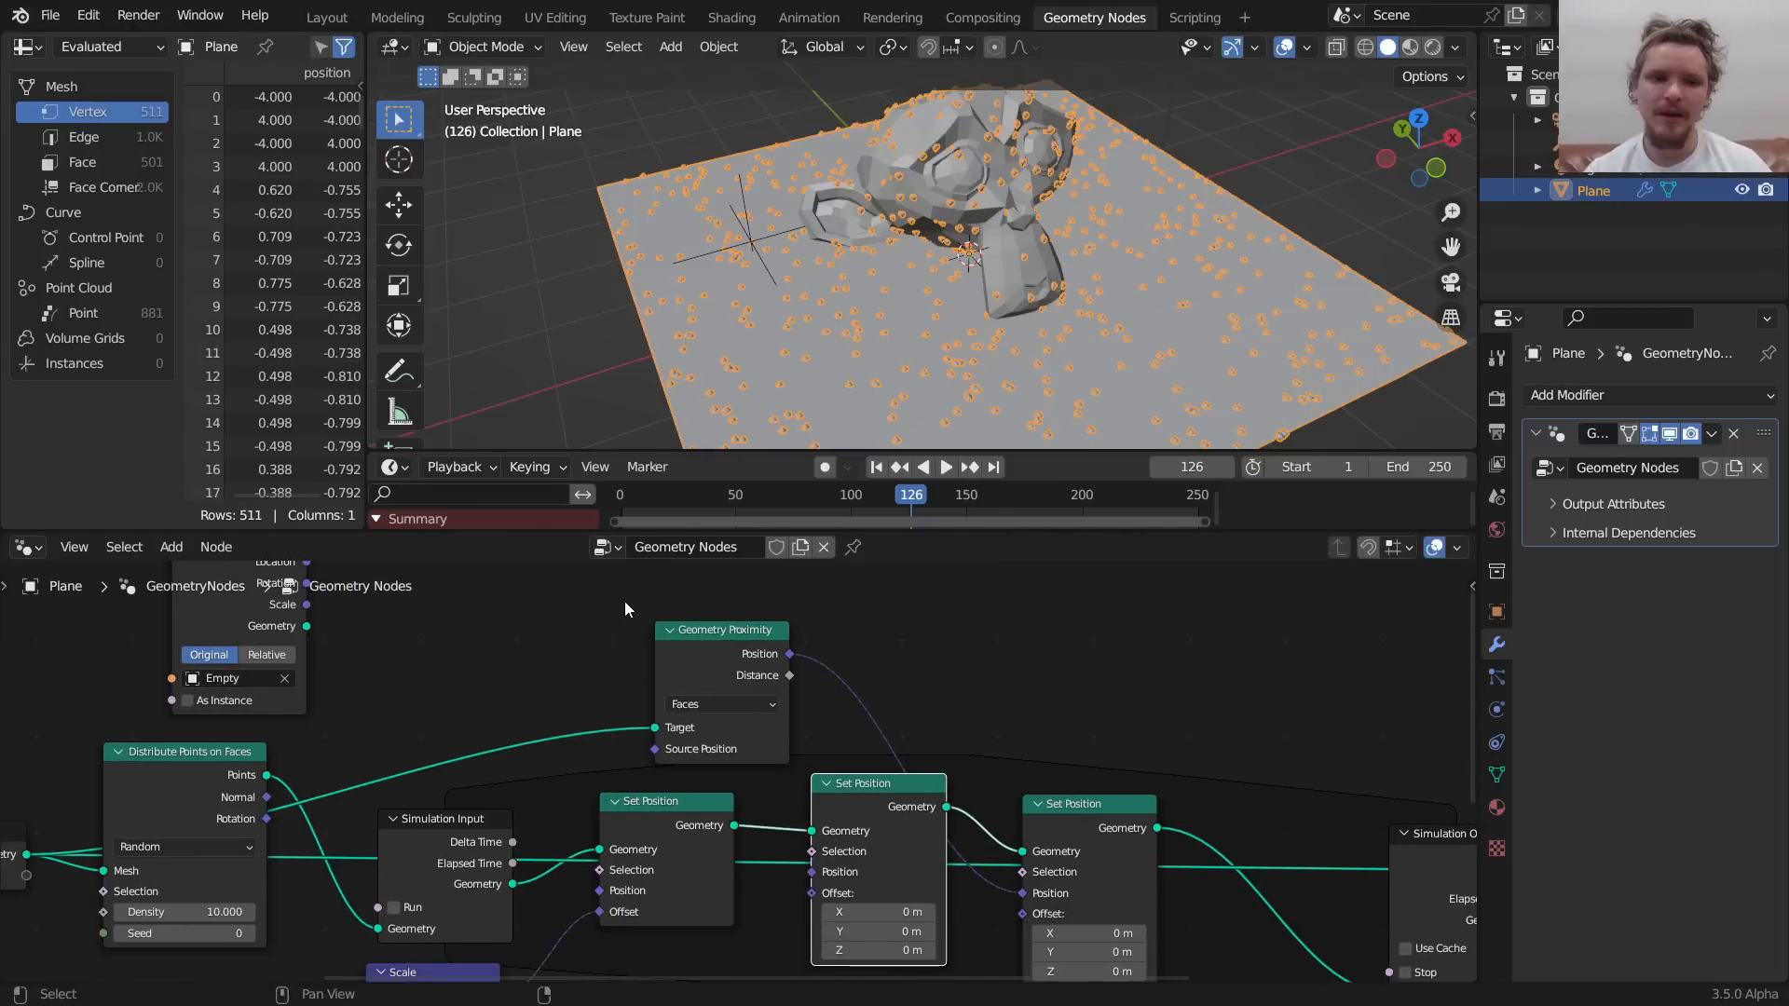
pyautogui.press('KP_7')
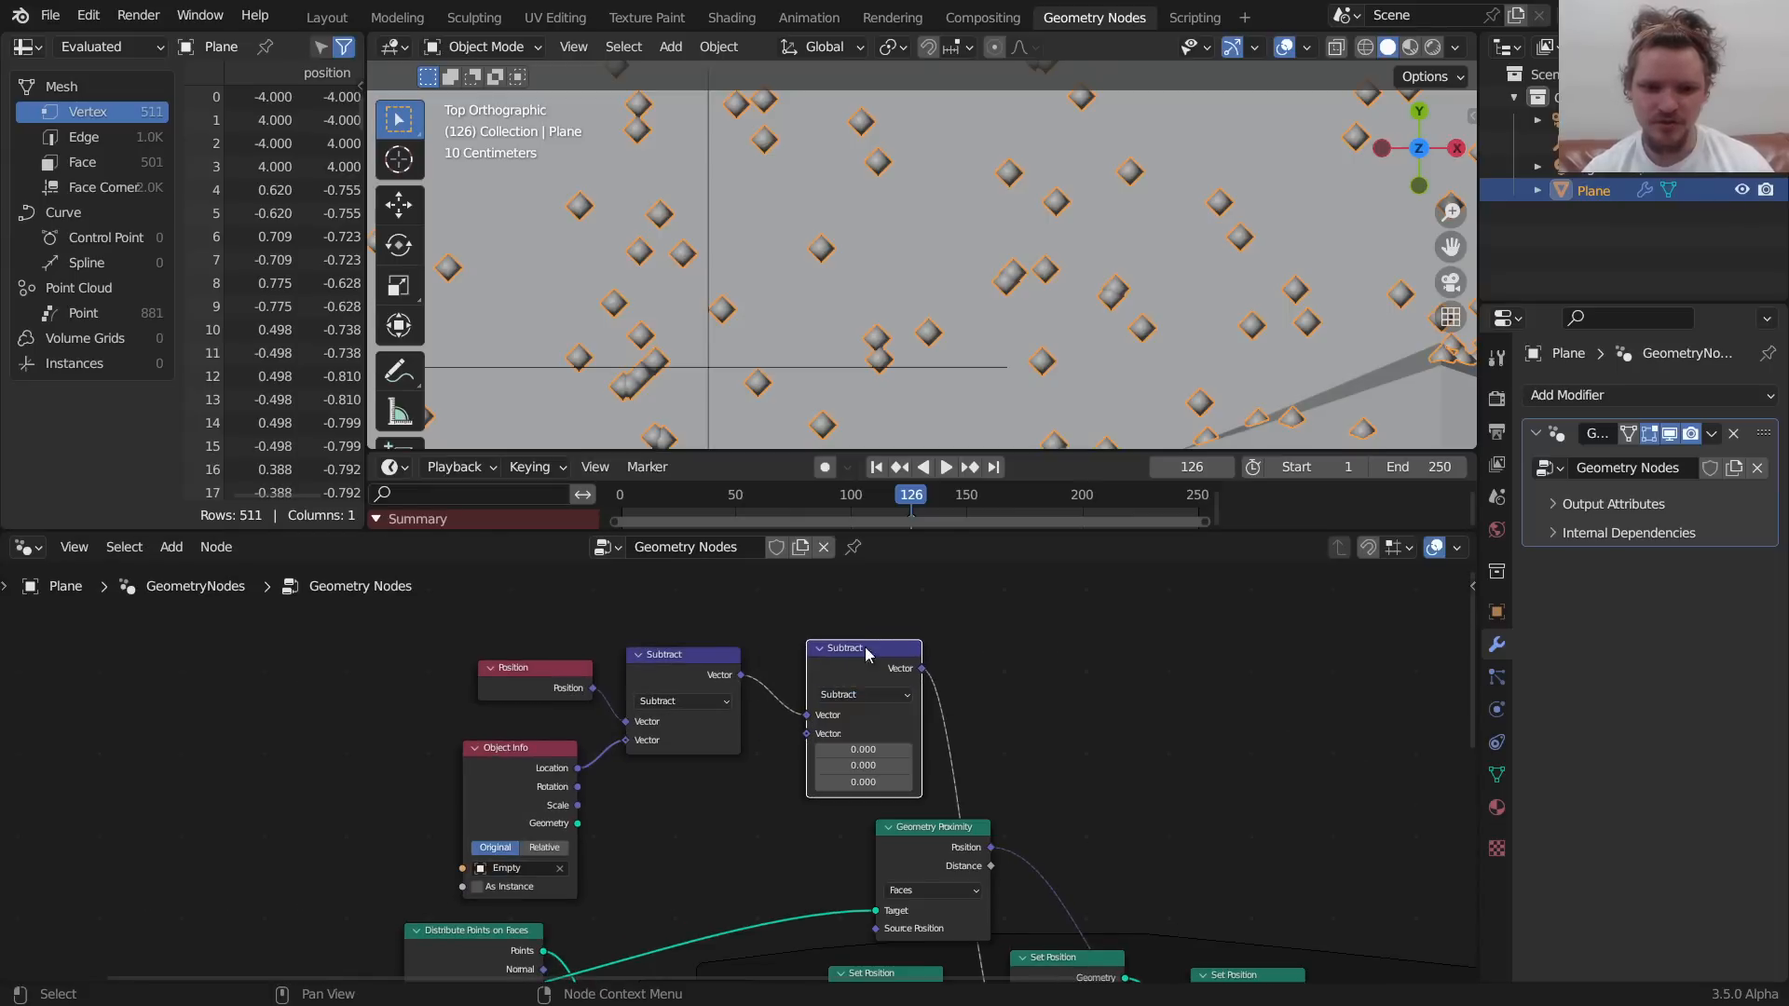
# Step: Scale the Position-minus-Empty vector by 0.1 as the offset and play the simulation
pyautogui.click(863, 693)
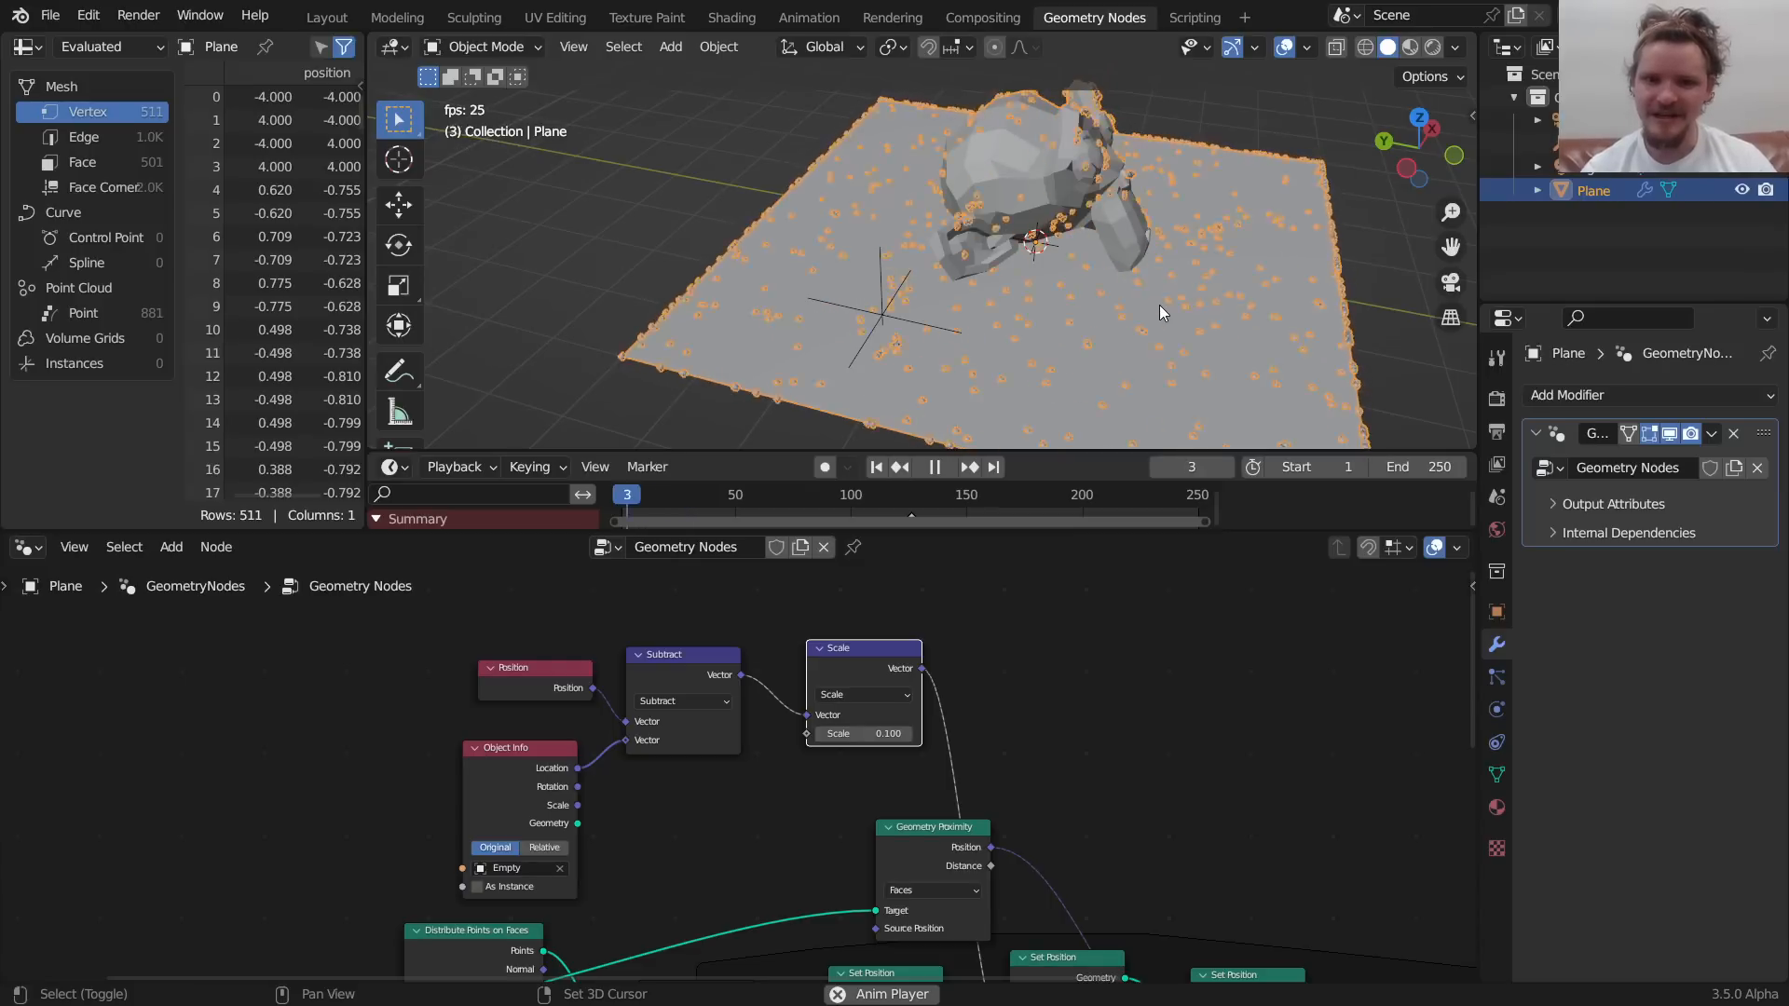
pyautogui.click(934, 467)
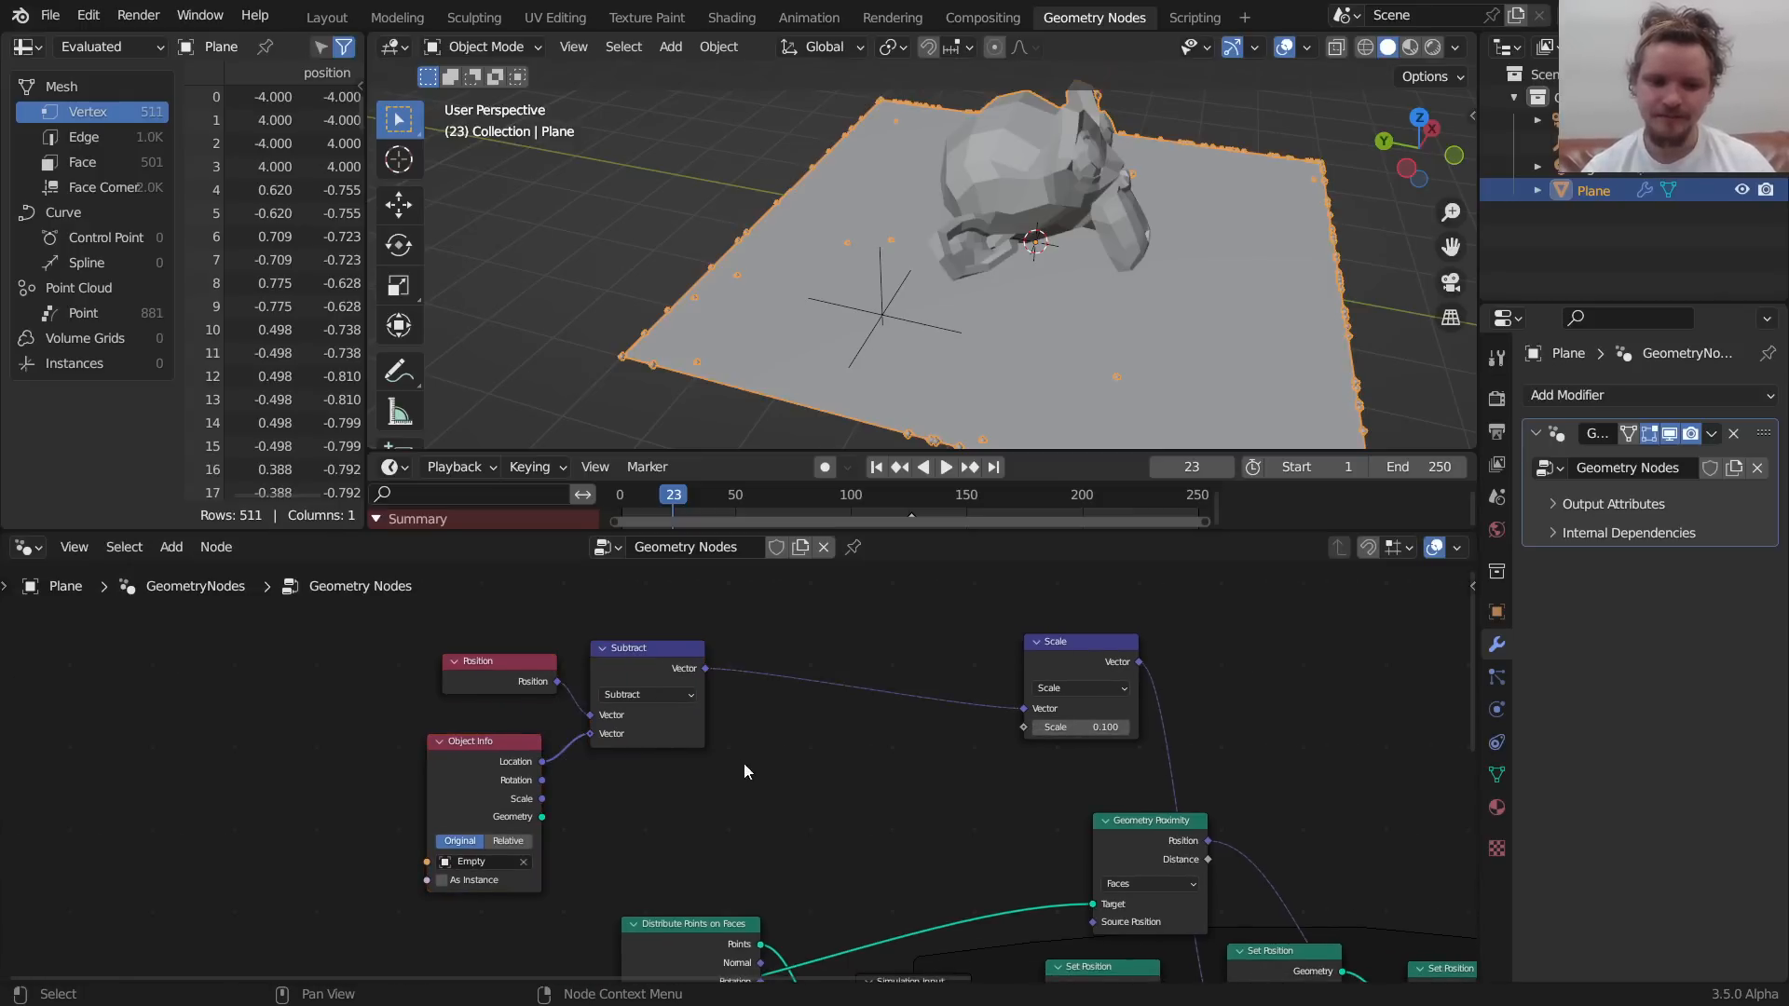
# Step: Compute each point's Distance to the Empty, remap it with a clamped Map Range to 0.1–1, and drive the Scale factor
pyautogui.click(645, 649)
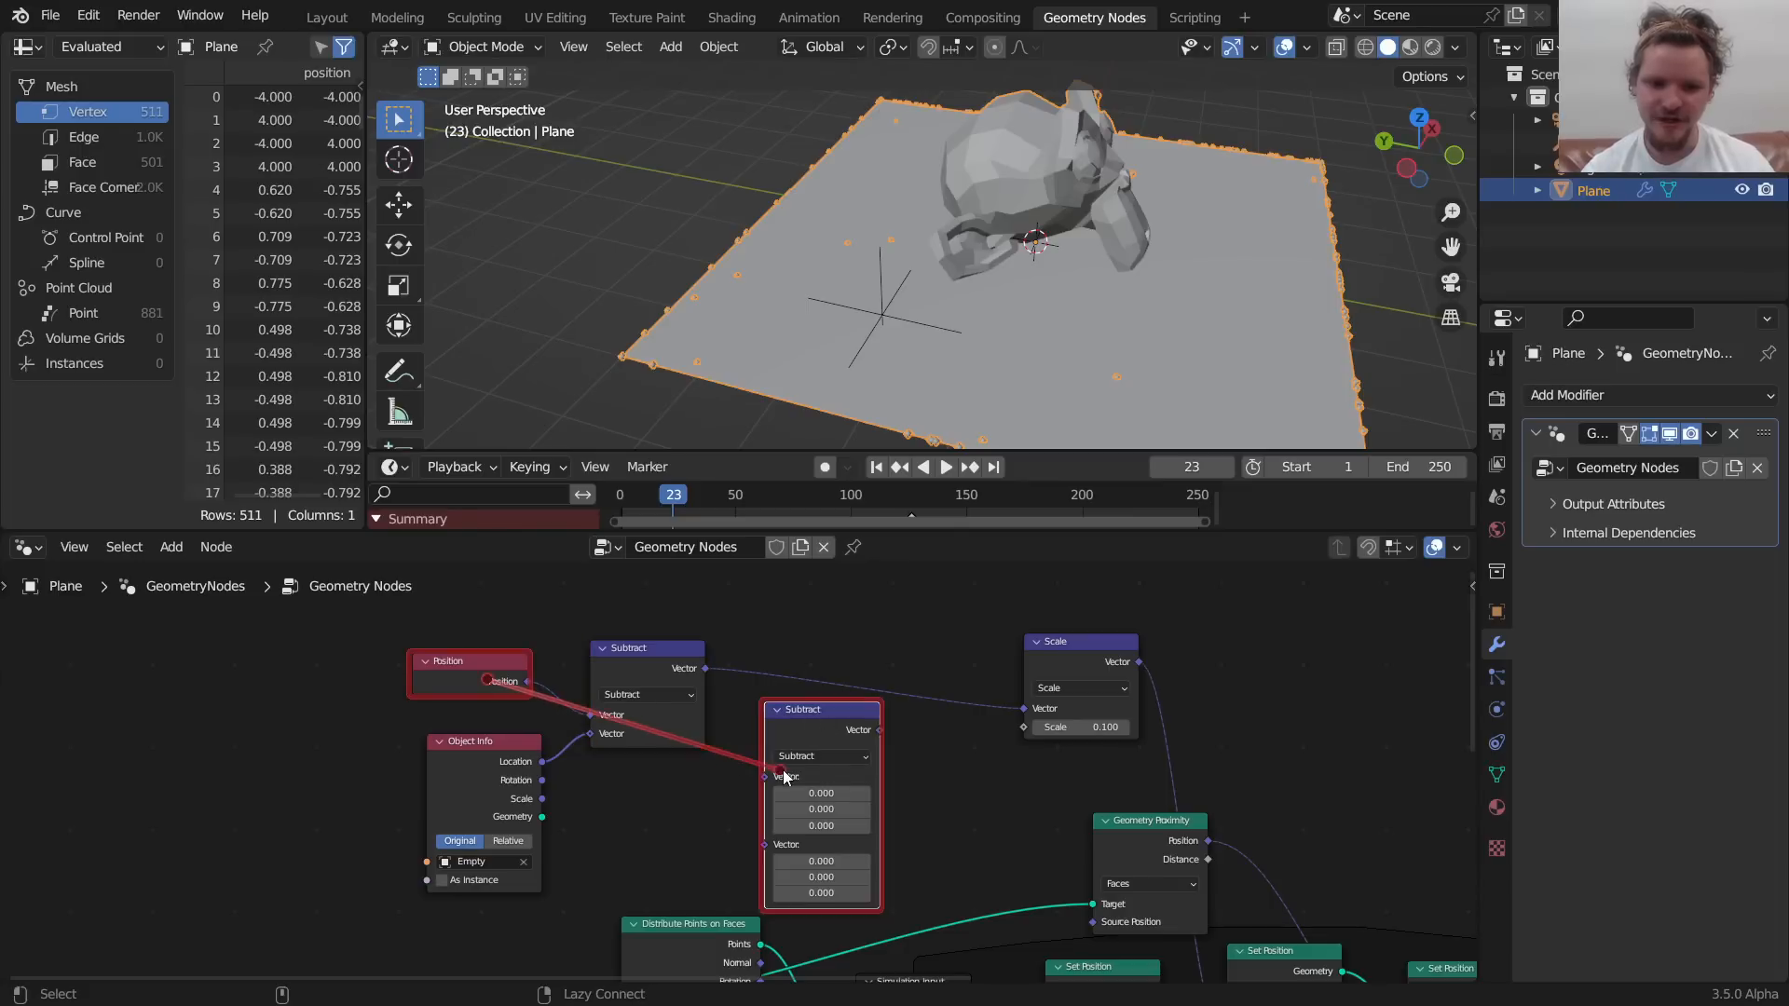
pyautogui.click(819, 756)
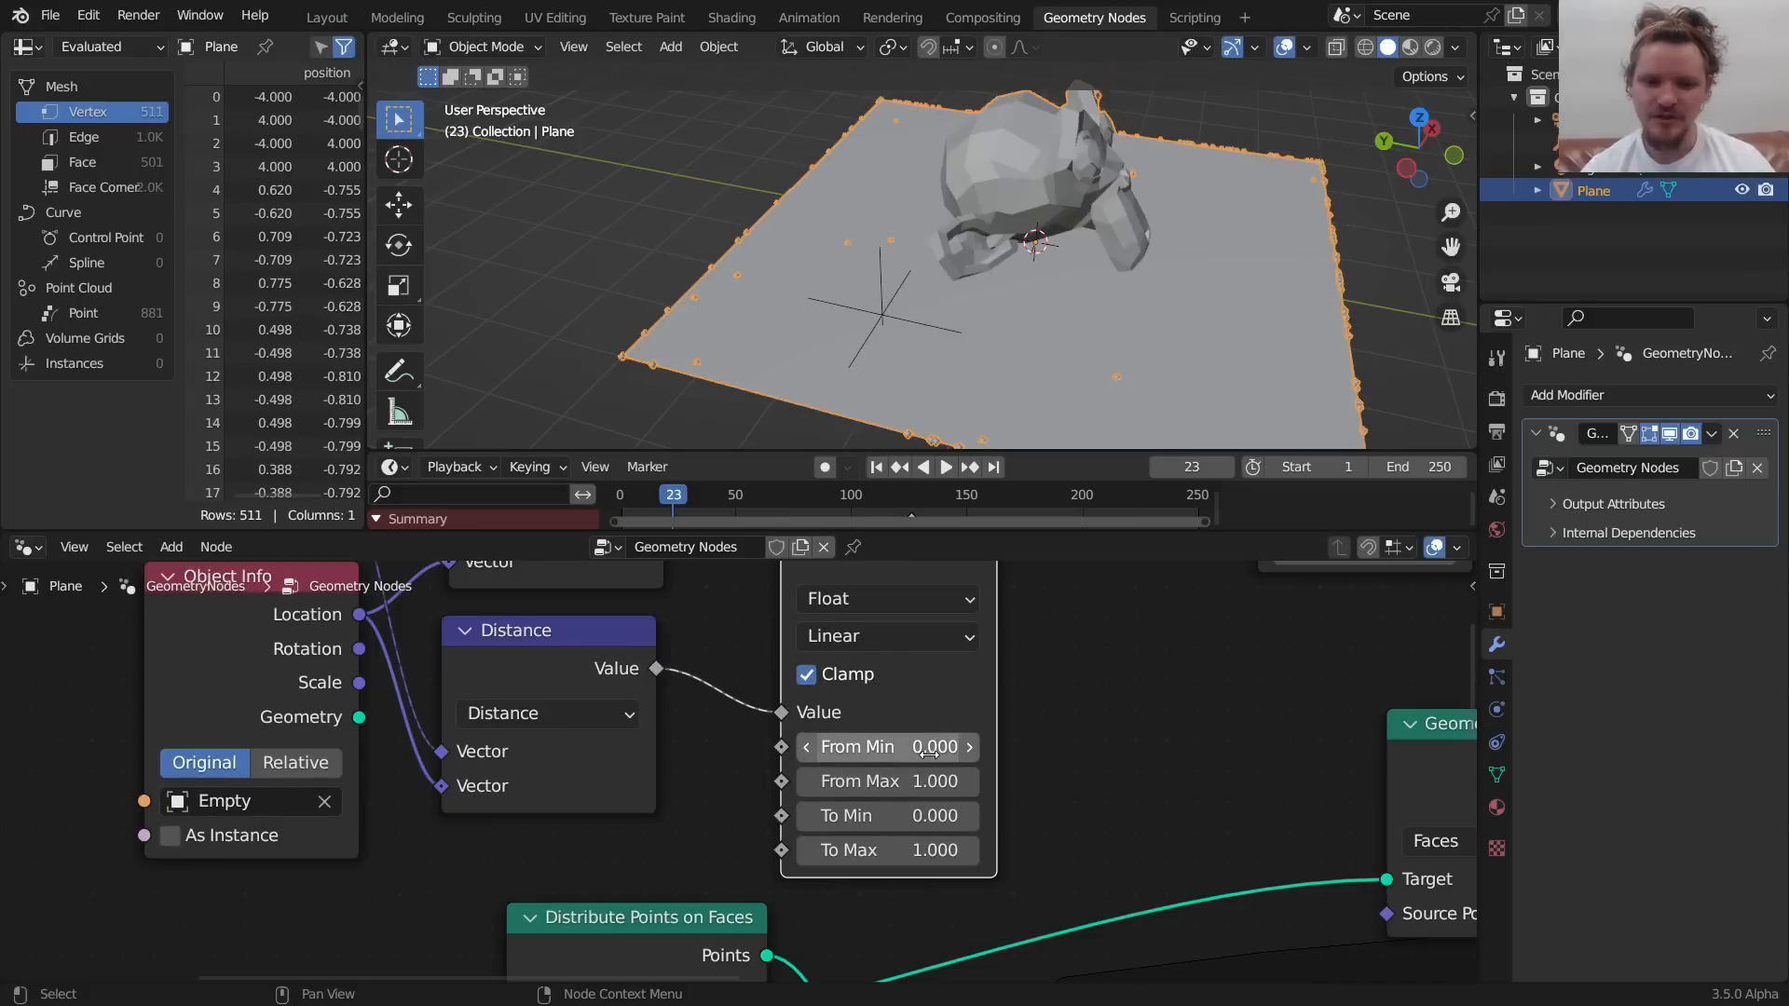
pyautogui.moveTo(893, 339)
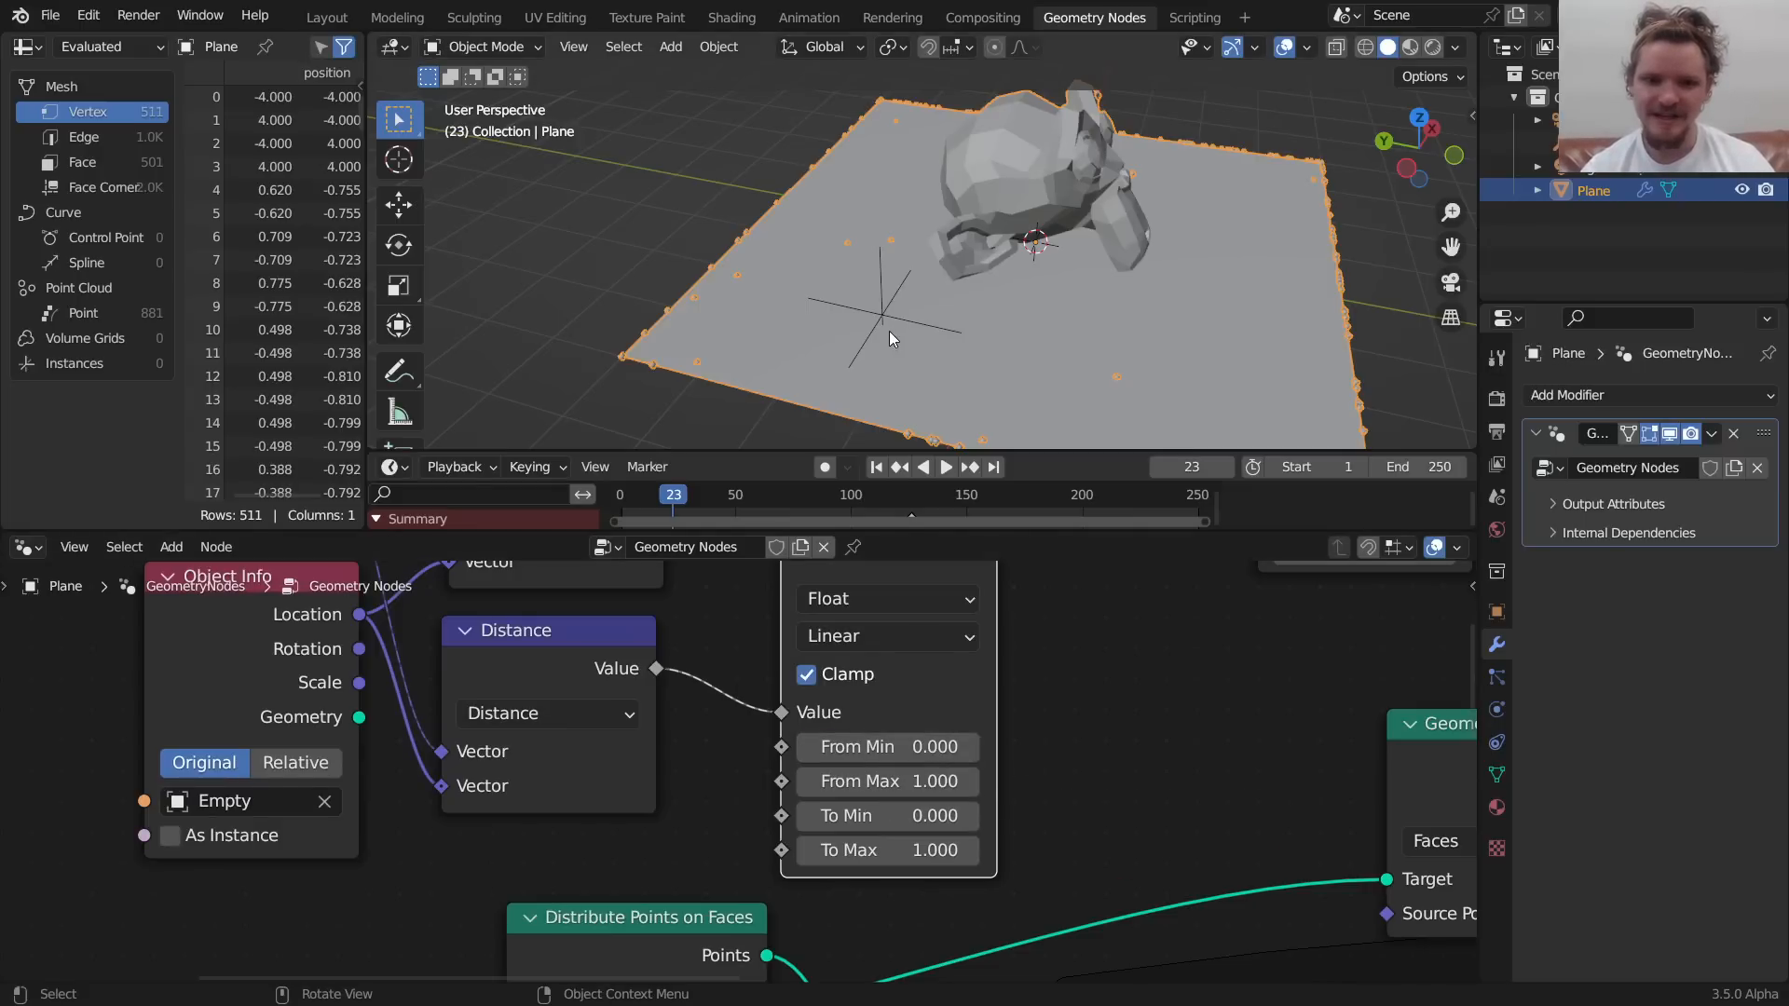
pyautogui.click(890, 817)
pyautogui.write('0.100')
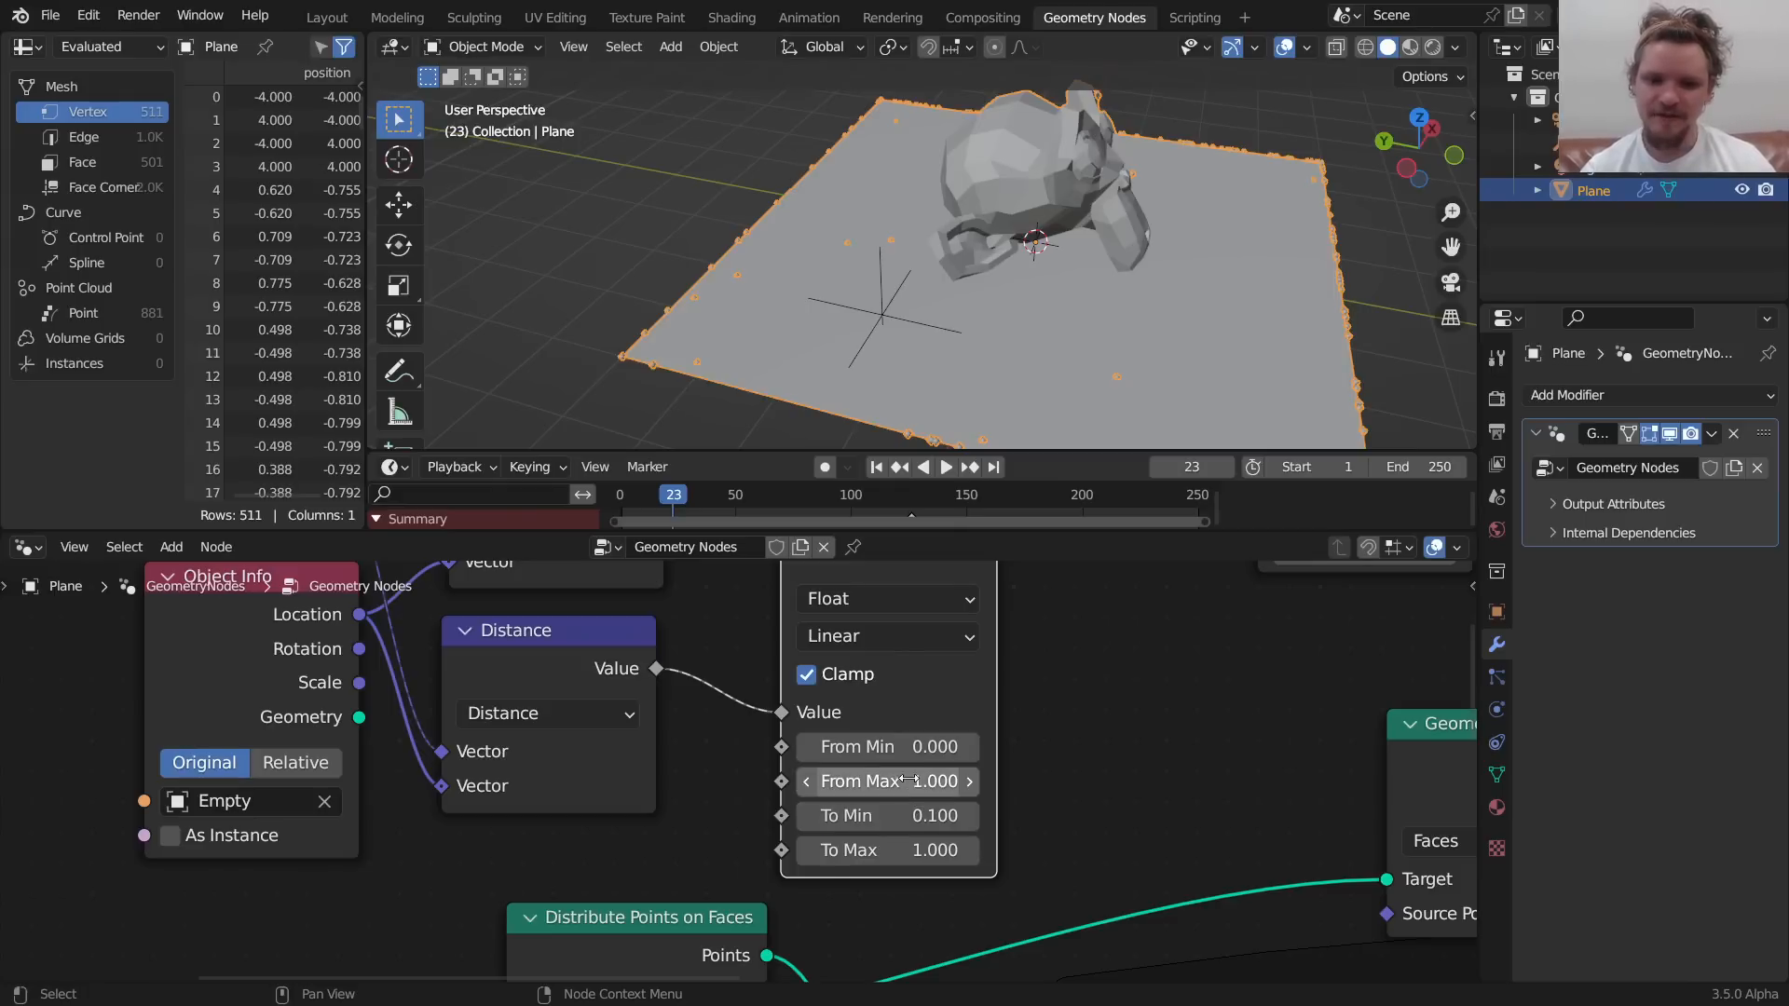
pyautogui.moveTo(886, 780)
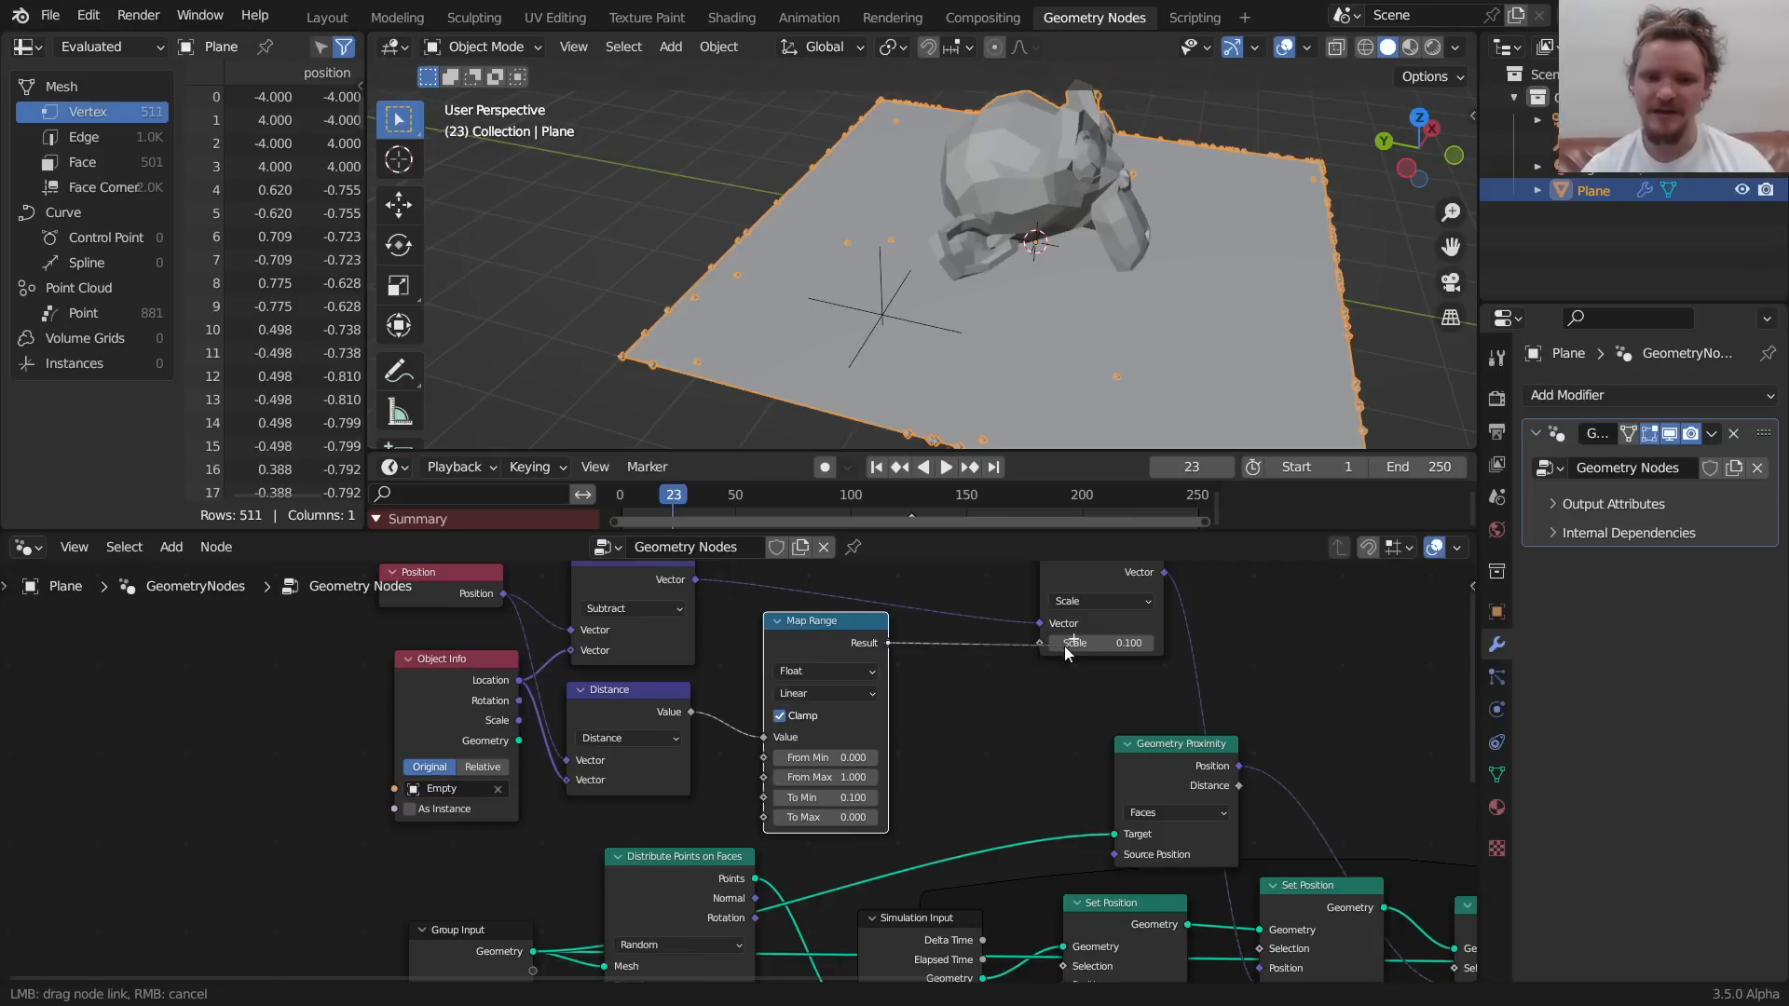
pyautogui.click(944, 467)
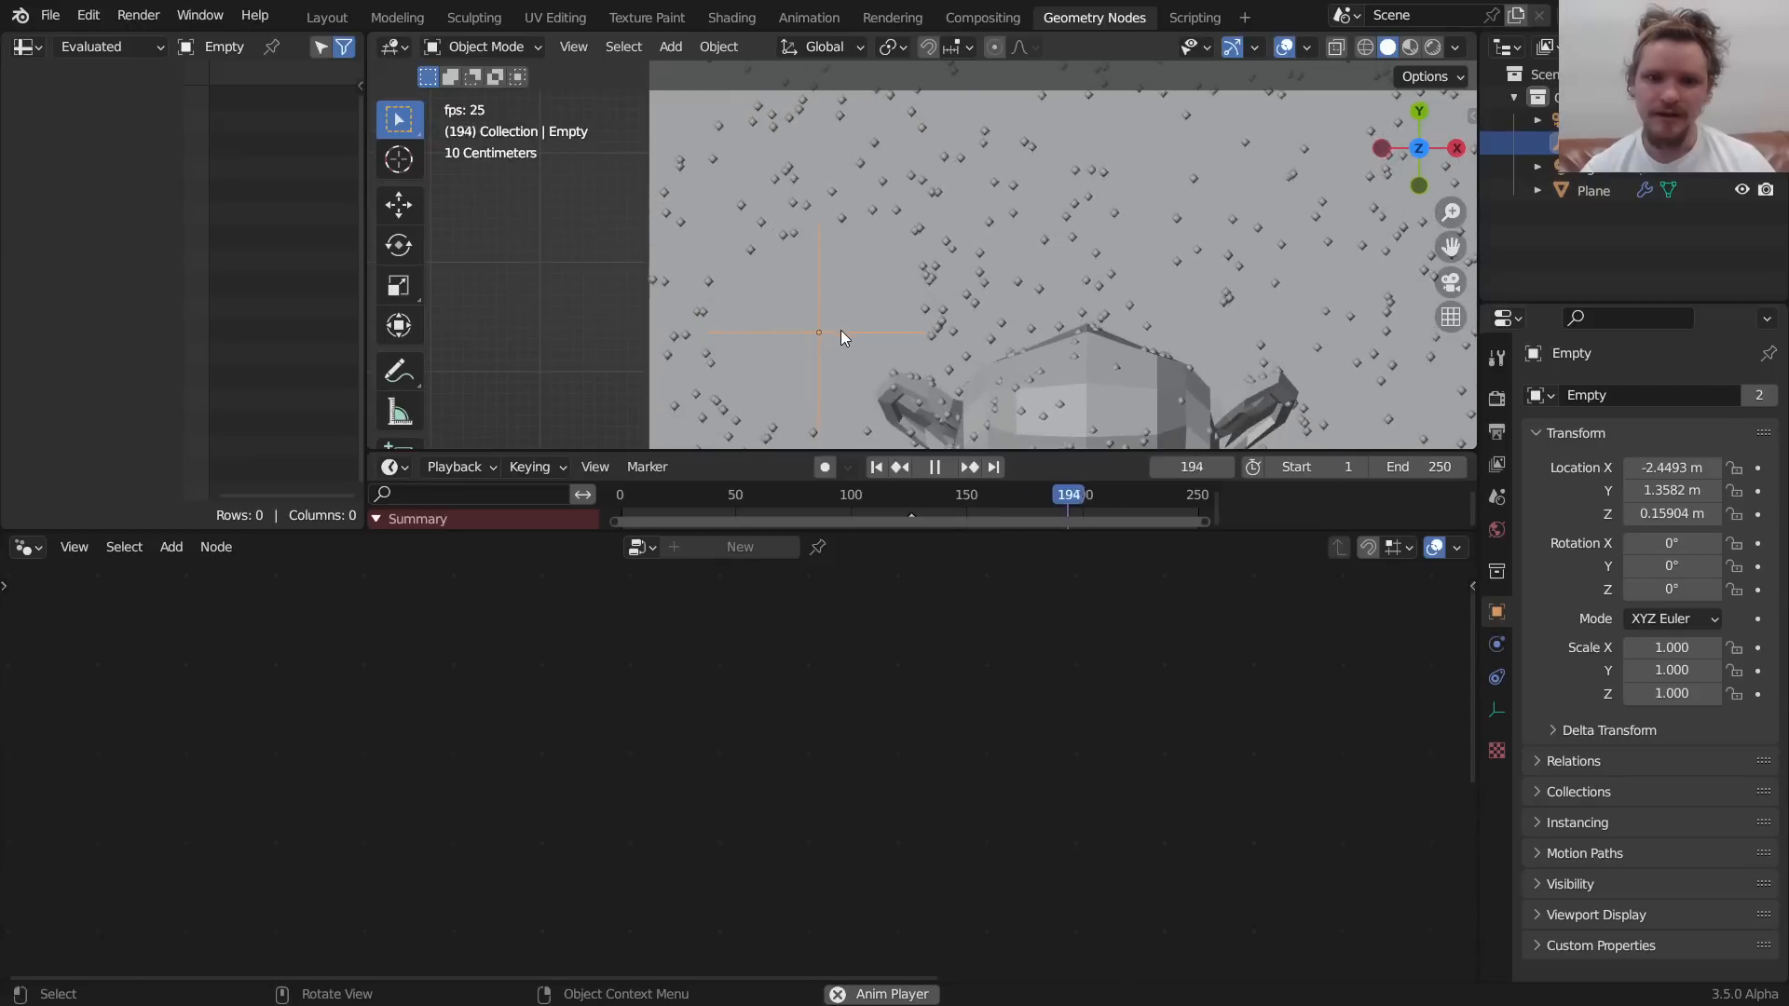
# Step: Grab the Empty with G during playback and drag it around the plane so the points scatter away
pyautogui.press('g')
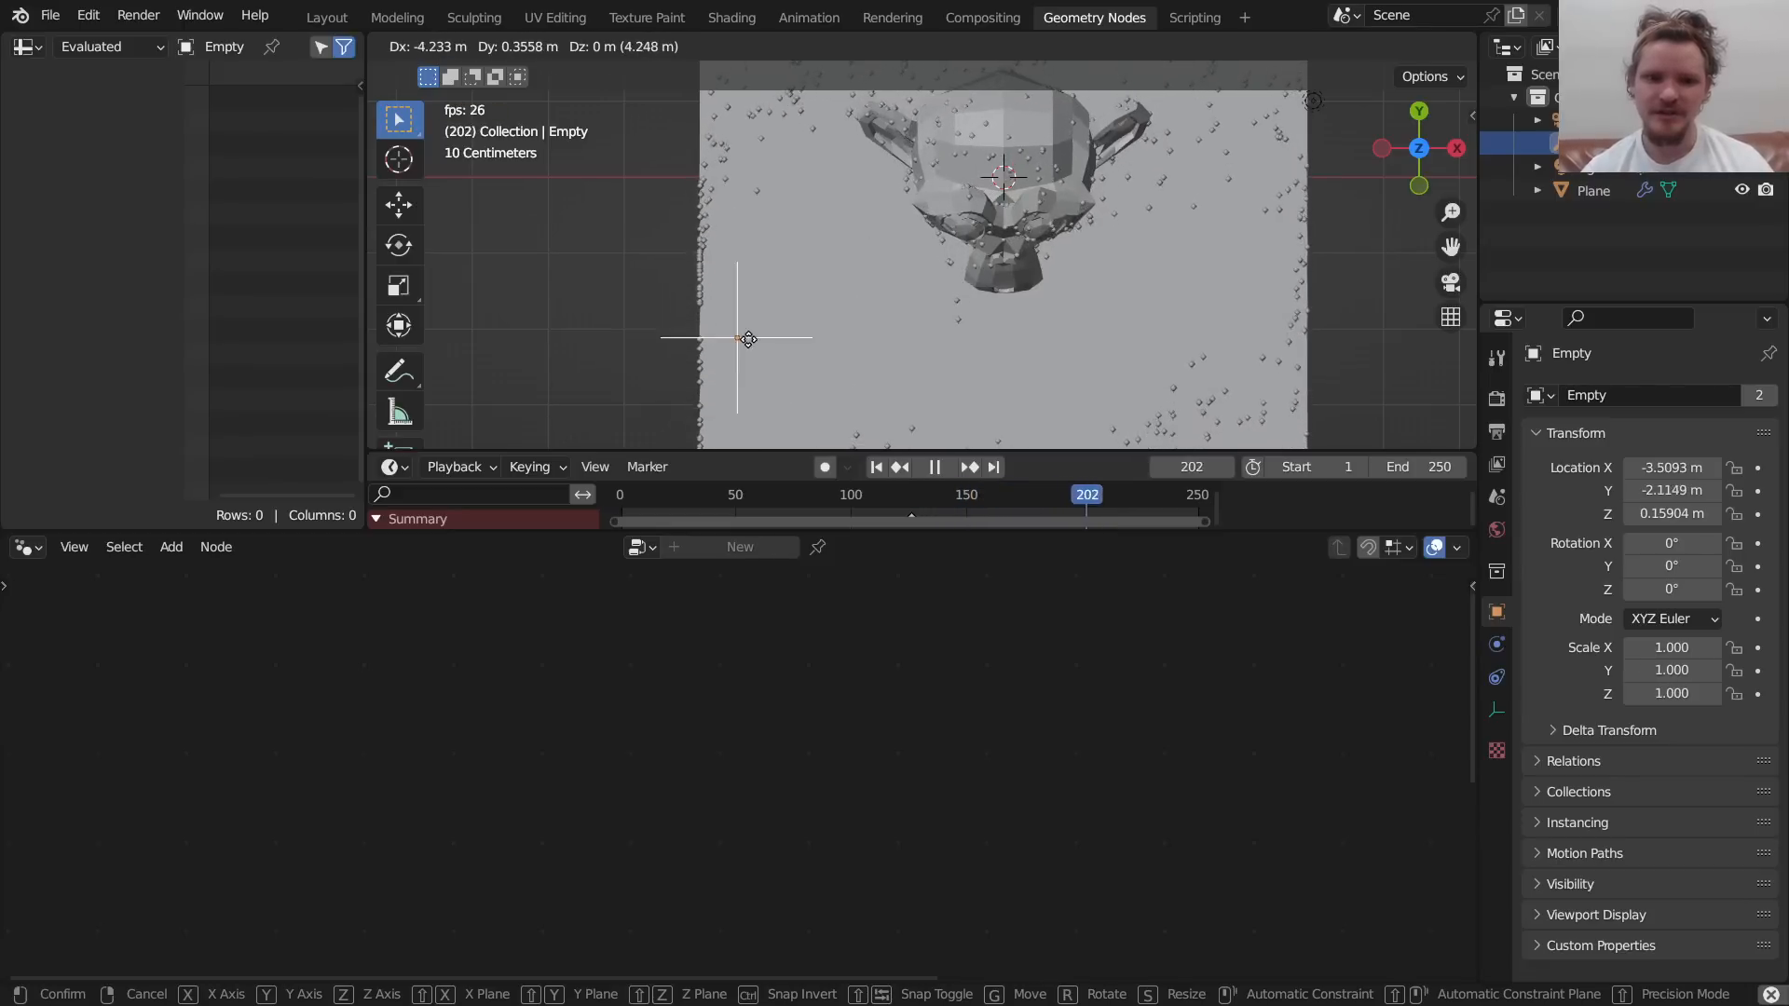
pyautogui.moveTo(749, 340); pyautogui.dragTo(1001, 356)
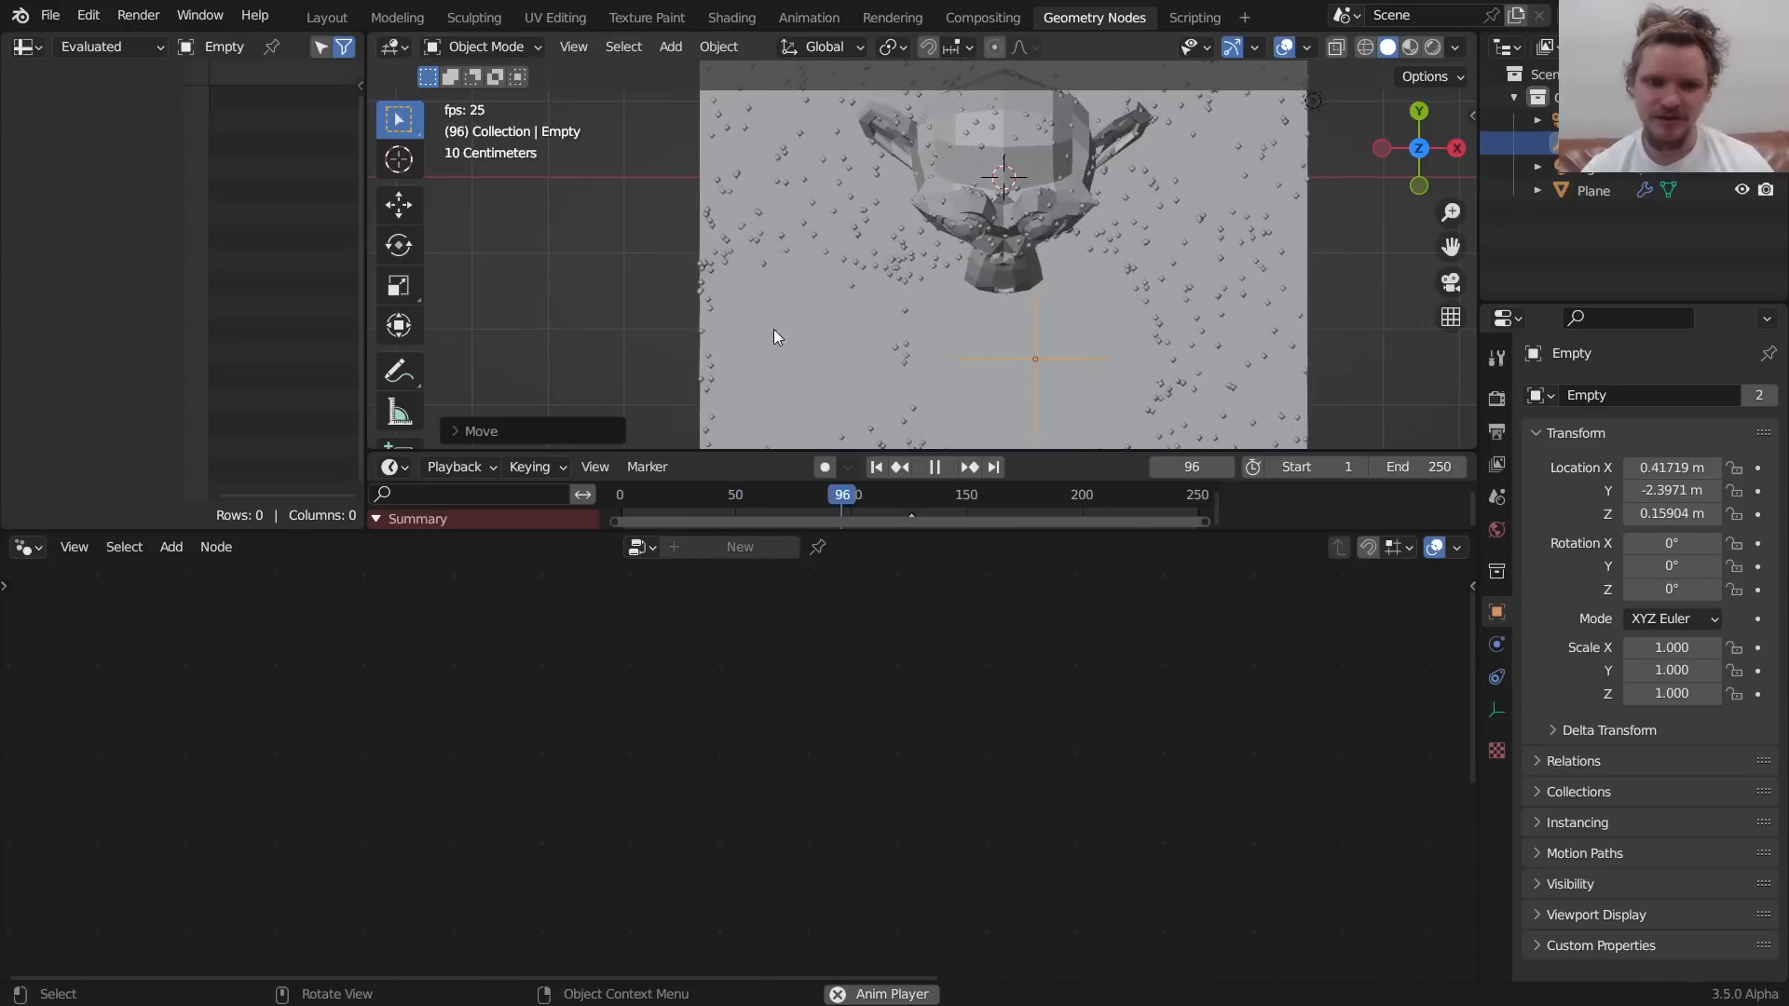
pyautogui.moveTo(1001, 183); pyautogui.dragTo(1046, 314)
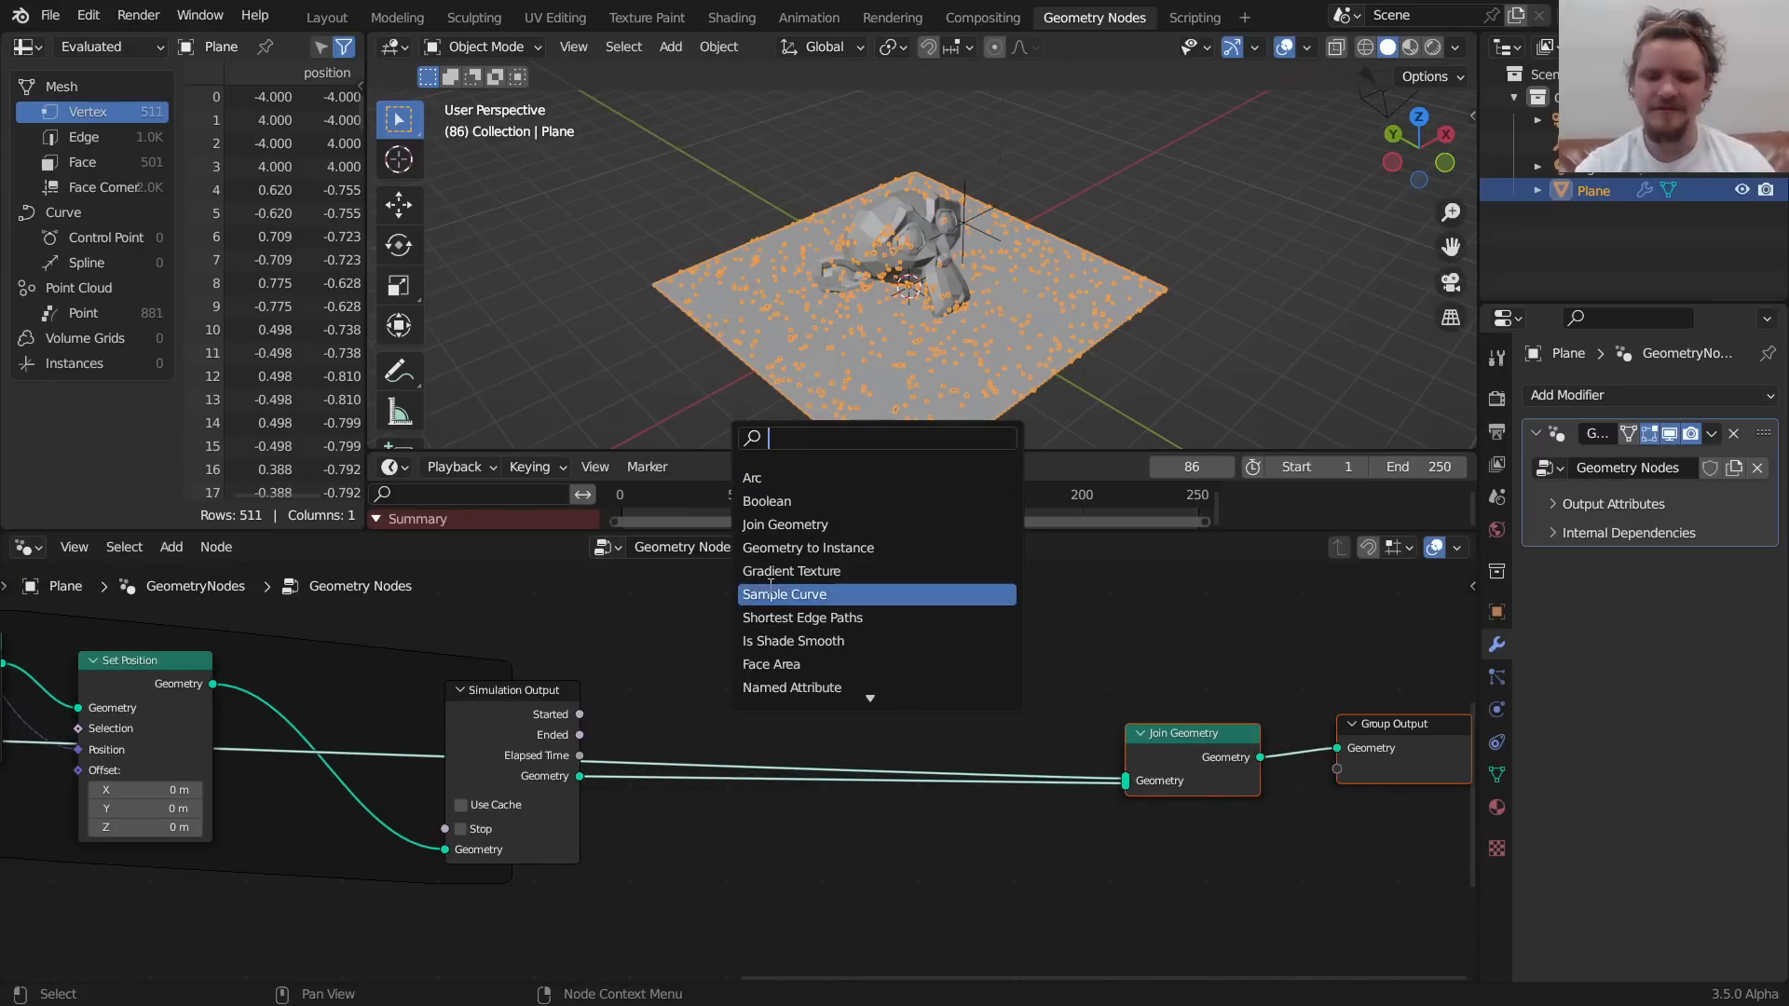
# Step: Add Instance on Points after the simulation and feed it a UV Sphere mesh of 0.1 m radius
pyautogui.write('instance on')
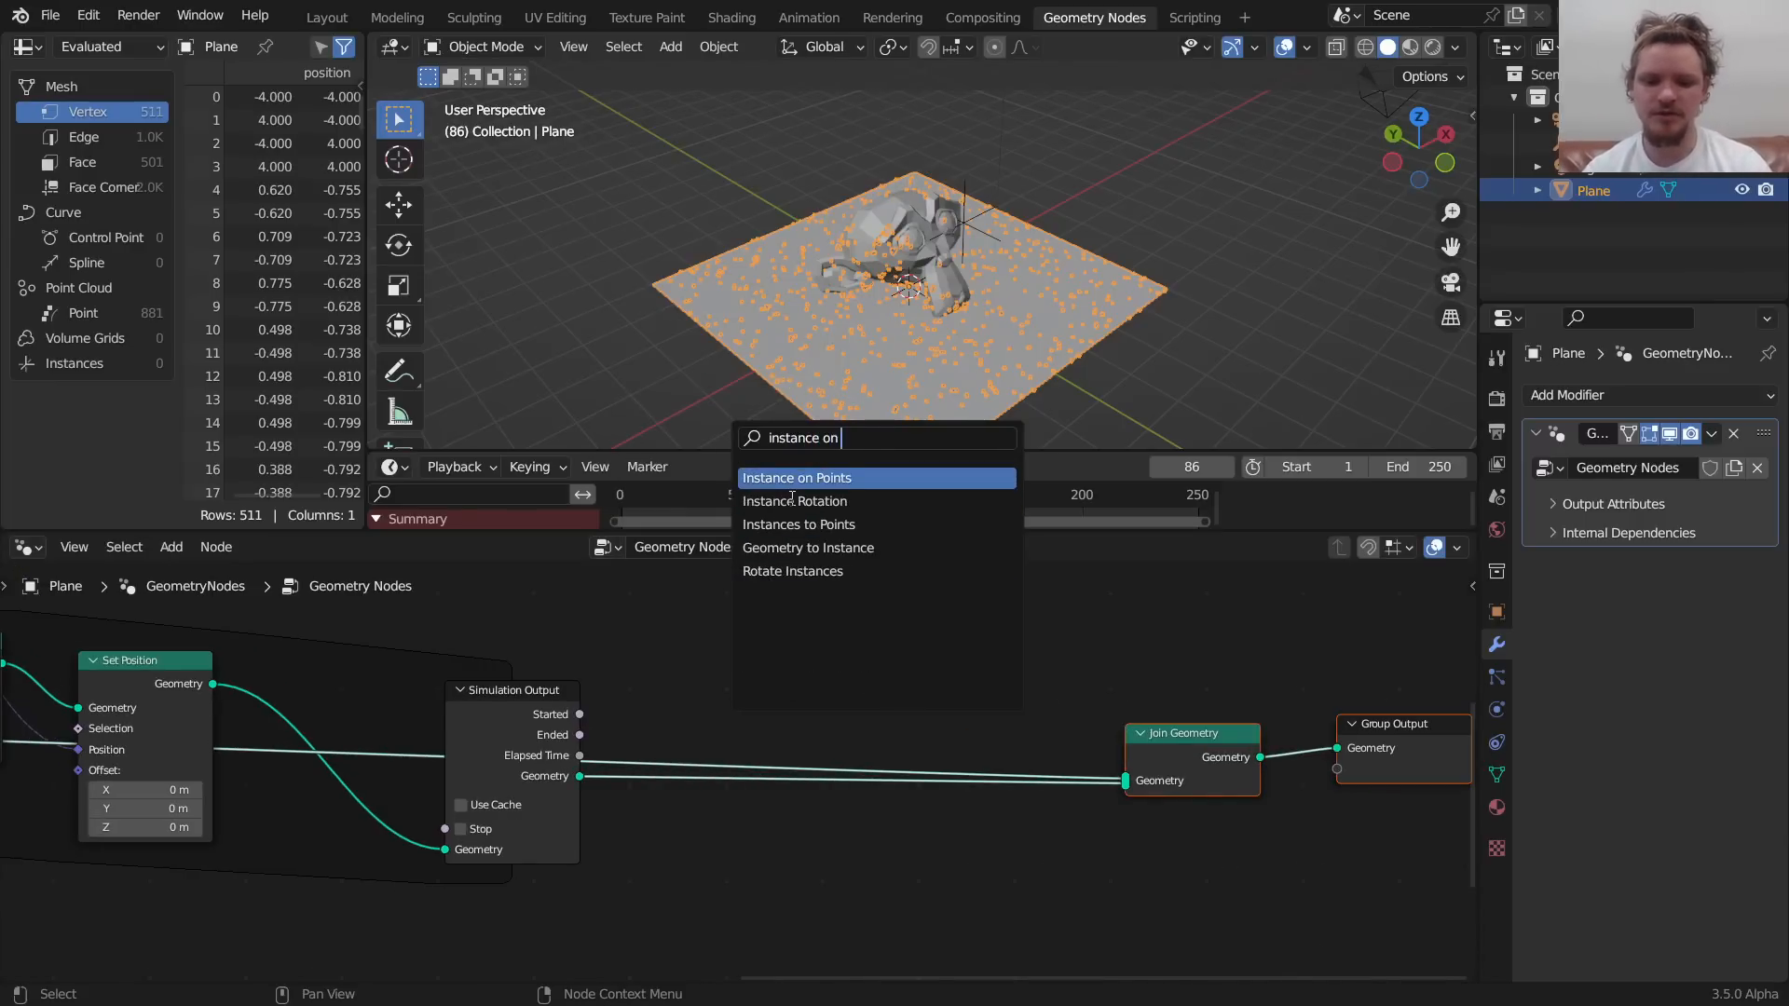
pyautogui.click(798, 477)
pyautogui.write('uv s')
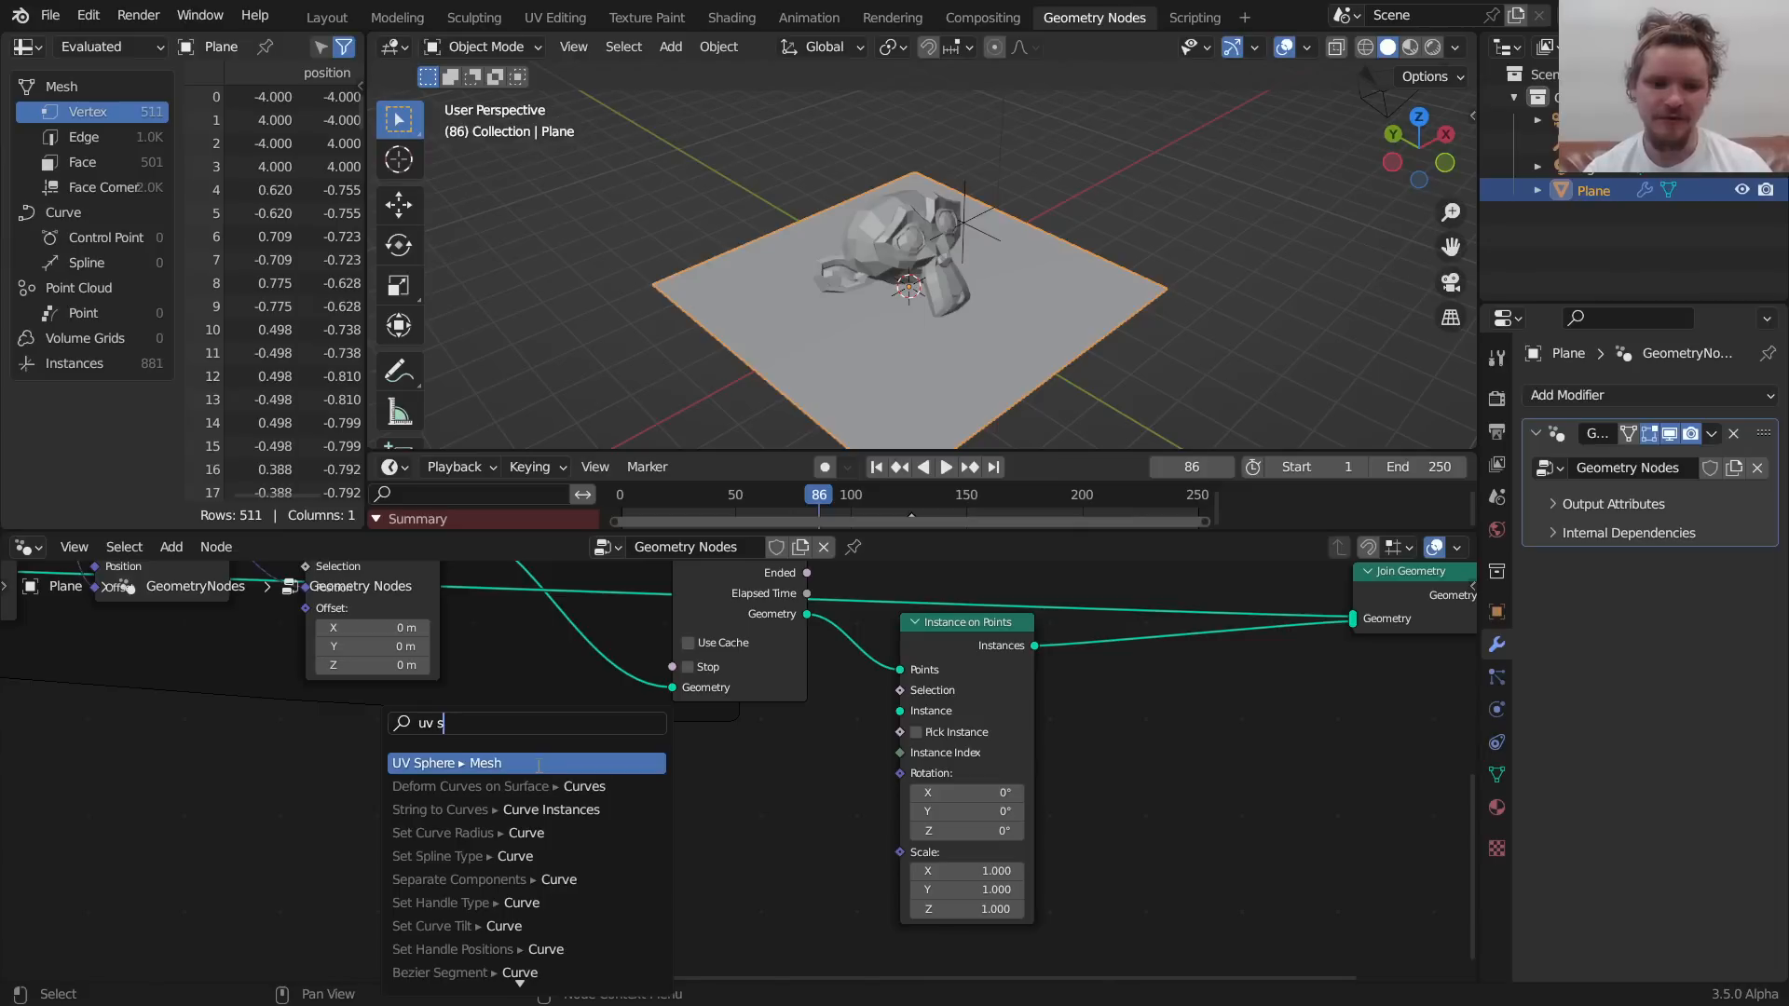
pyautogui.click(454, 762)
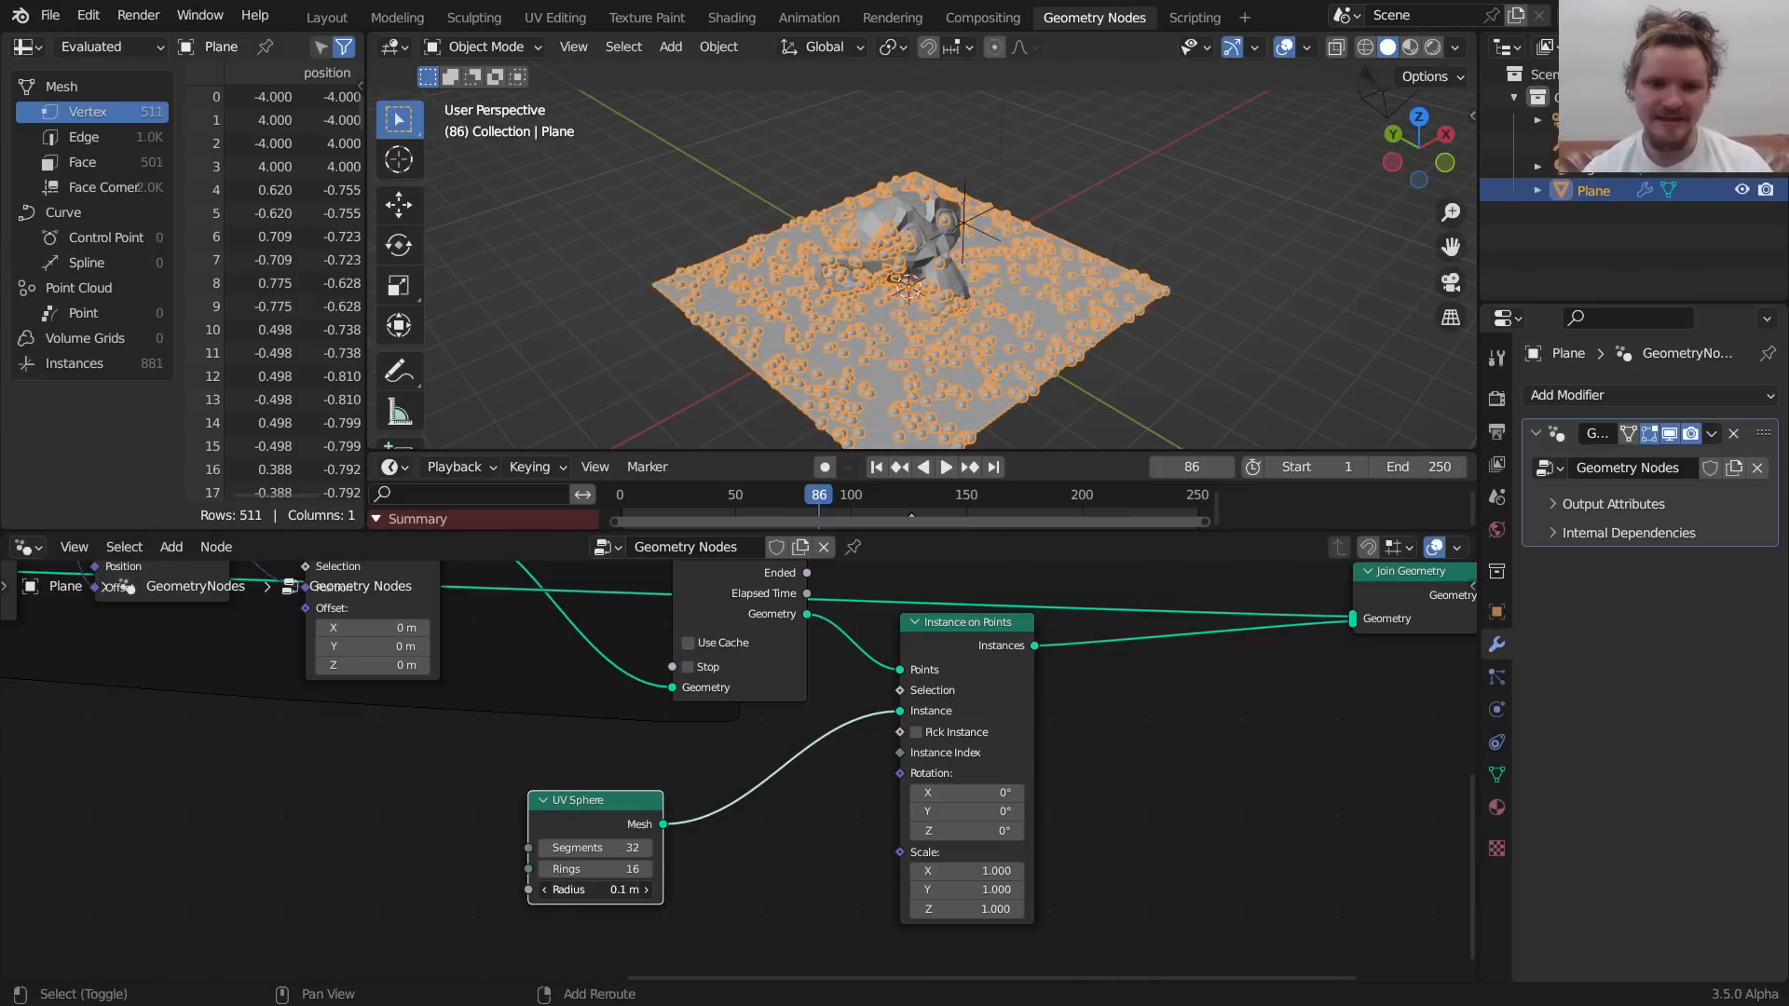